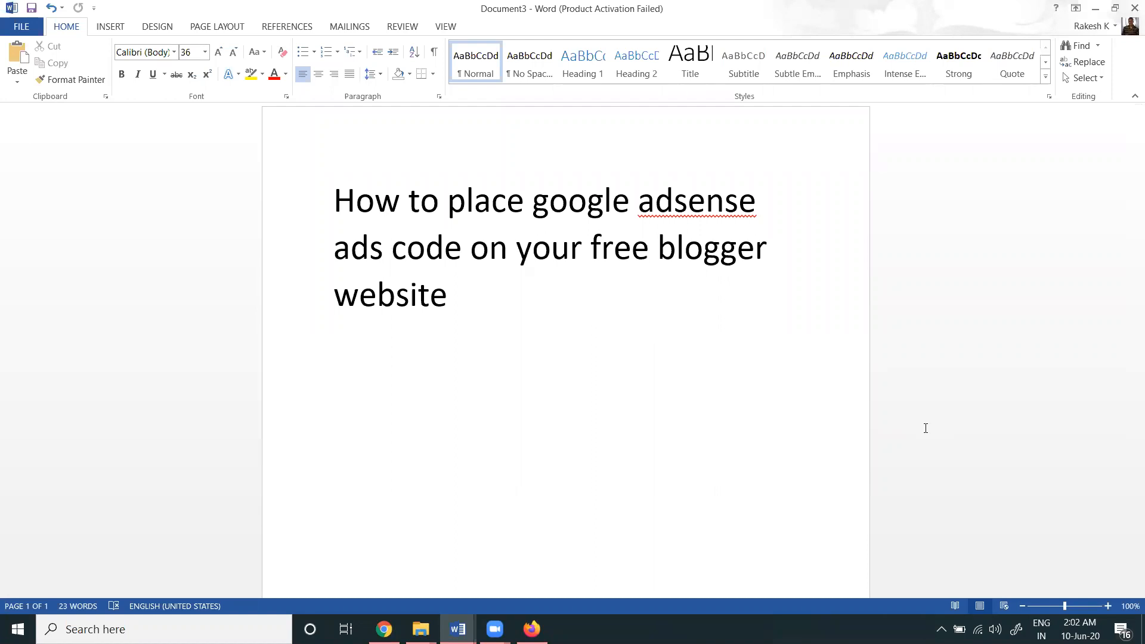
- Type 'Manual' and 'automatic' on separate lines beneath the Word document's AdSense title
click(392, 247)
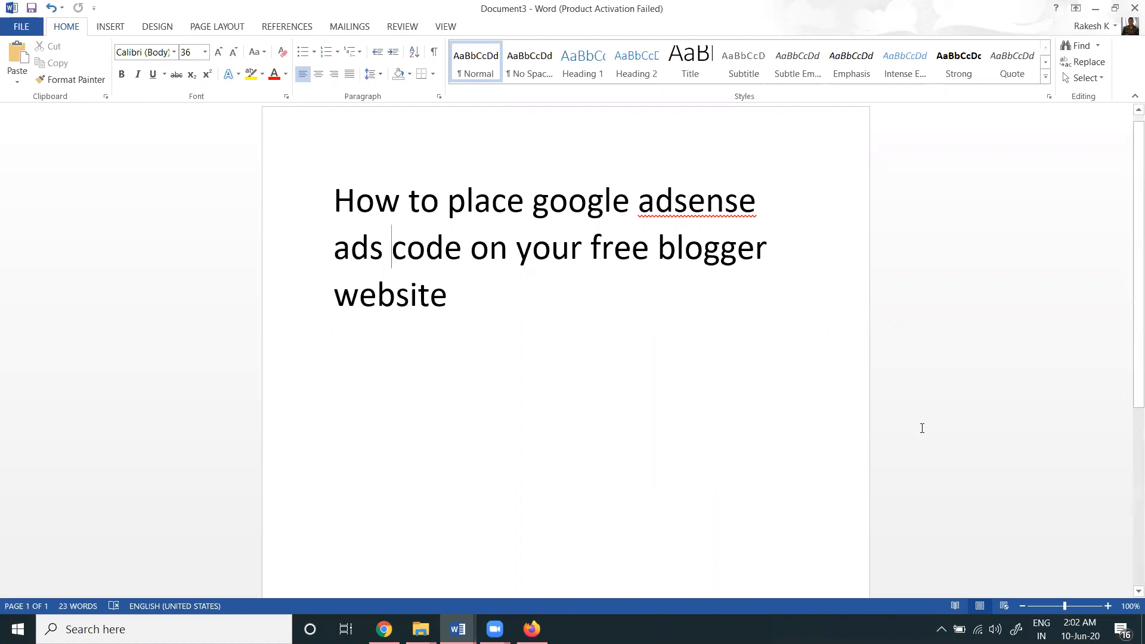
mouse_move(486, 300)
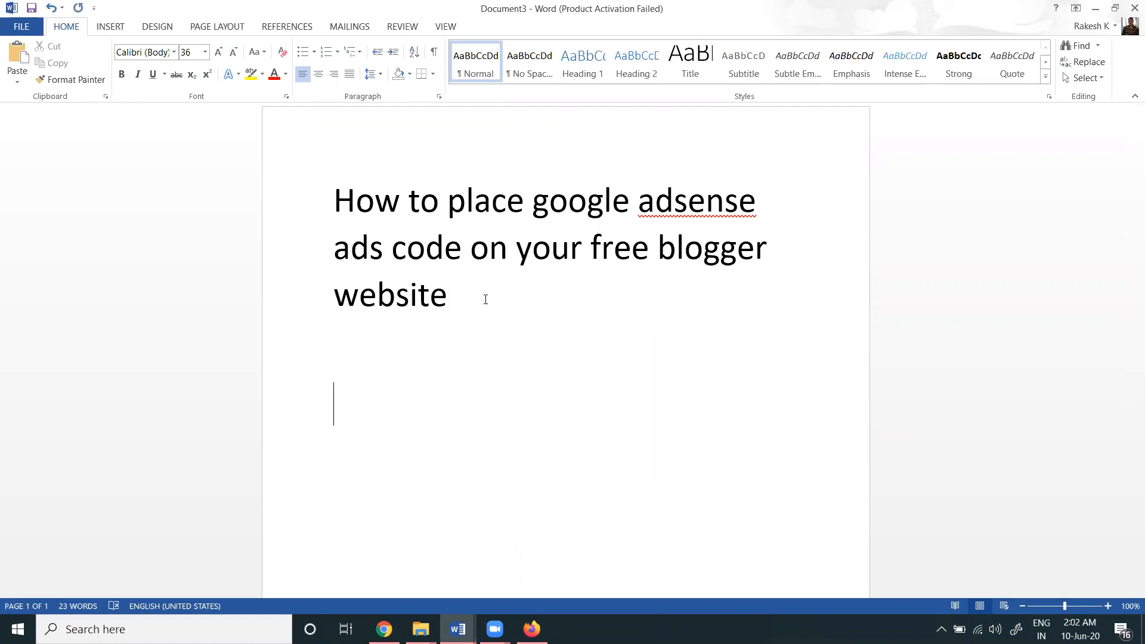
text(Manual)
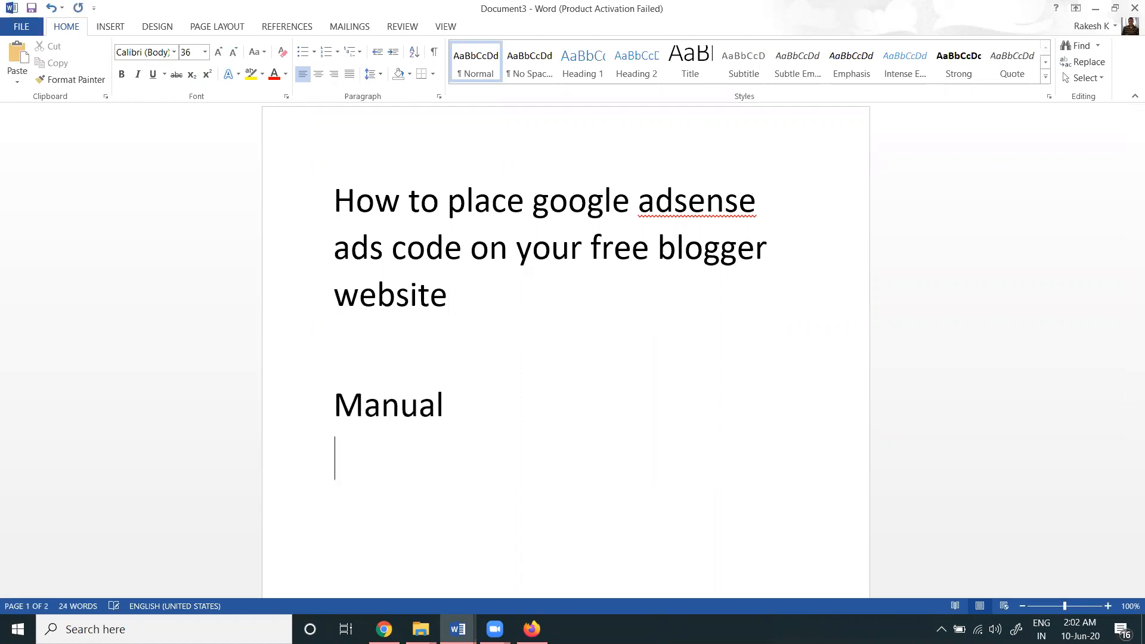
text(automatic)
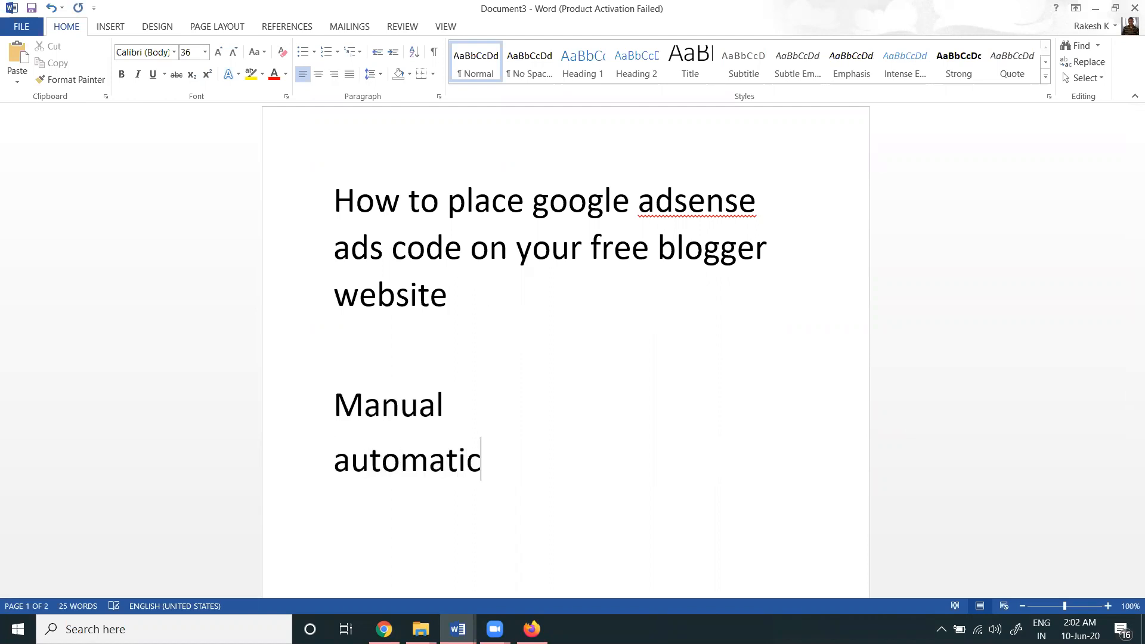
click(531, 628)
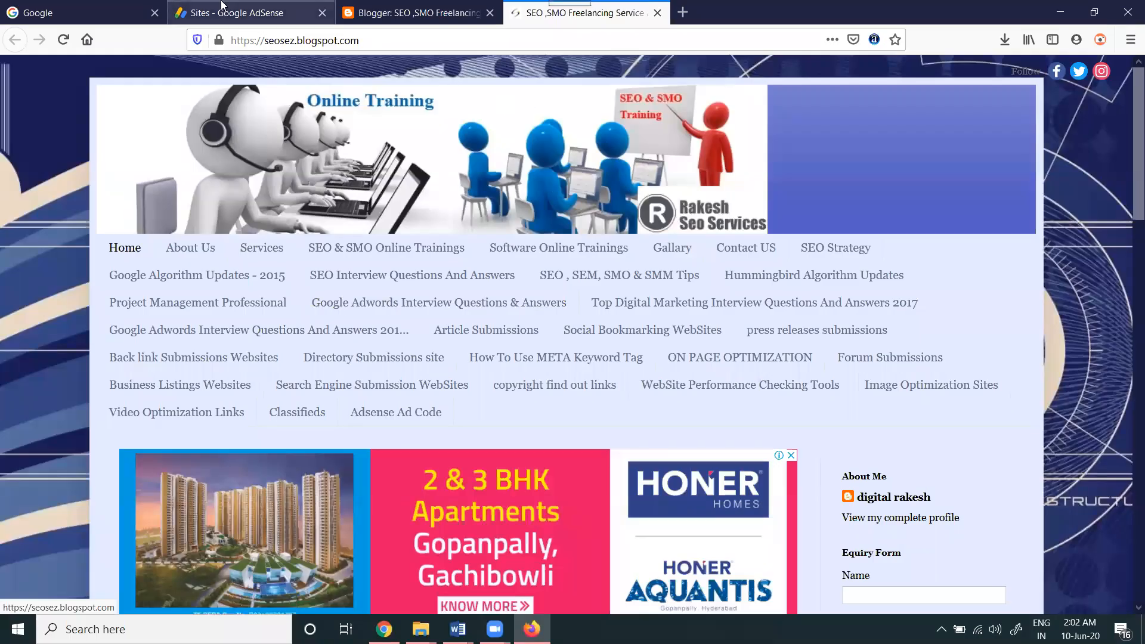
- Open AdSense Ads, check the By ad unit view, then return to By site
click(248, 13)
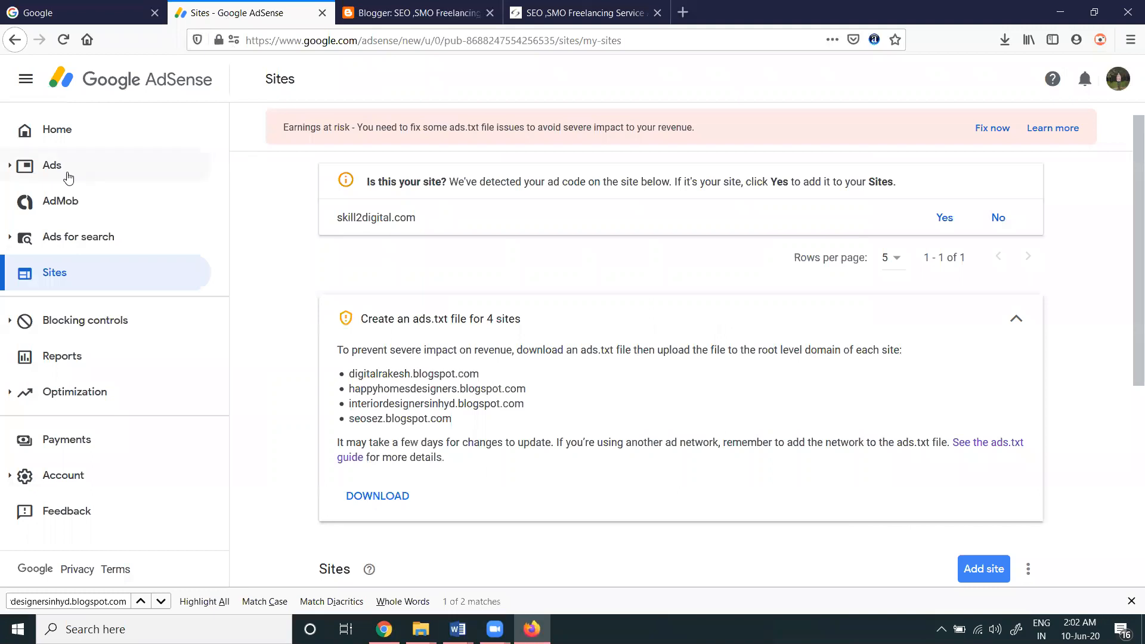
mouse_move(52, 165)
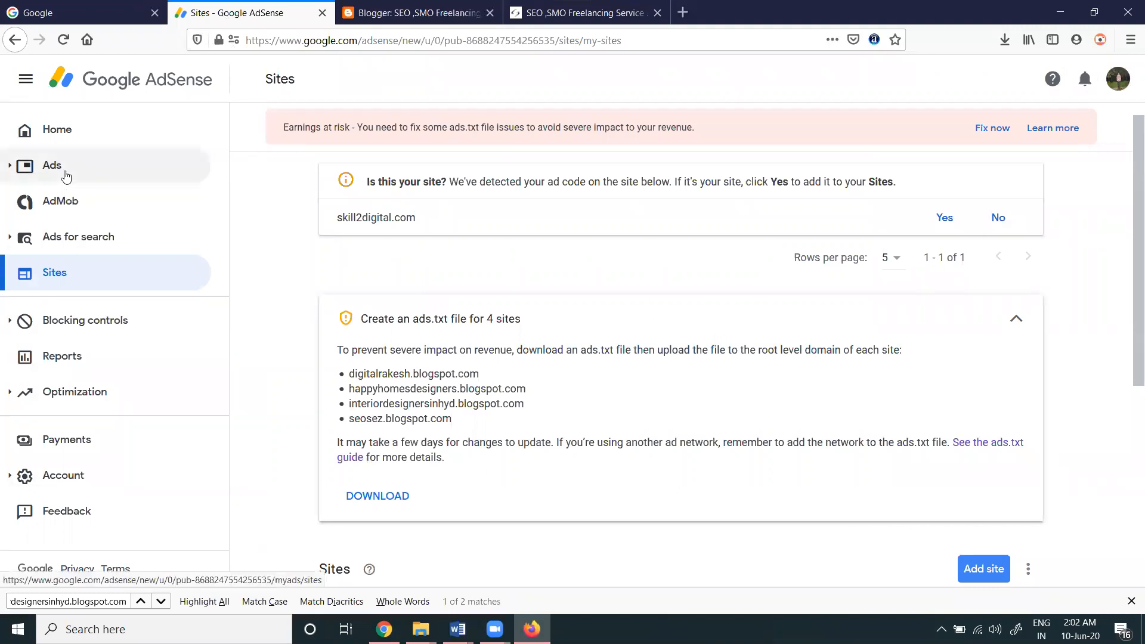
click(52, 165)
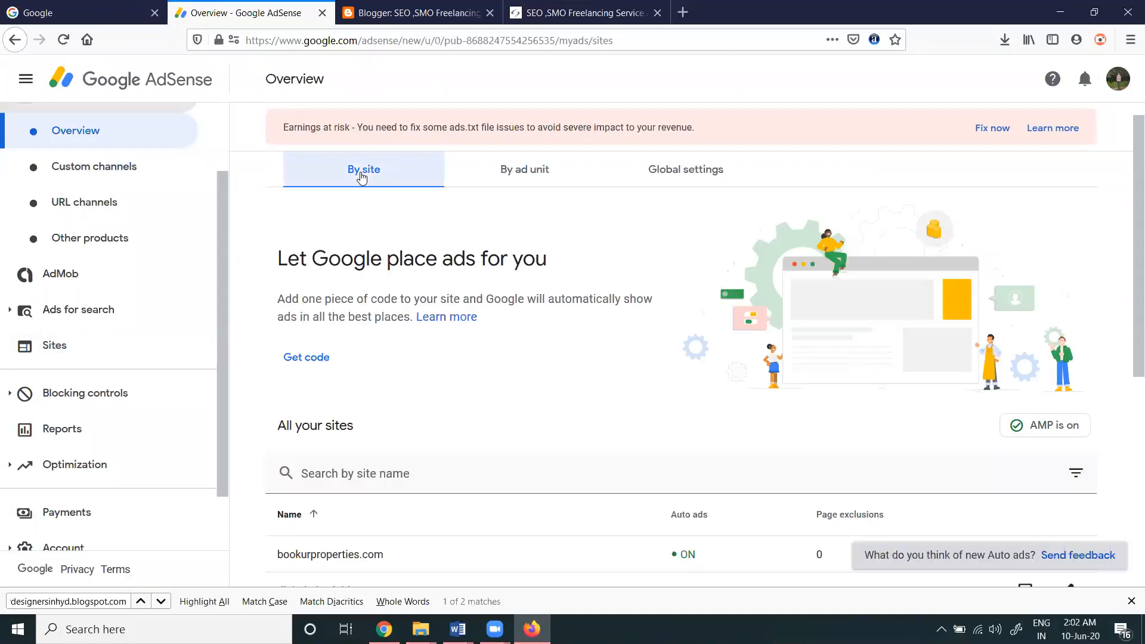
click(524, 169)
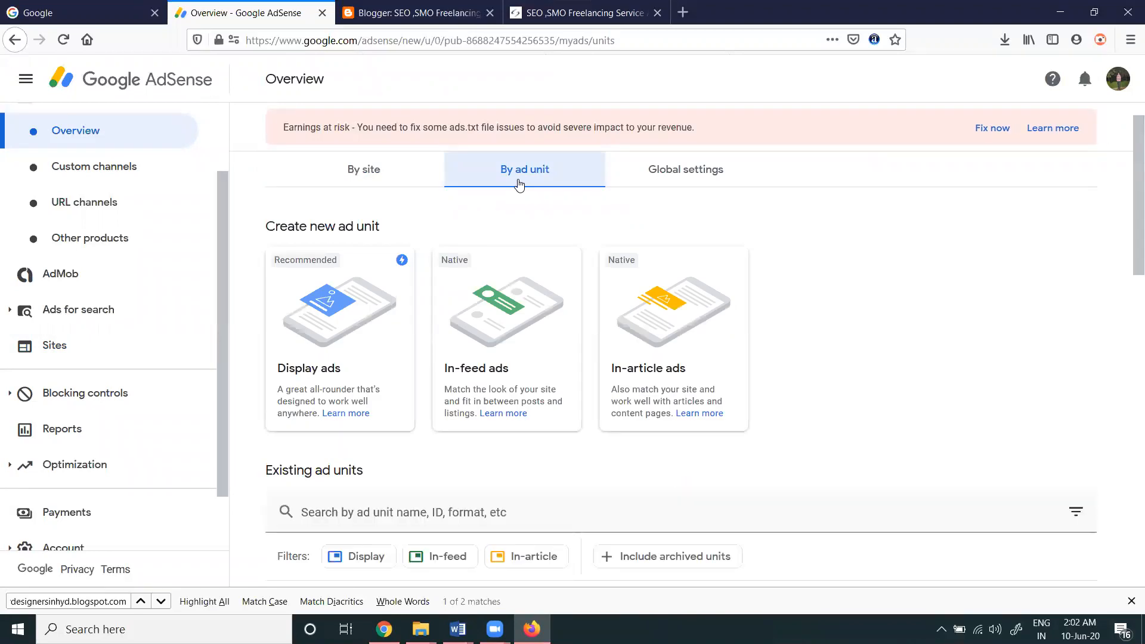
scroll(down, 3)
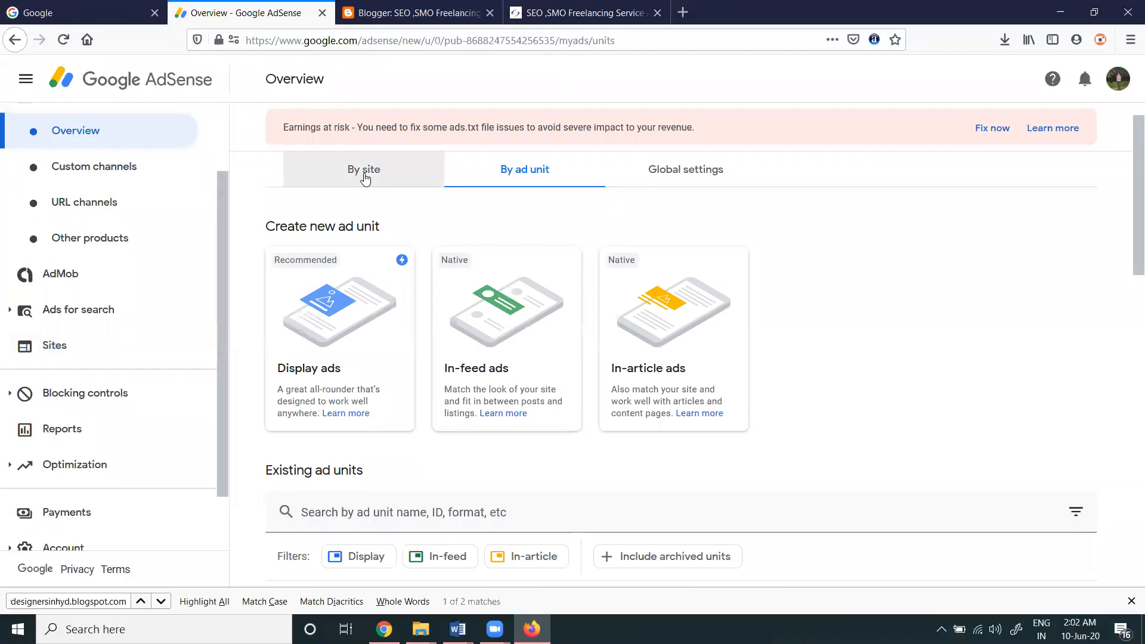
click(363, 169)
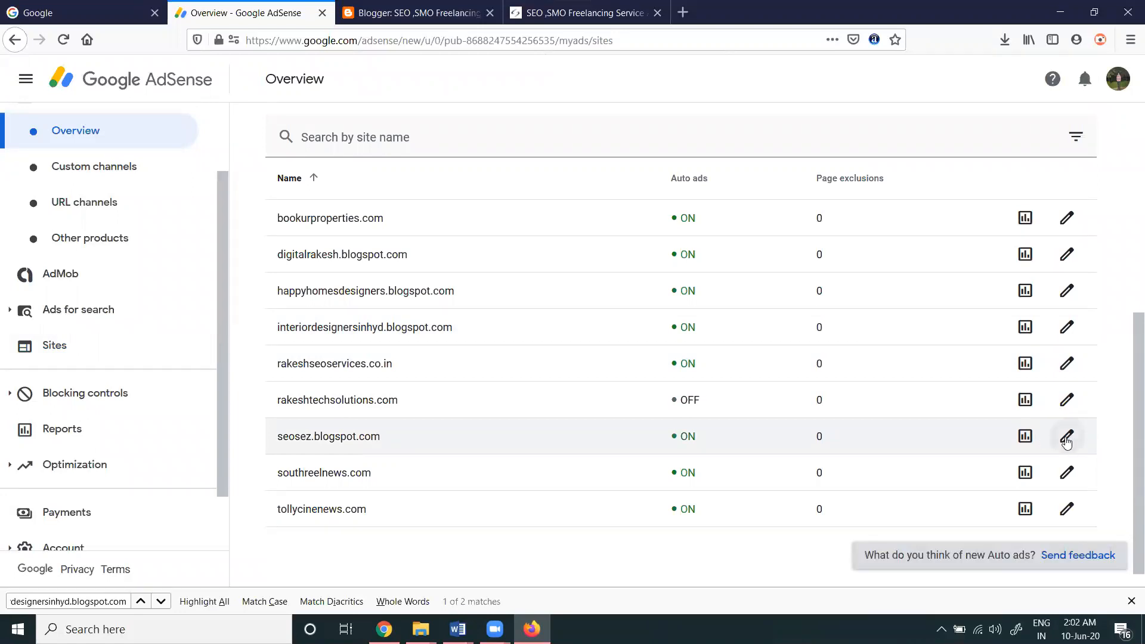
- Open seosez.blogspot.com's auto ads preview, checking desktop then mobile layouts
click(1066, 435)
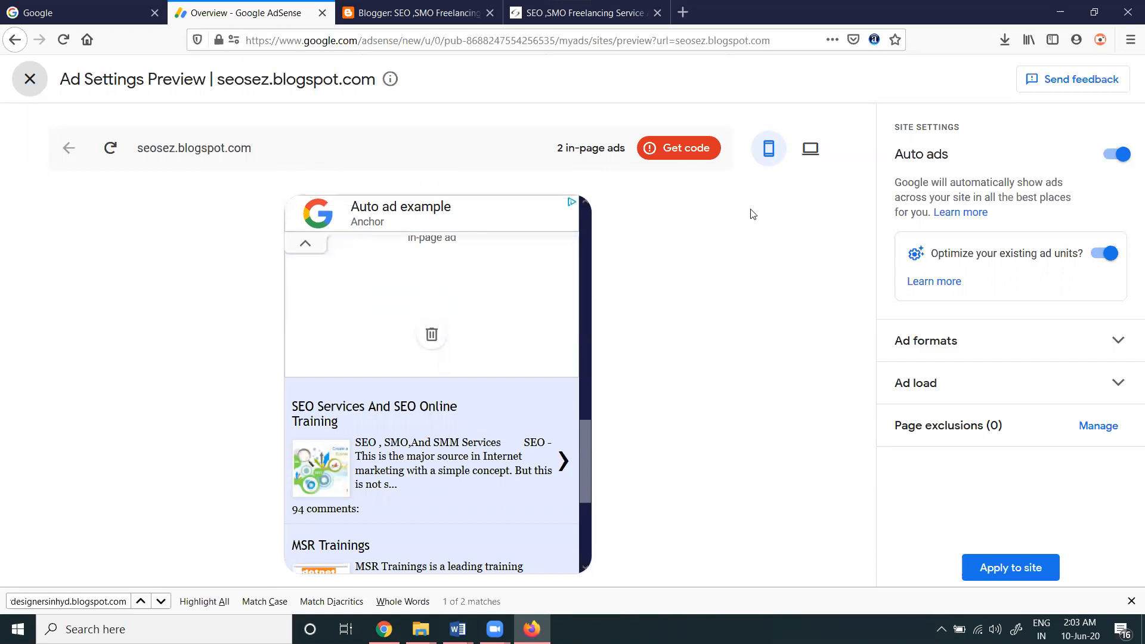
click(810, 148)
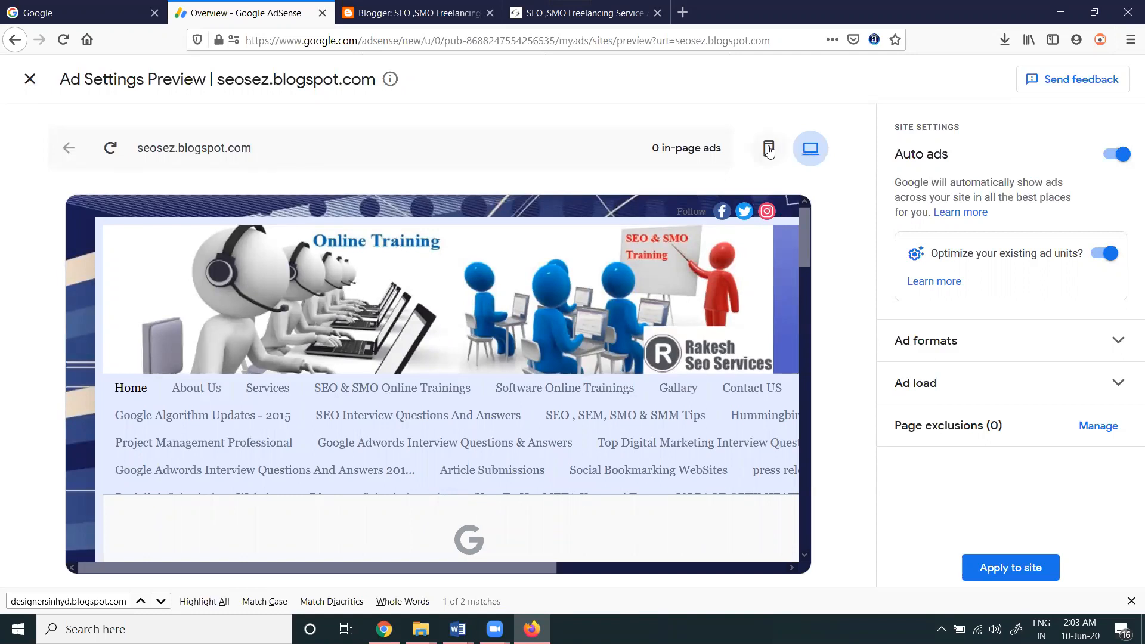
click(767, 149)
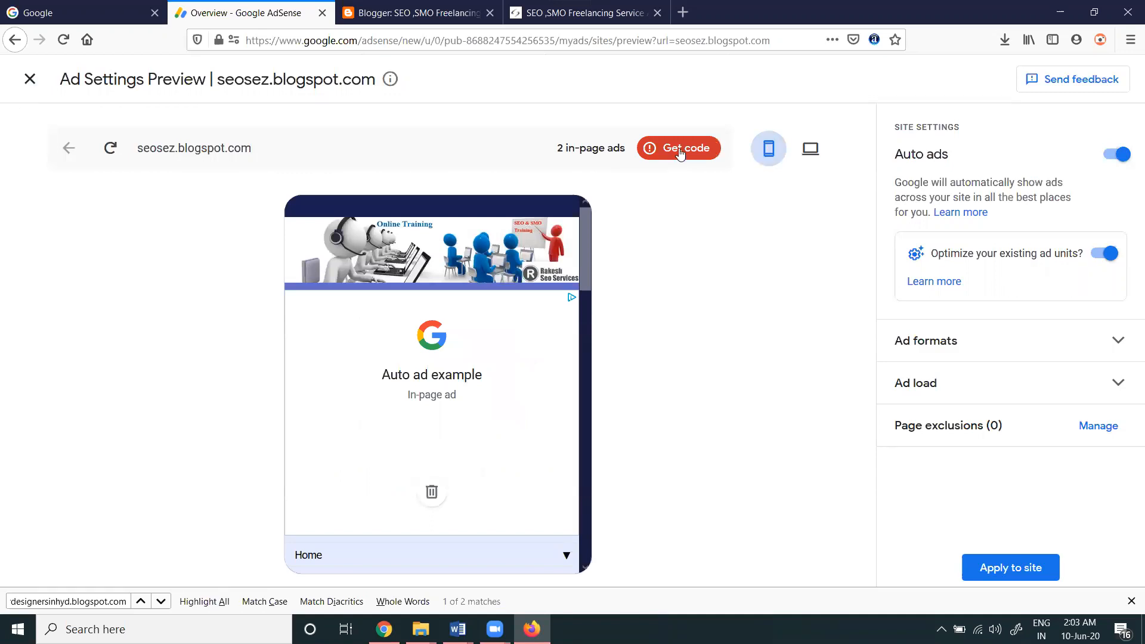
- Show the site's auto ads code via Get code and select the full script
click(678, 149)
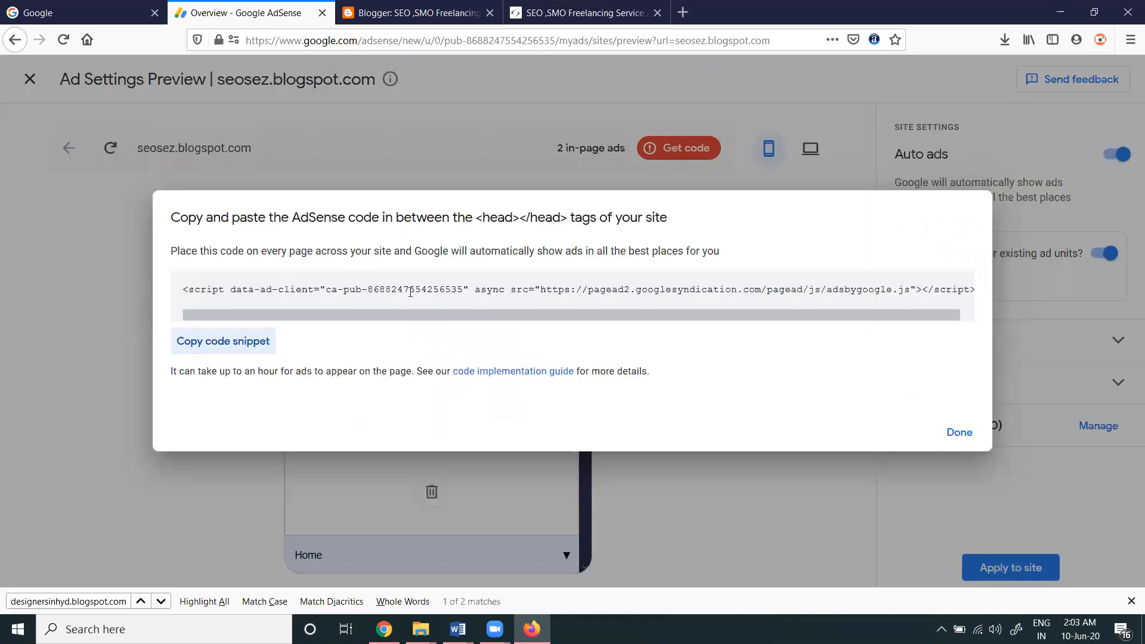
click(222, 341)
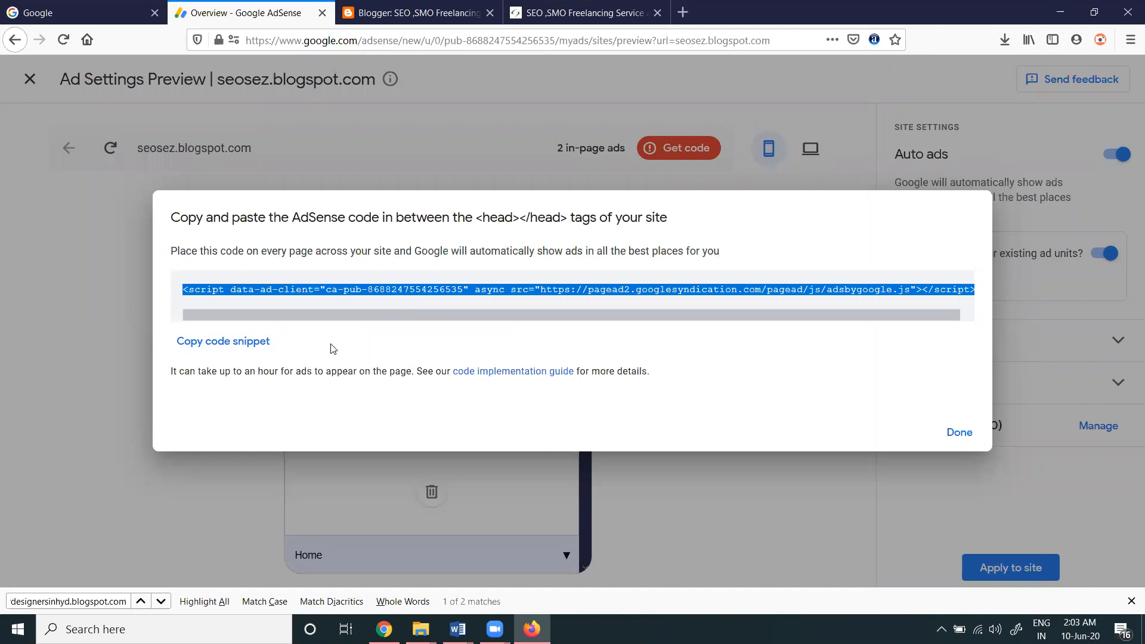
mouse_move(370, 327)
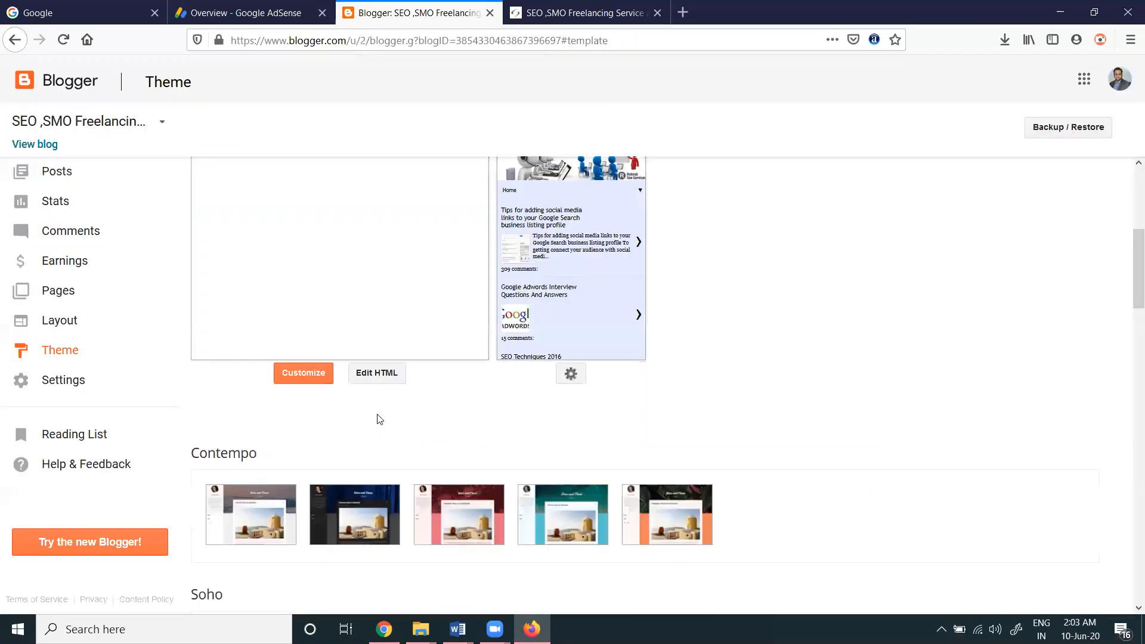
- Paste the auto ads script after <head> in Blogger's theme HTML and save the theme
click(376, 372)
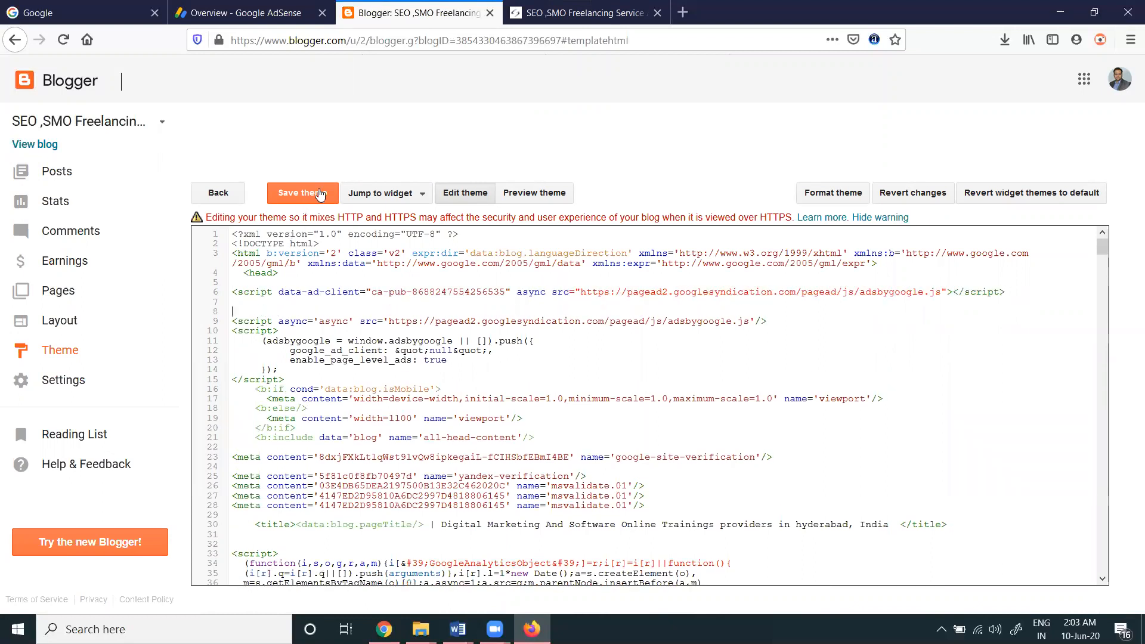
click(302, 193)
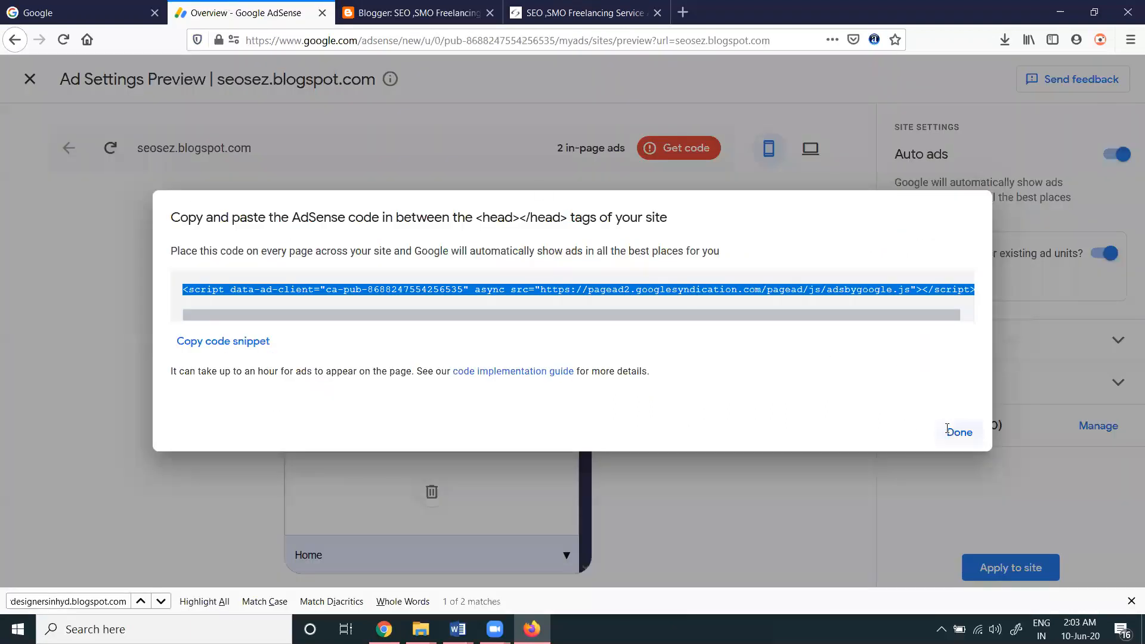
- Close the code dialog, reload the preview, reopen Get code and copy the snippet
click(958, 432)
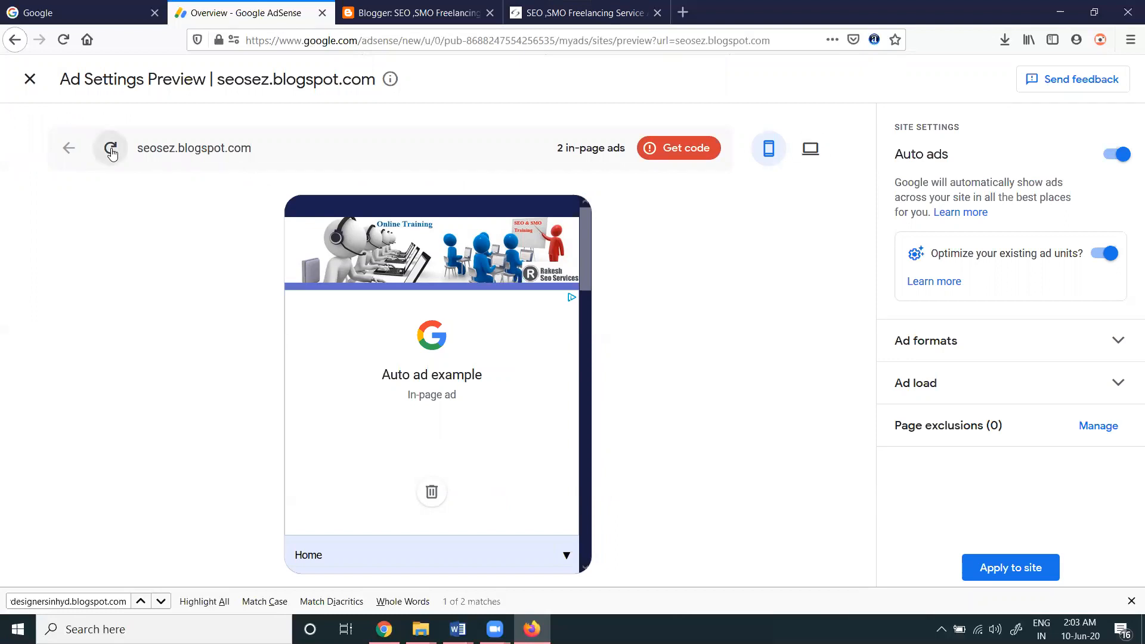
click(110, 147)
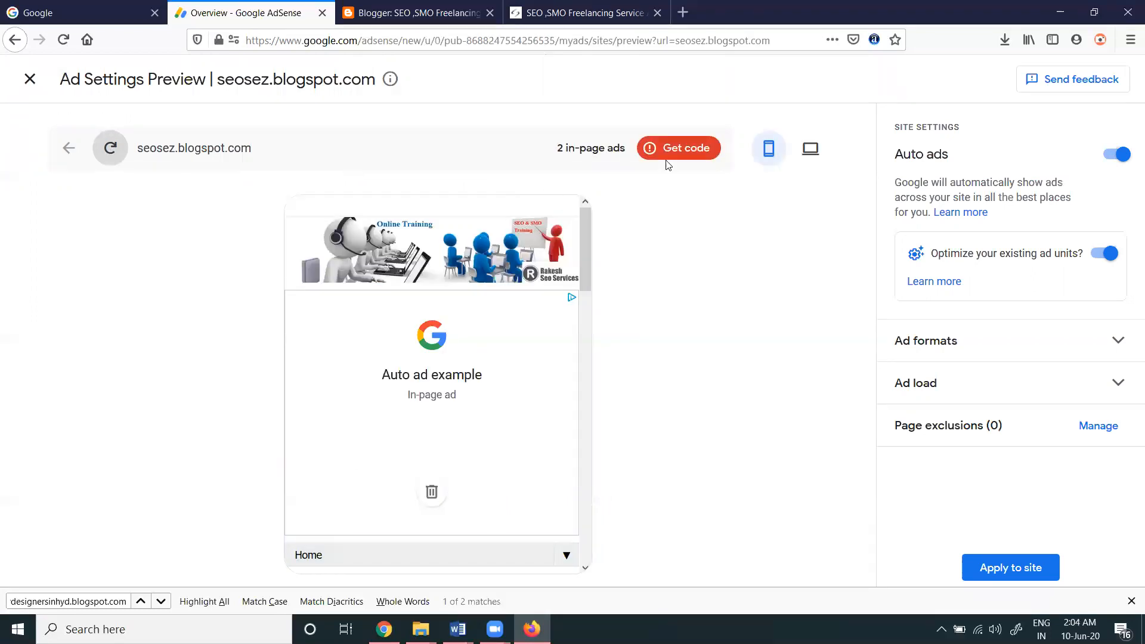
click(809, 148)
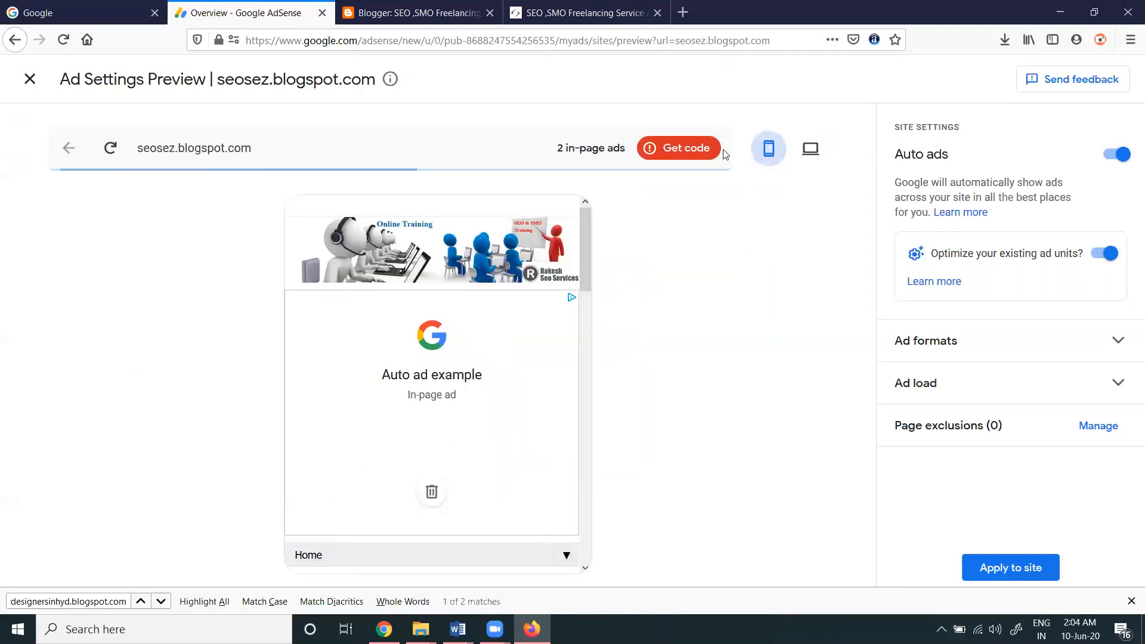
click(677, 147)
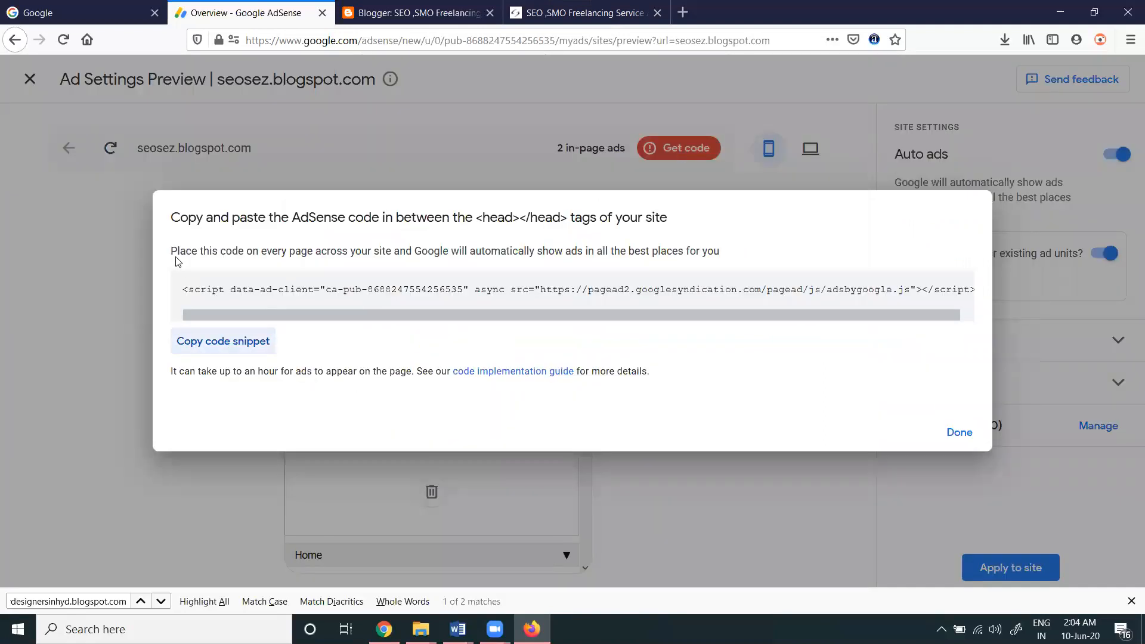
mouse_move(394, 263)
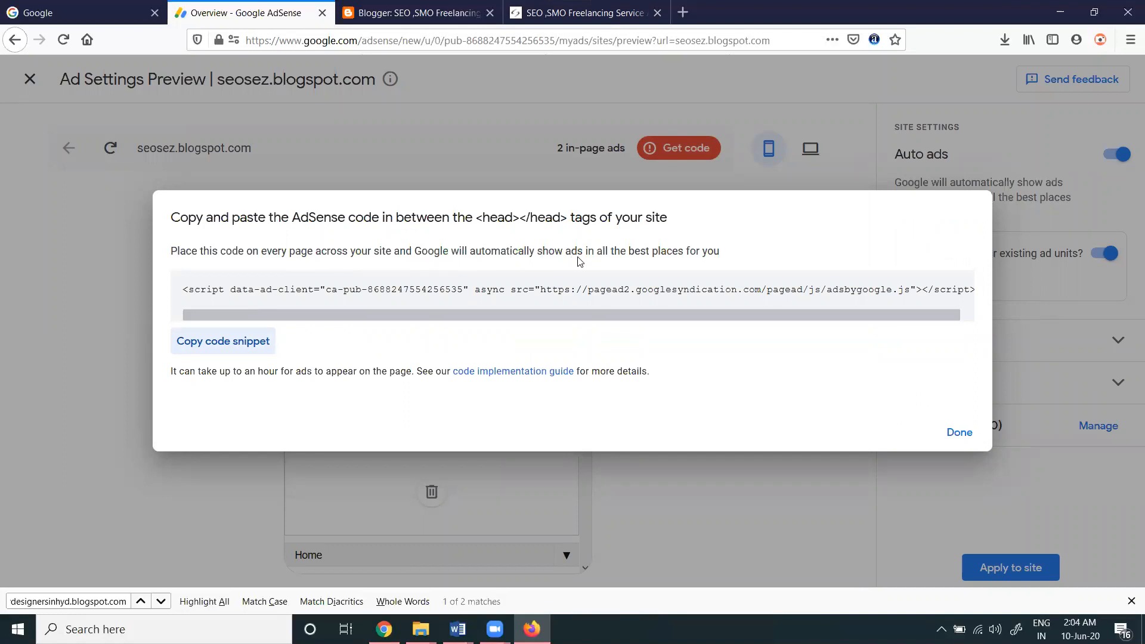
mouse_move(701, 267)
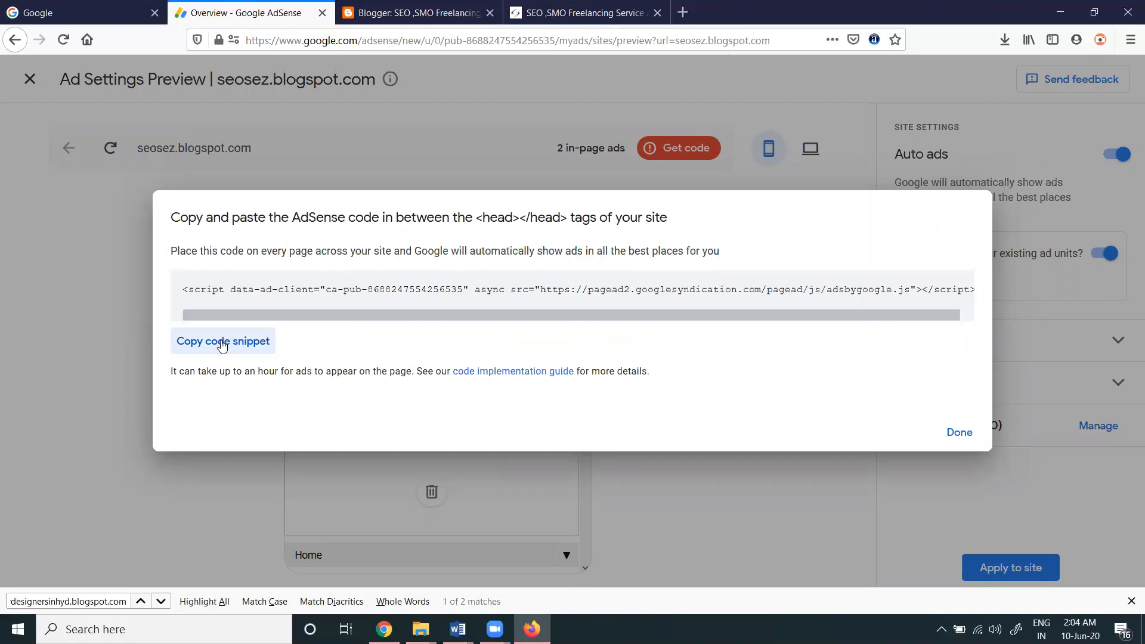
click(223, 341)
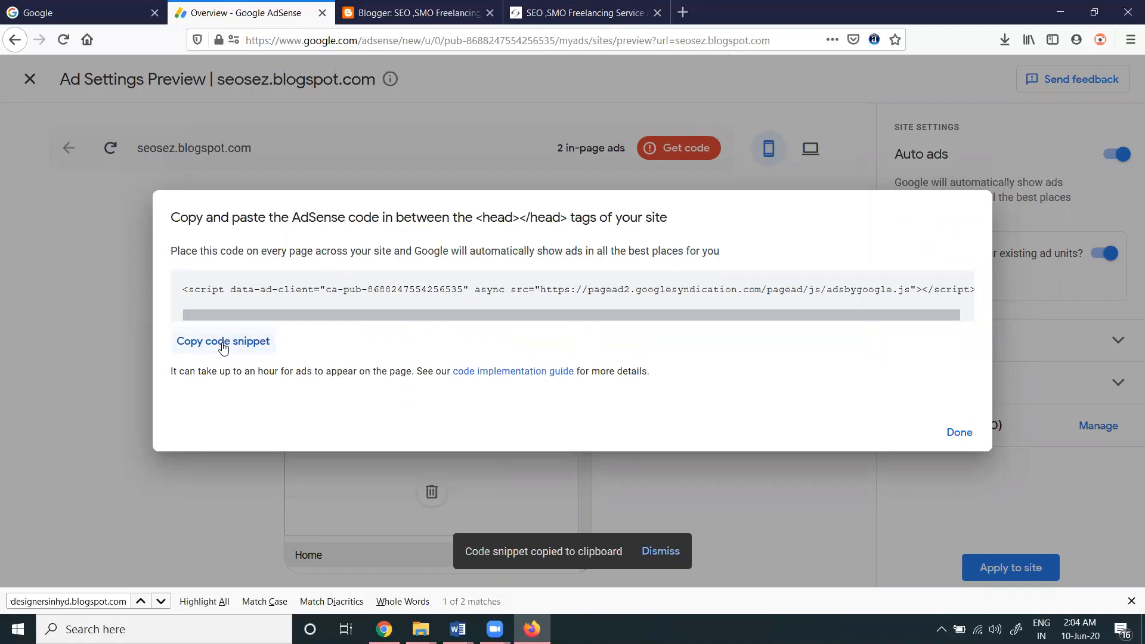
click(416, 13)
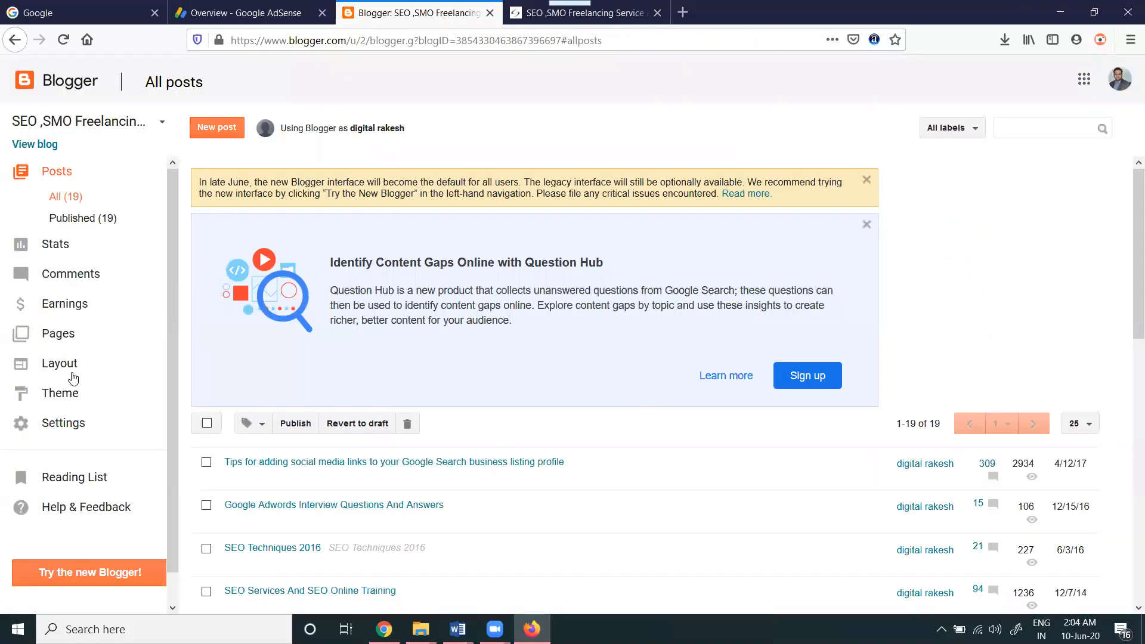
- Add the script as a footer-1 HTML/JavaScript gadget and verify adsbygoogle.js in page source
click(59, 363)
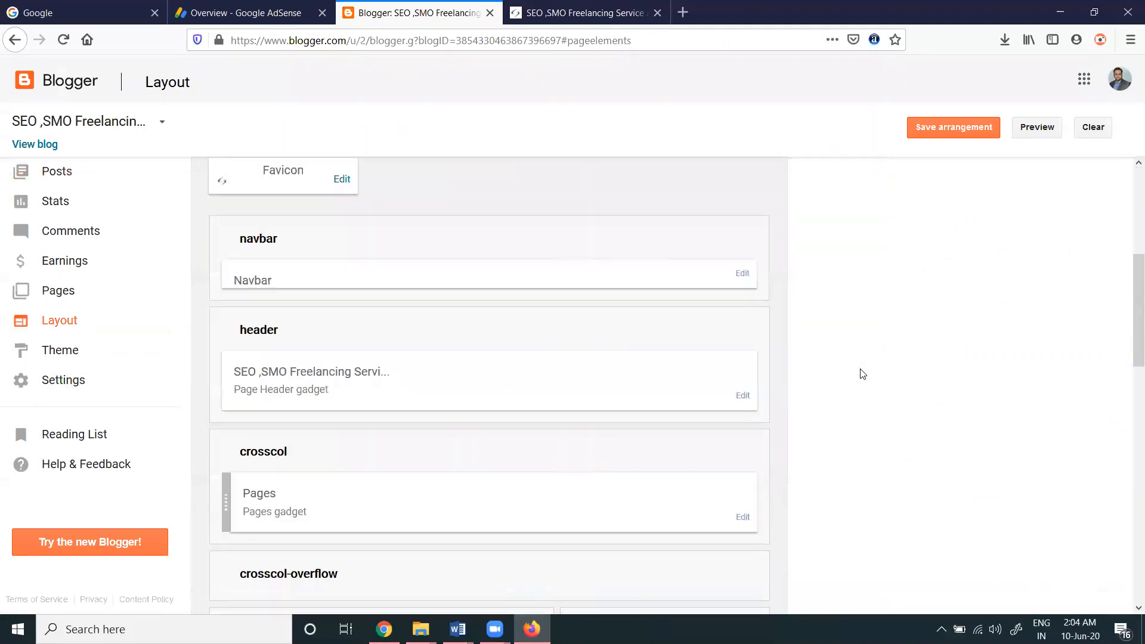
scroll(down, 3)
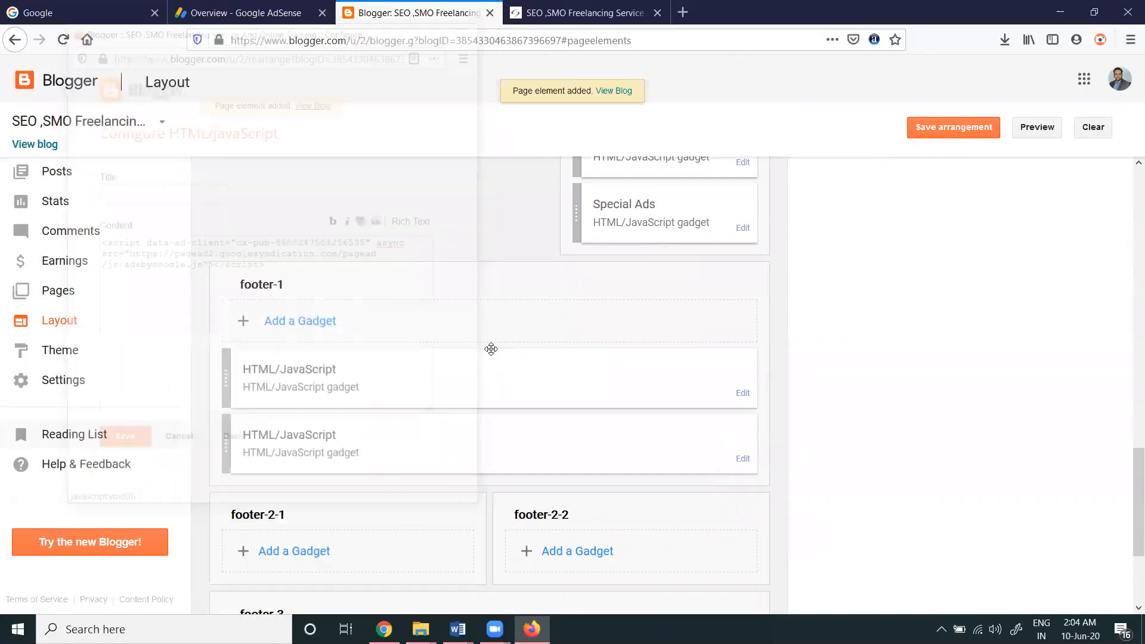
click(953, 127)
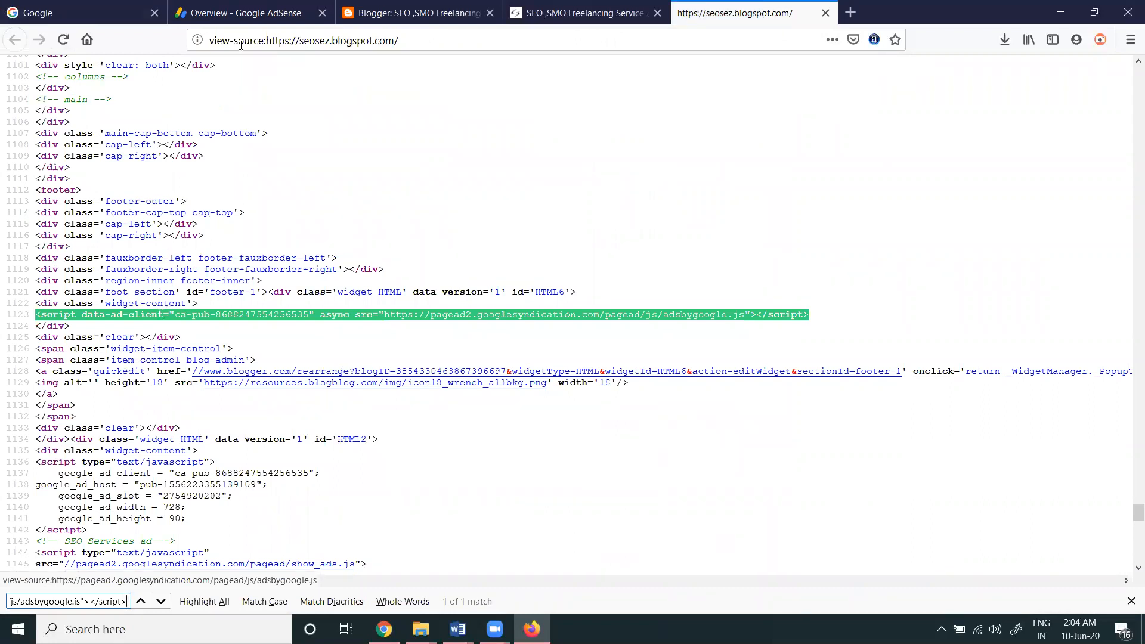
click(243, 13)
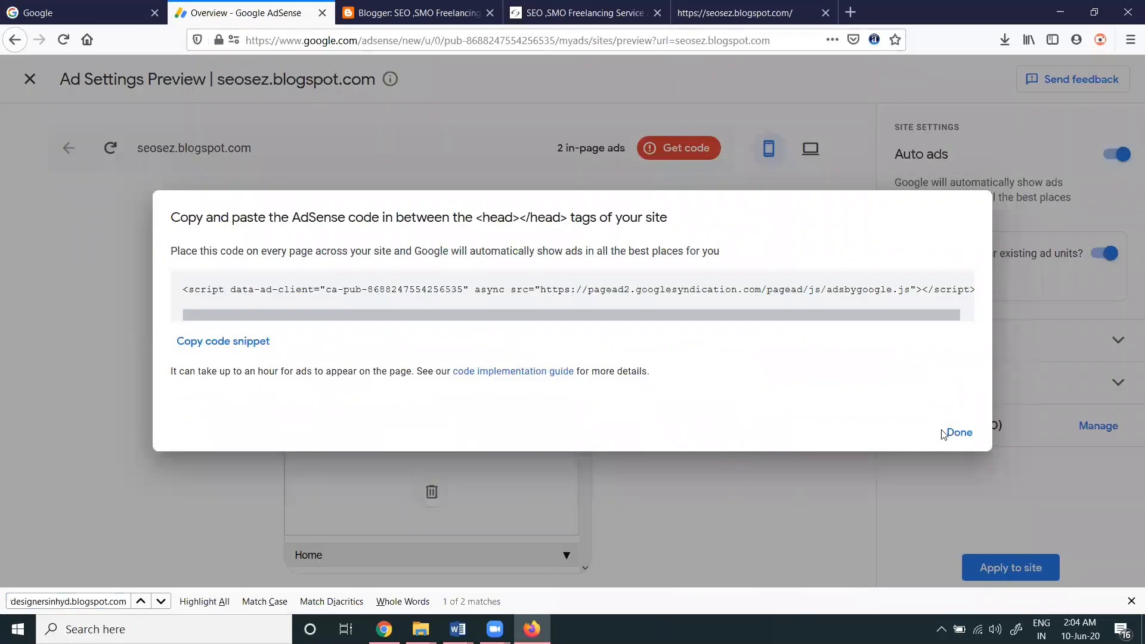
- Close the code window, compare desktop and mobile previews, and expand Ad formats
click(959, 432)
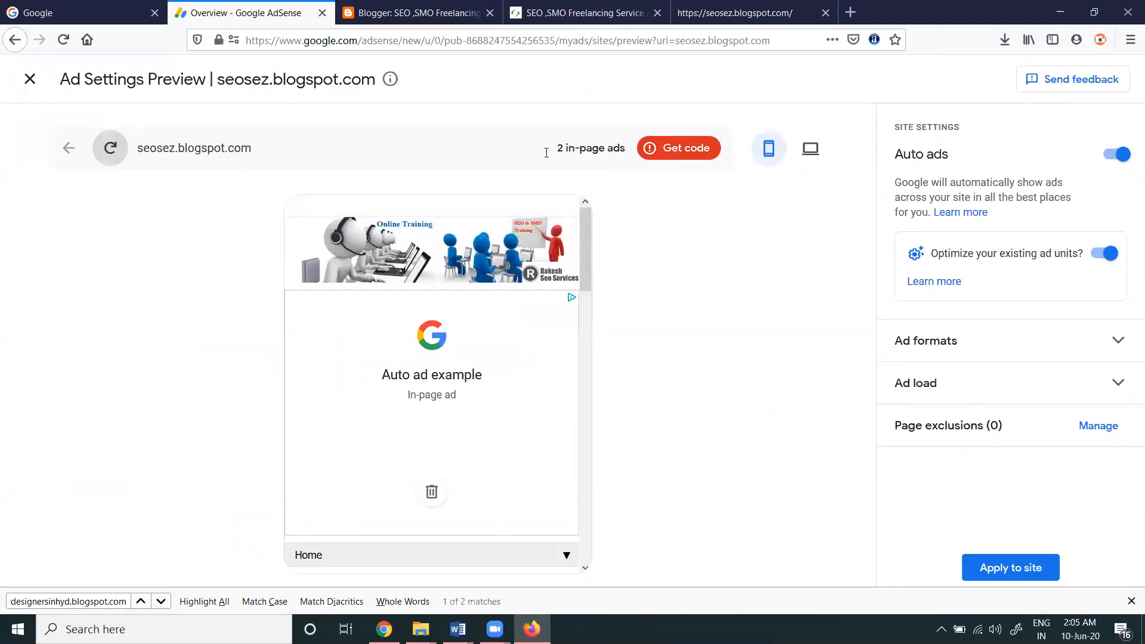
click(810, 148)
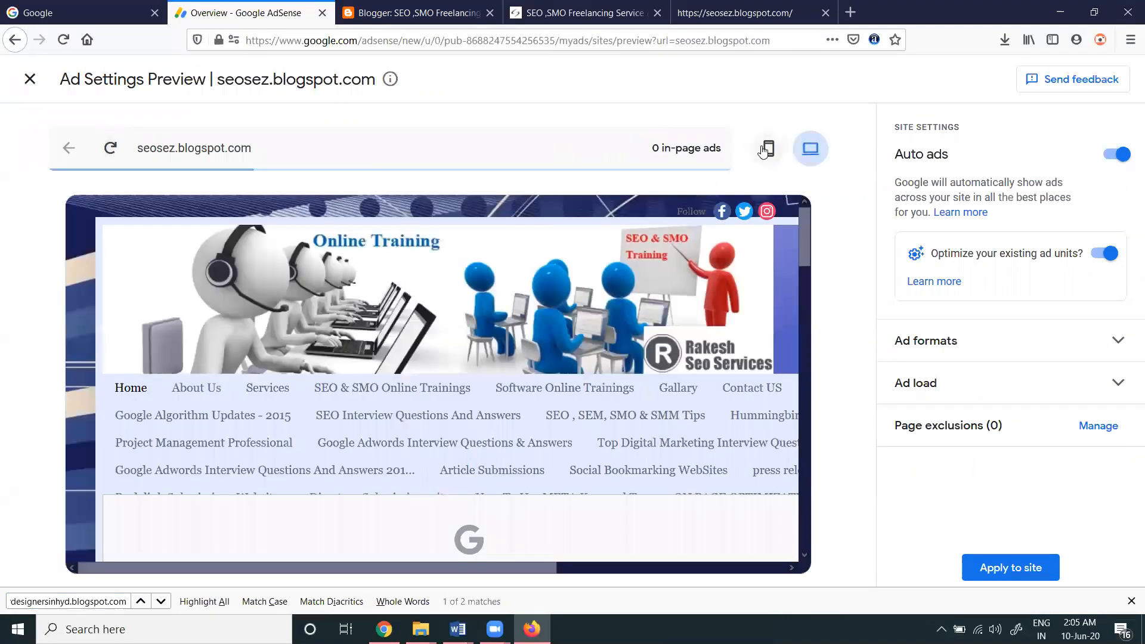
click(767, 148)
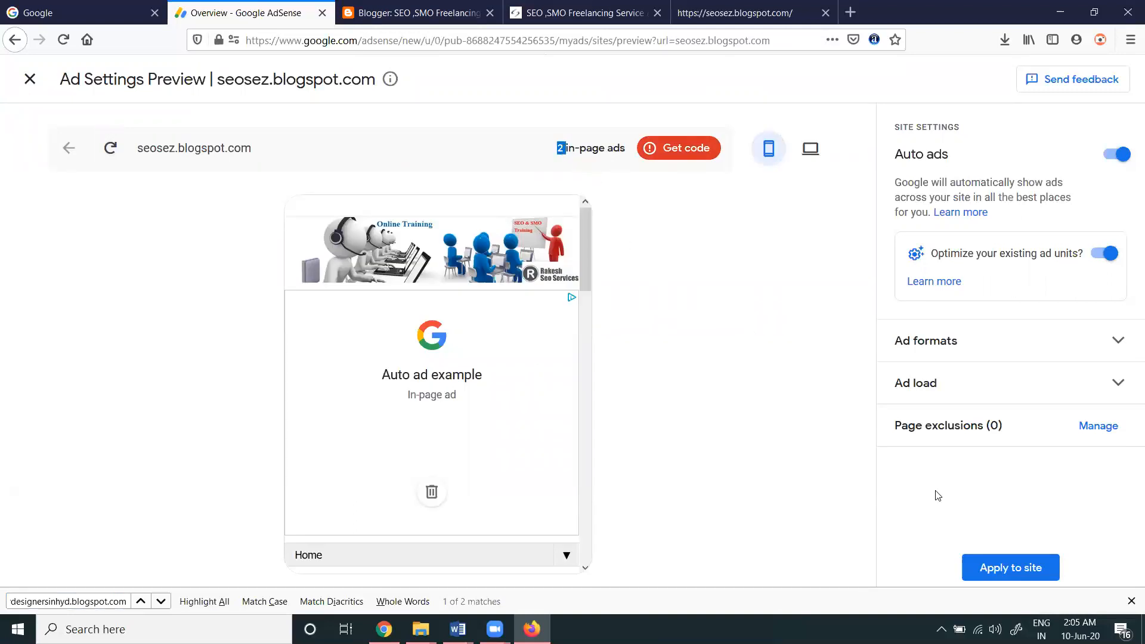
click(925, 341)
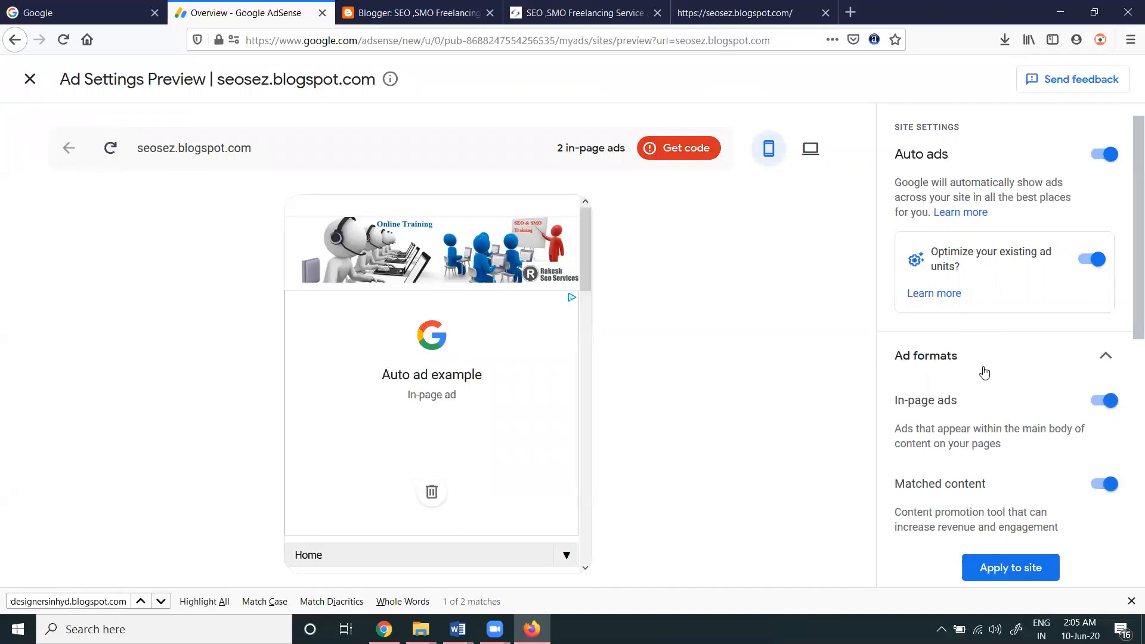
- Expand Ad load and apply the auto ads settings to seosez.blogspot.com
scroll(down, 3)
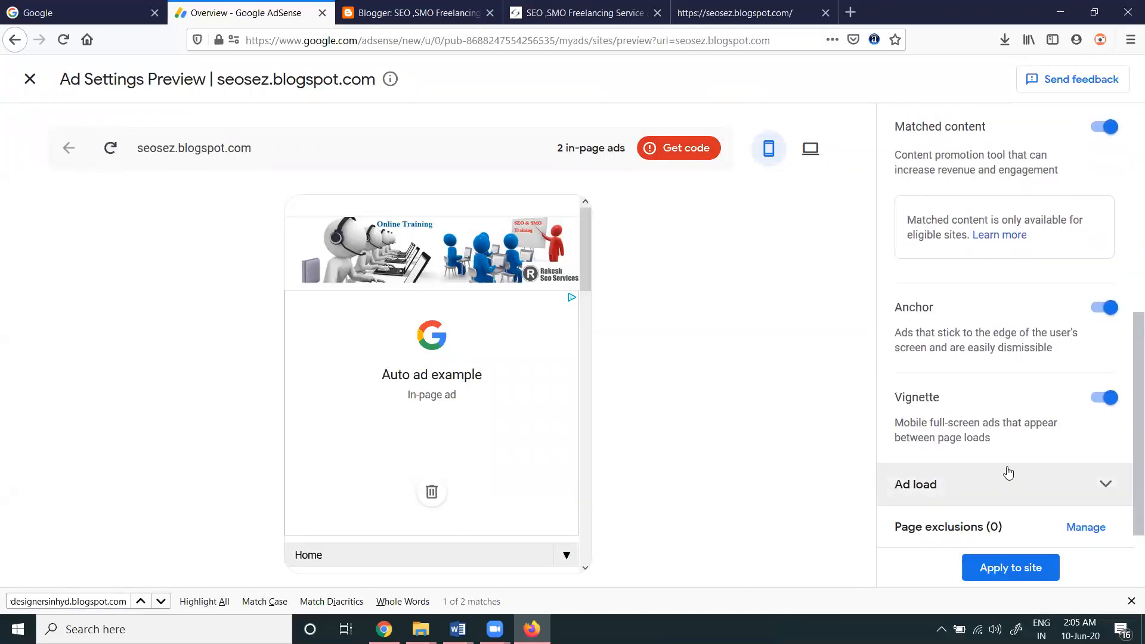
click(915, 484)
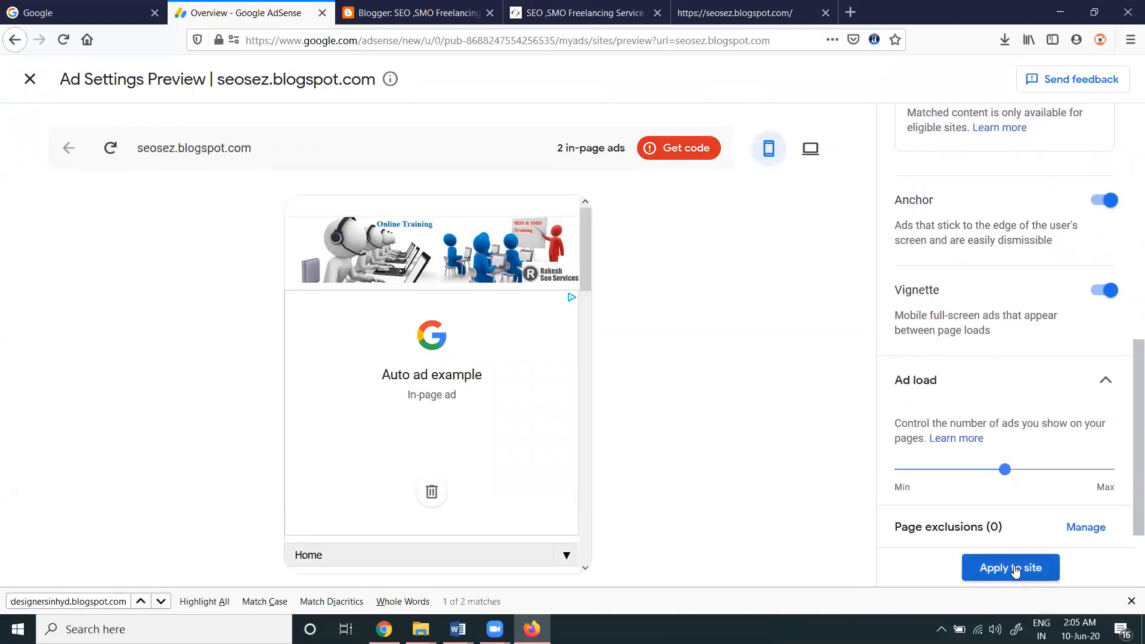
click(1010, 567)
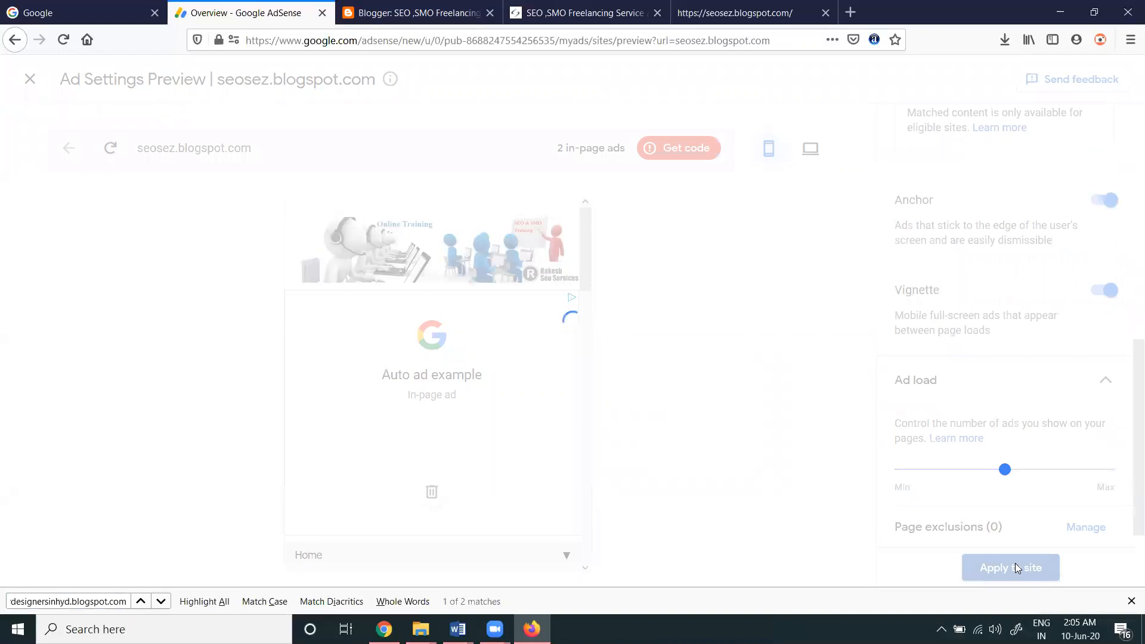
click(1009, 567)
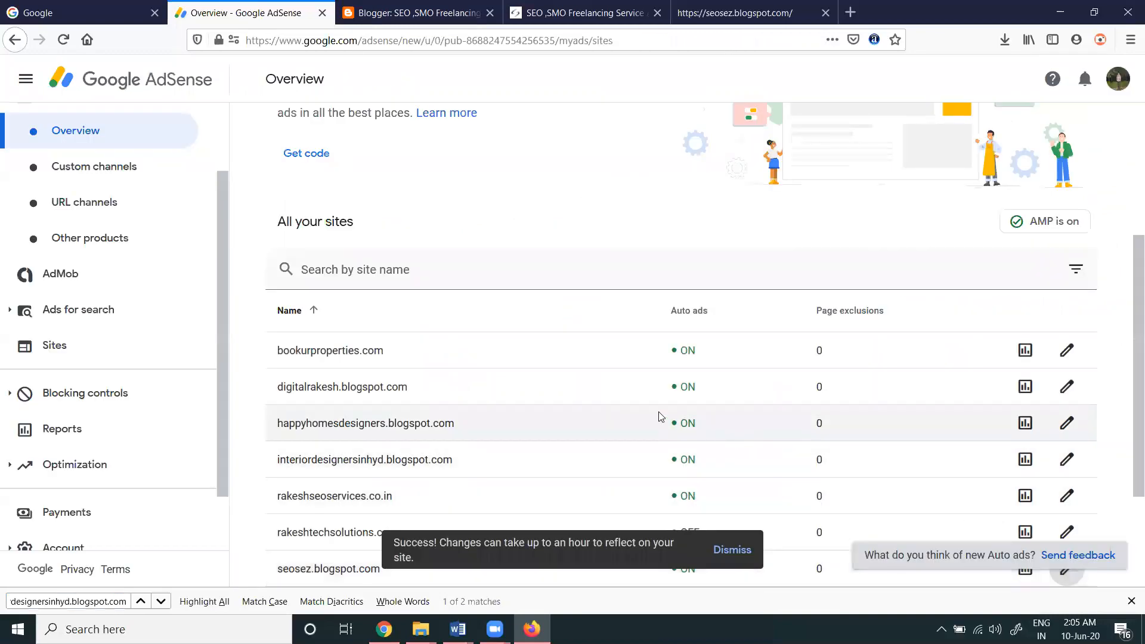
scroll(down, 3)
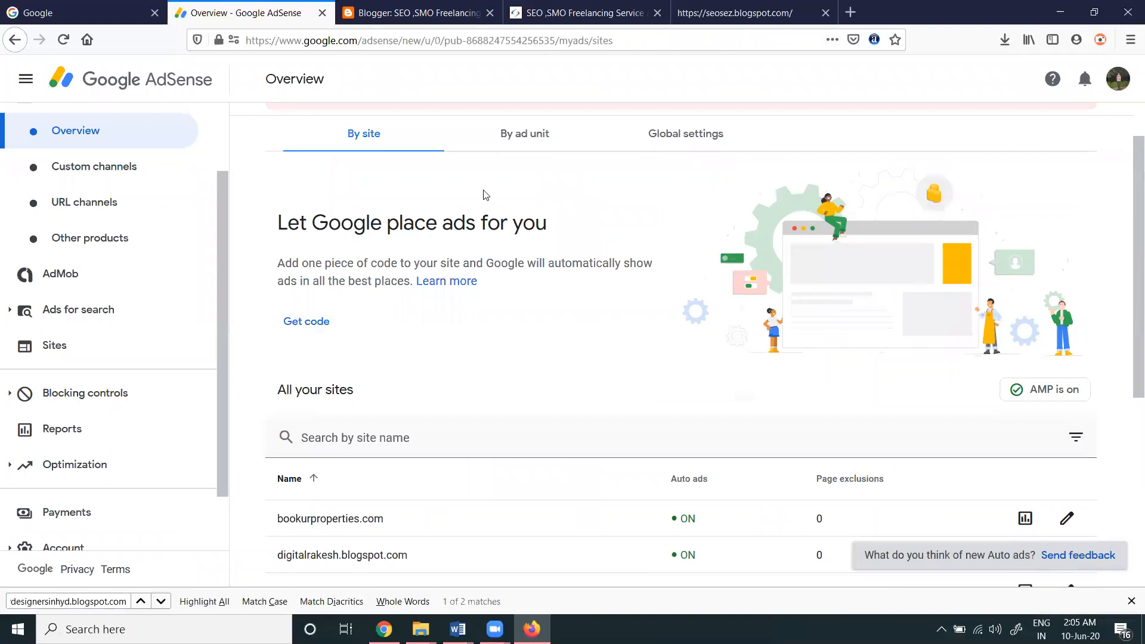
- Switch to By ad unit and try the Display and In-feed filters, ending on Display
click(524, 134)
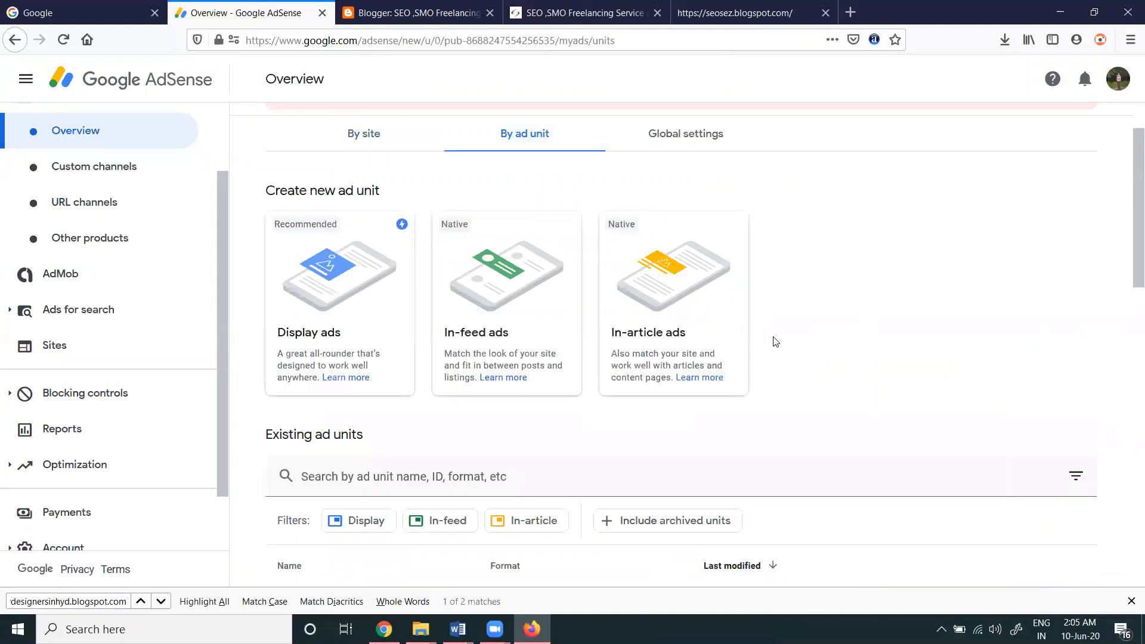
scroll(down, 3)
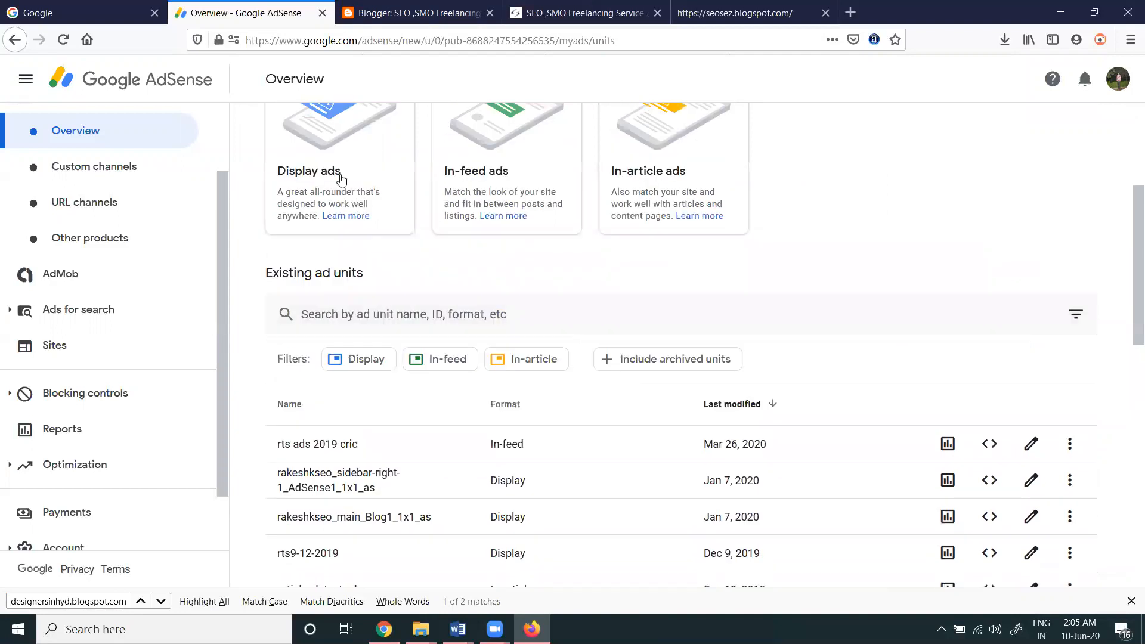
scroll(down, 3)
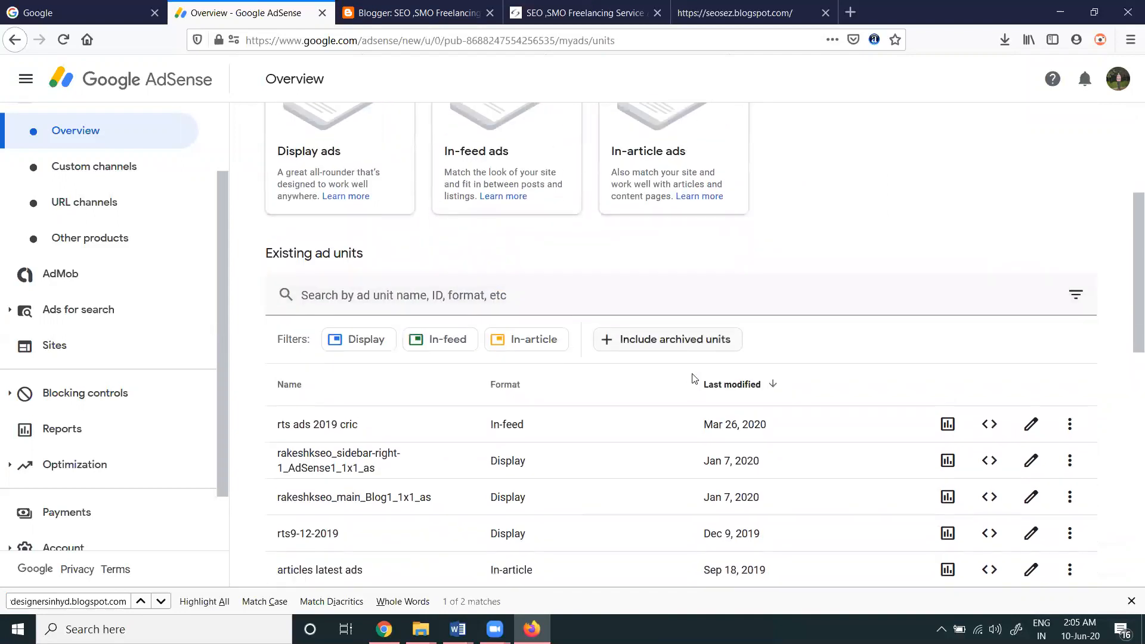
scroll(down, 3)
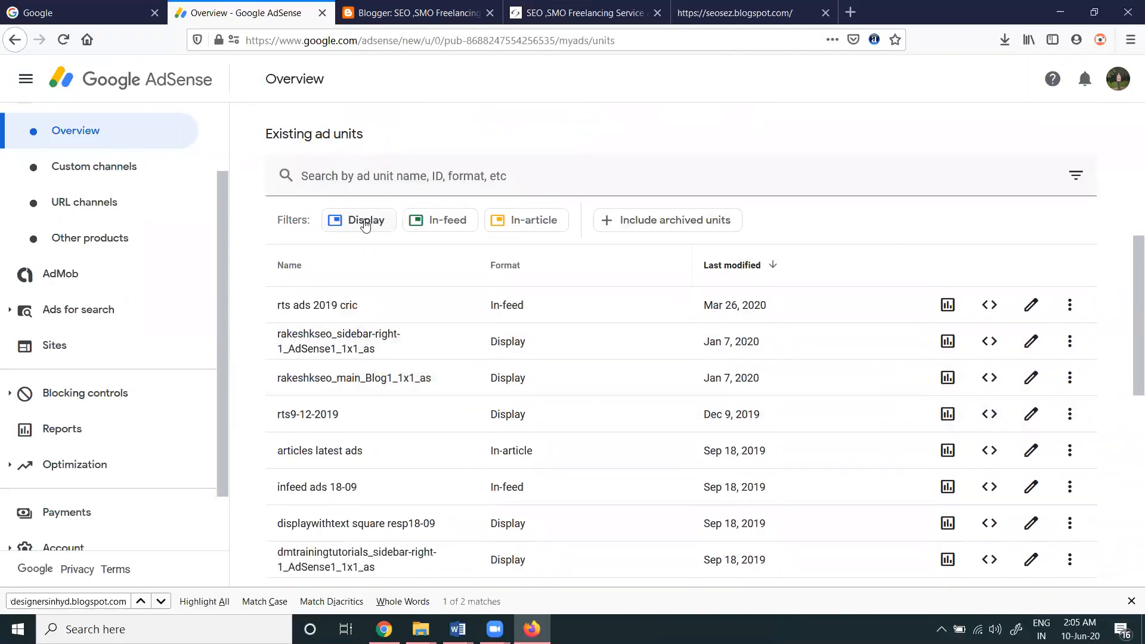
click(358, 220)
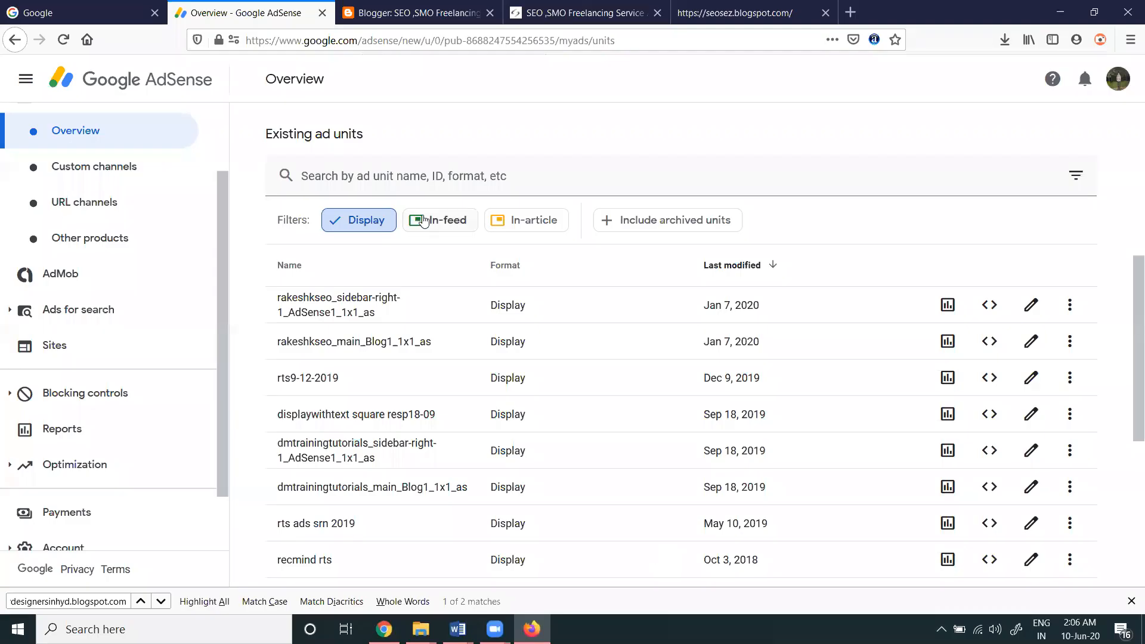
click(526, 220)
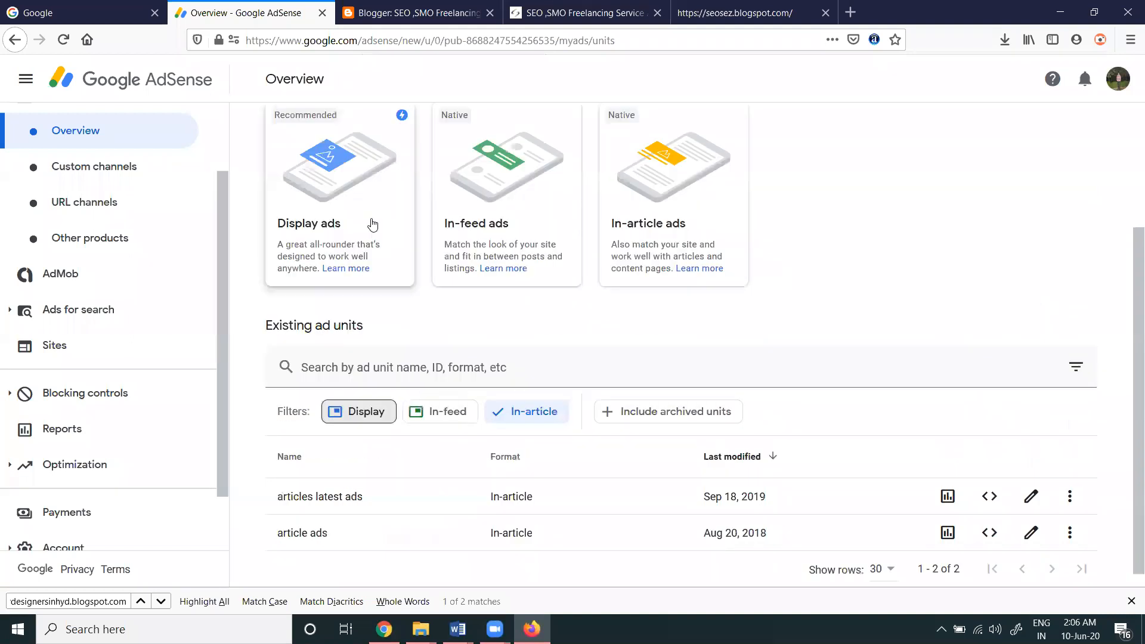
mouse_move(527, 411)
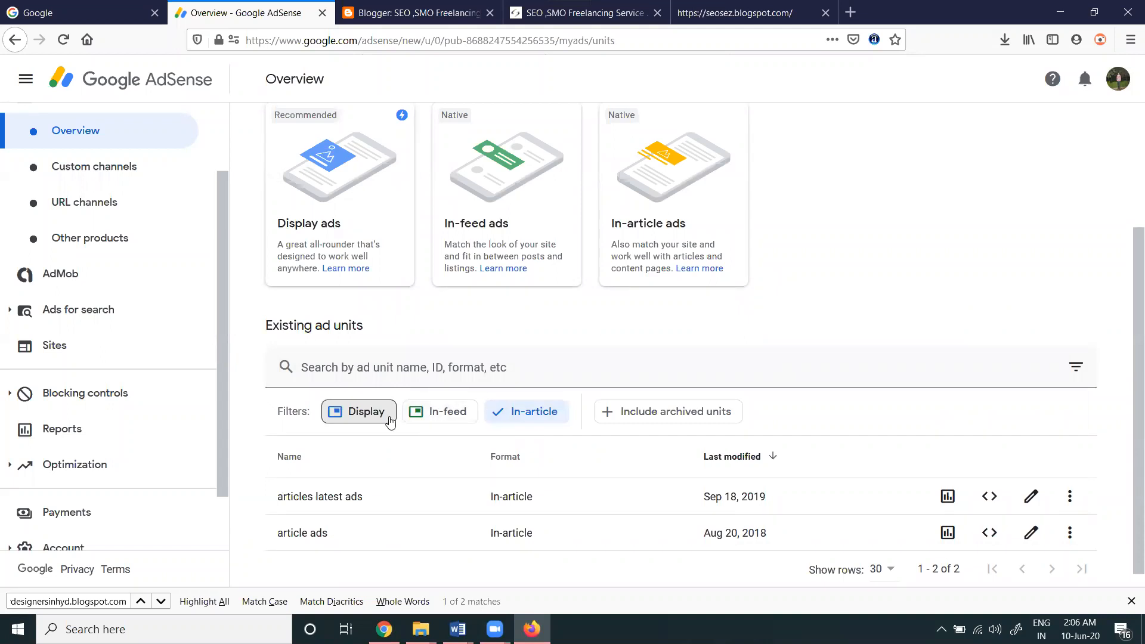
click(439, 411)
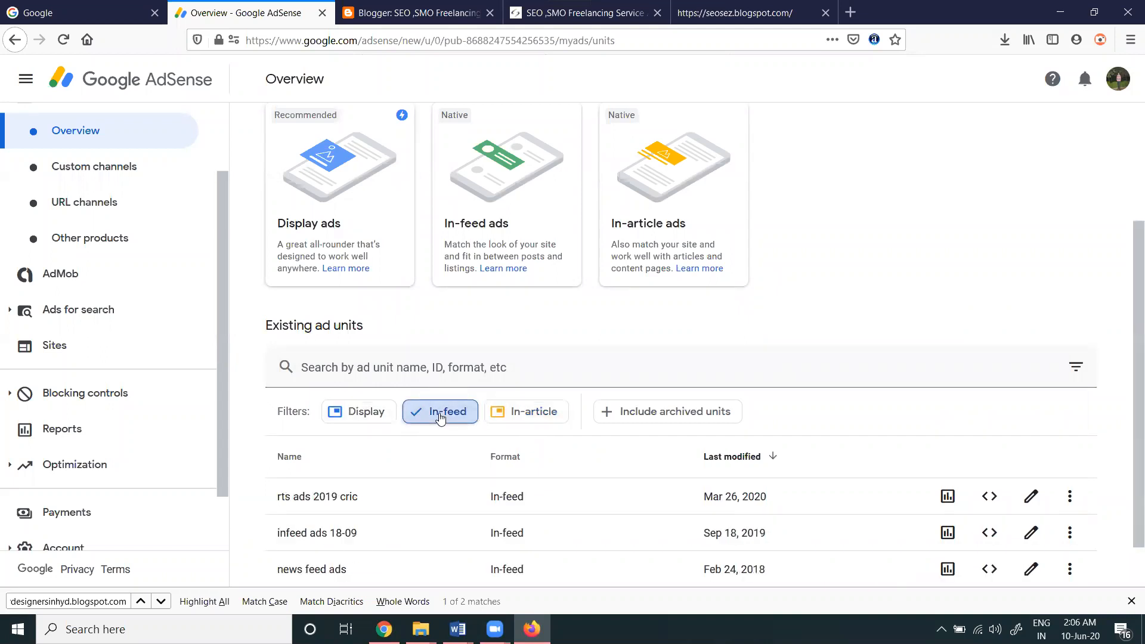
click(368, 411)
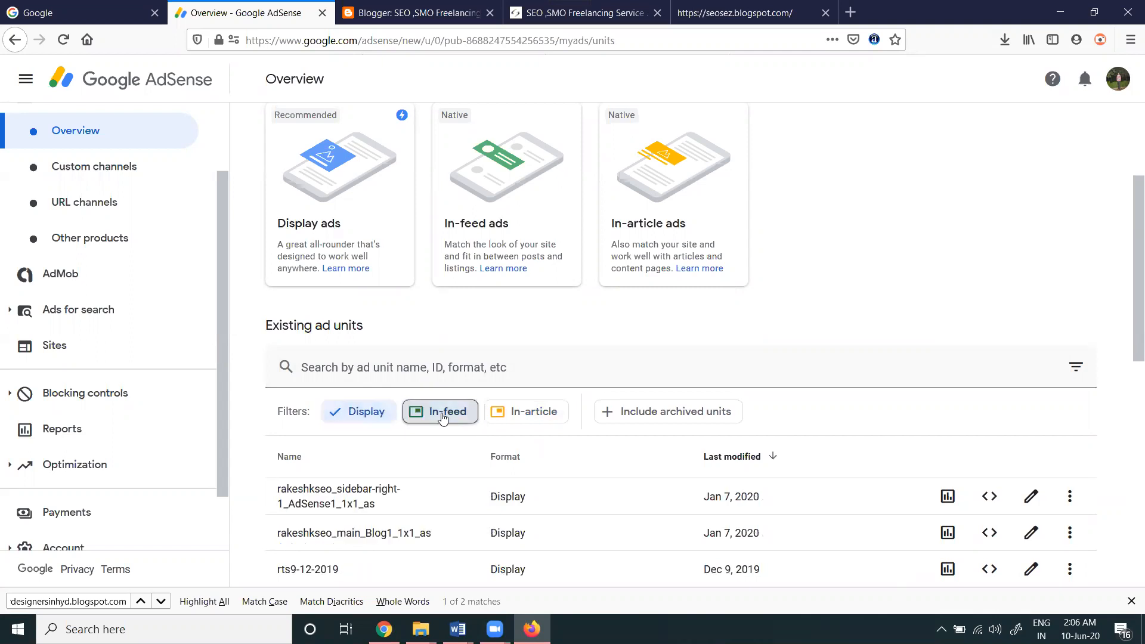
scroll(down, 3)
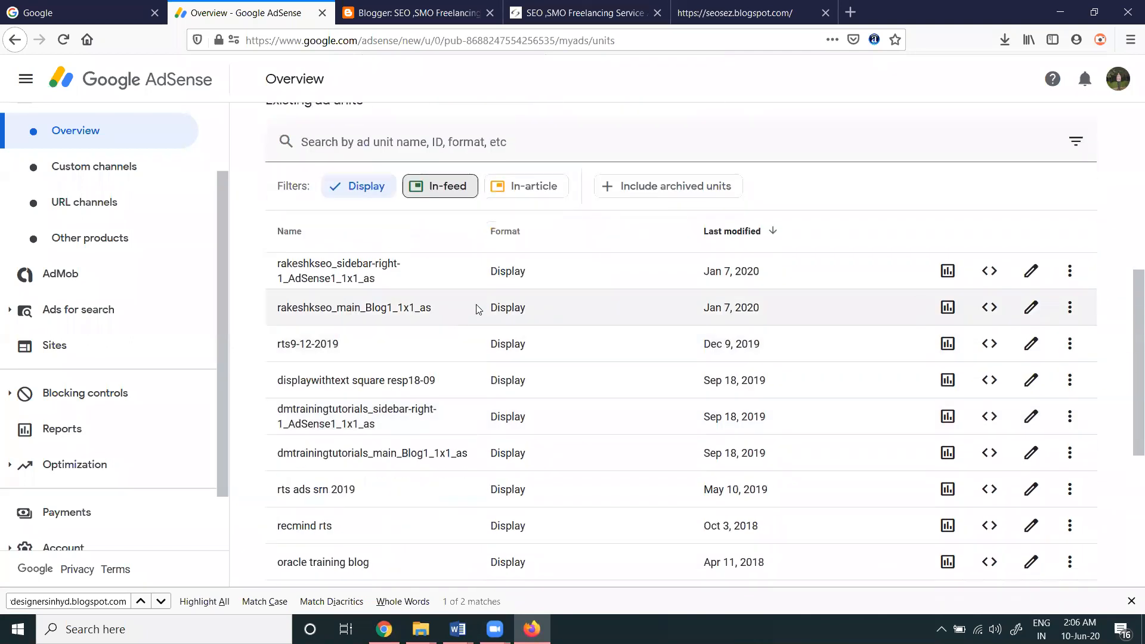
- Bring up the HTML code for the rakeshkseo_sidebar-right-1_AdSense1_1x1_as display unit, checking AMP first
click(989, 271)
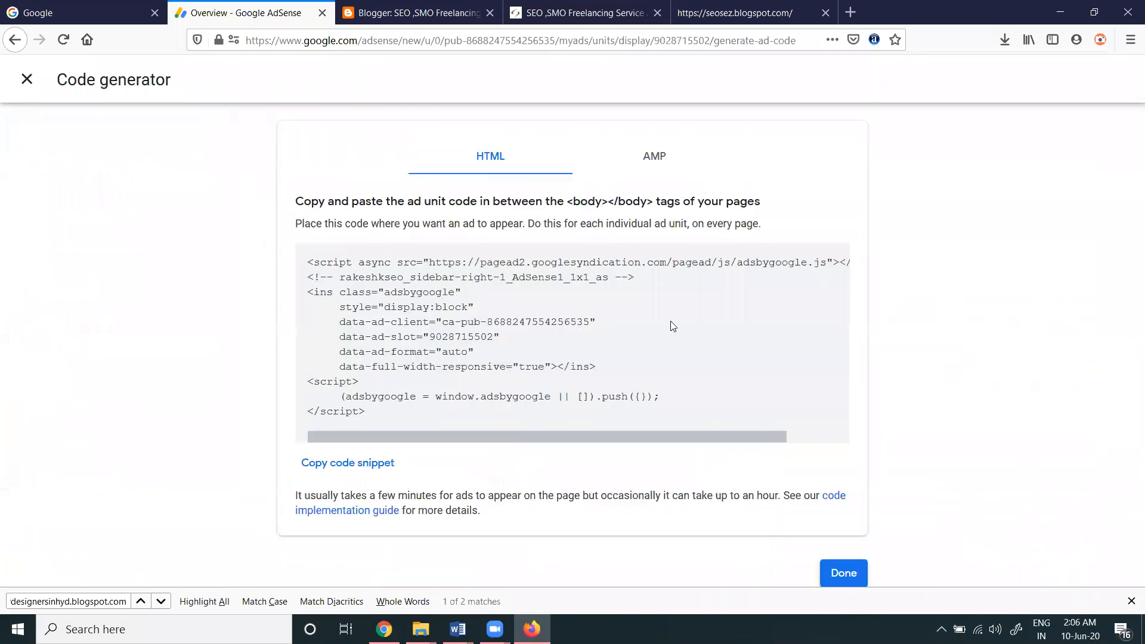
click(648, 157)
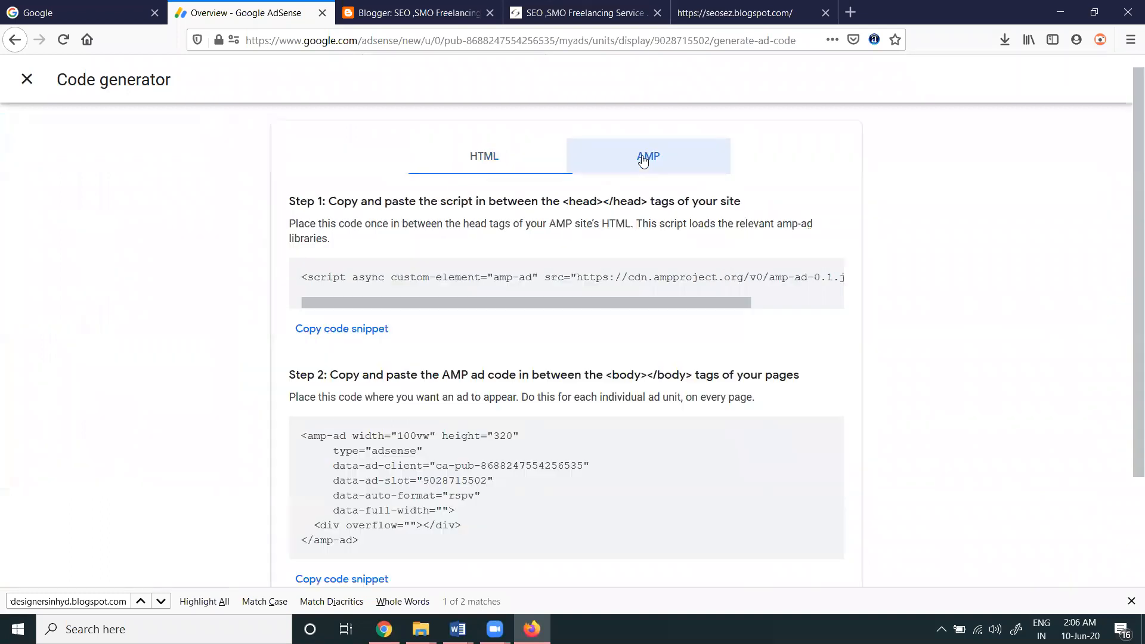
click(490, 156)
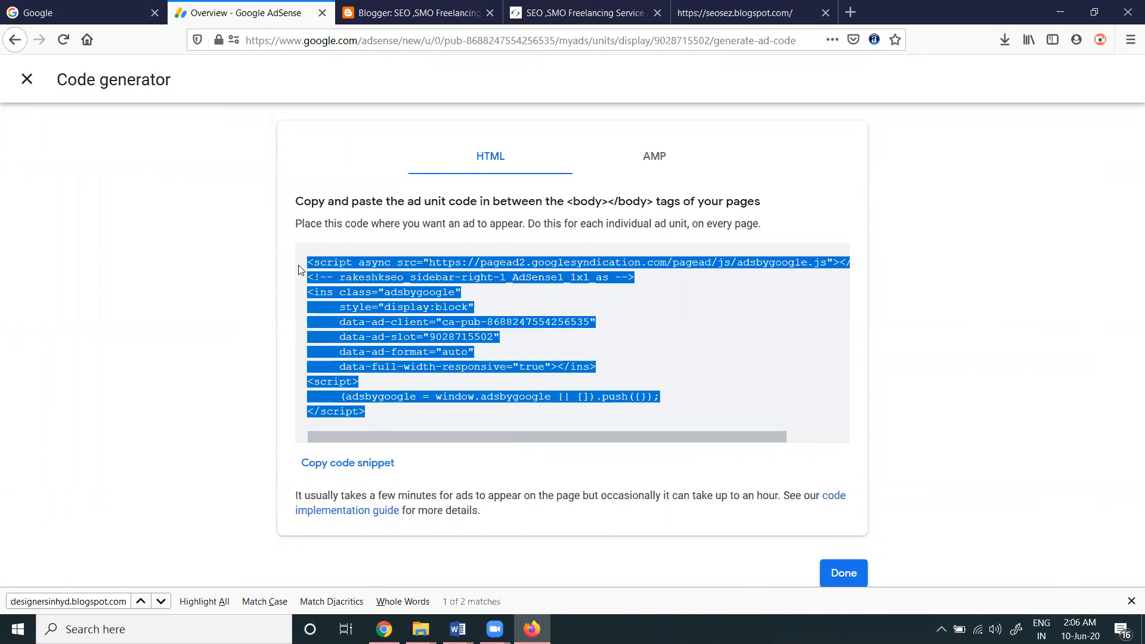
mouse_move(436, 179)
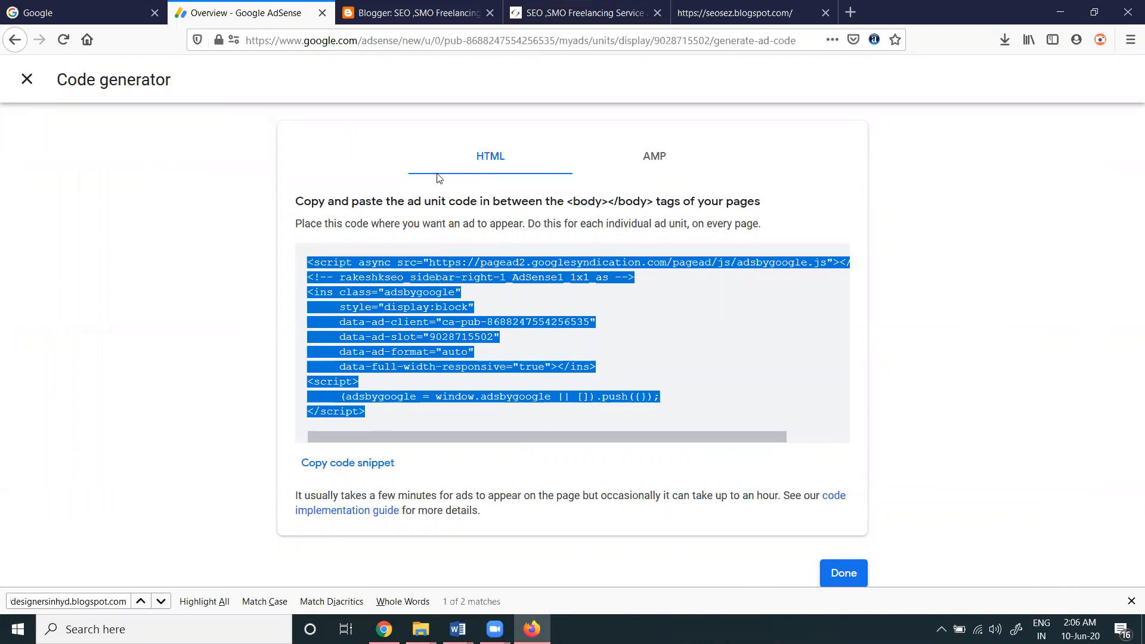
- Preview the live blog's ads, then scroll the Blogger layout to footer-1's two HTML/JavaScript gadgets
click(415, 12)
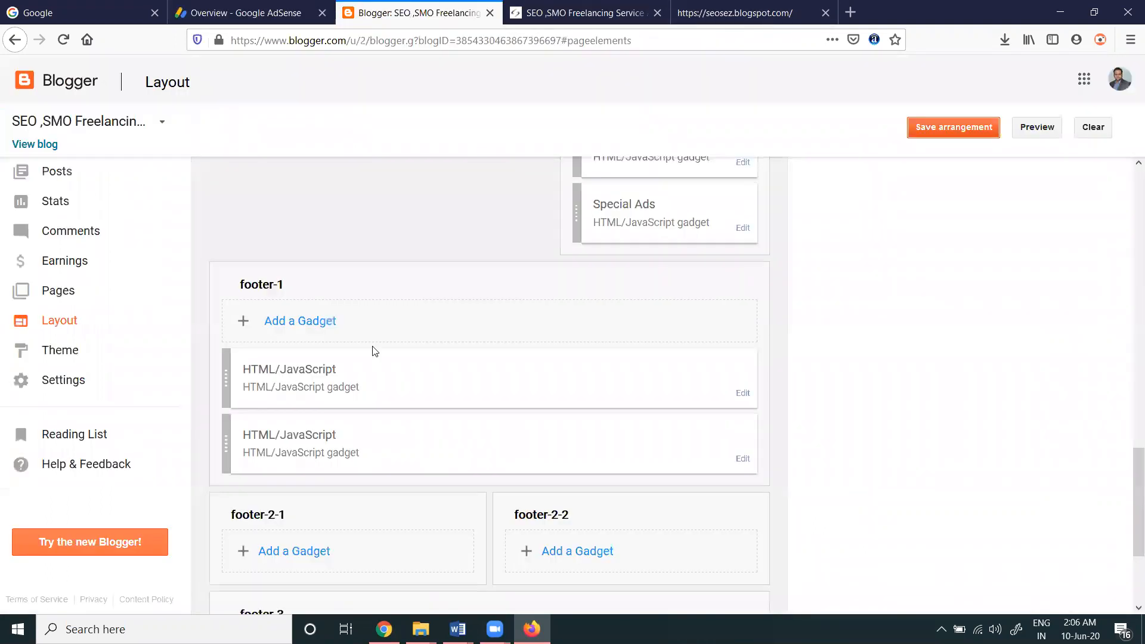
click(585, 13)
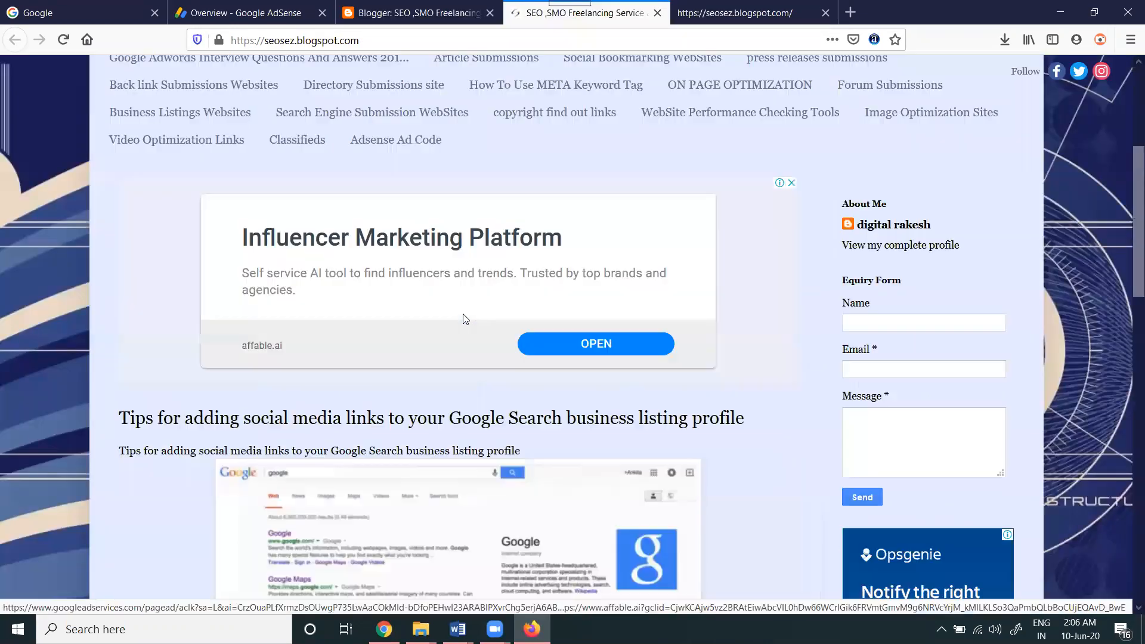
scroll(down, 3)
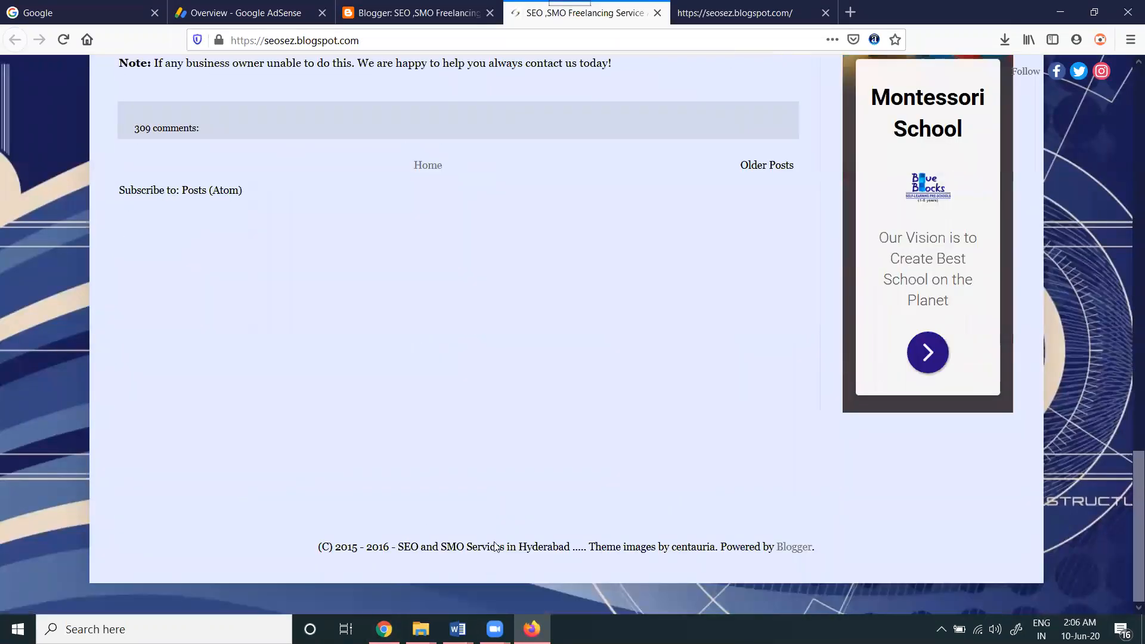
click(409, 13)
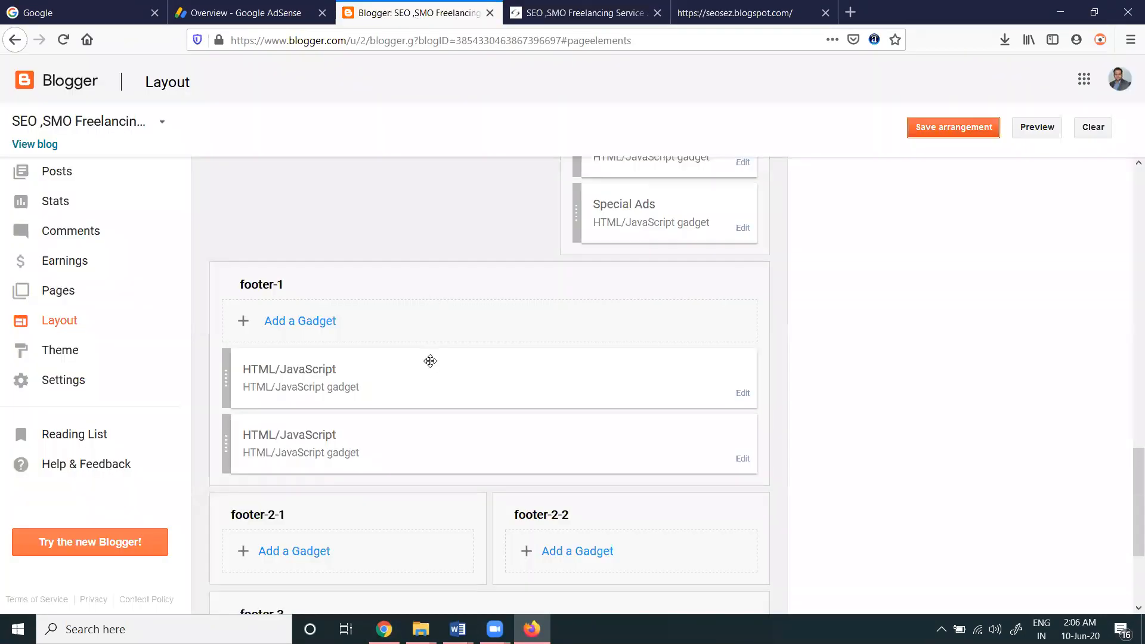
scroll(down, 3)
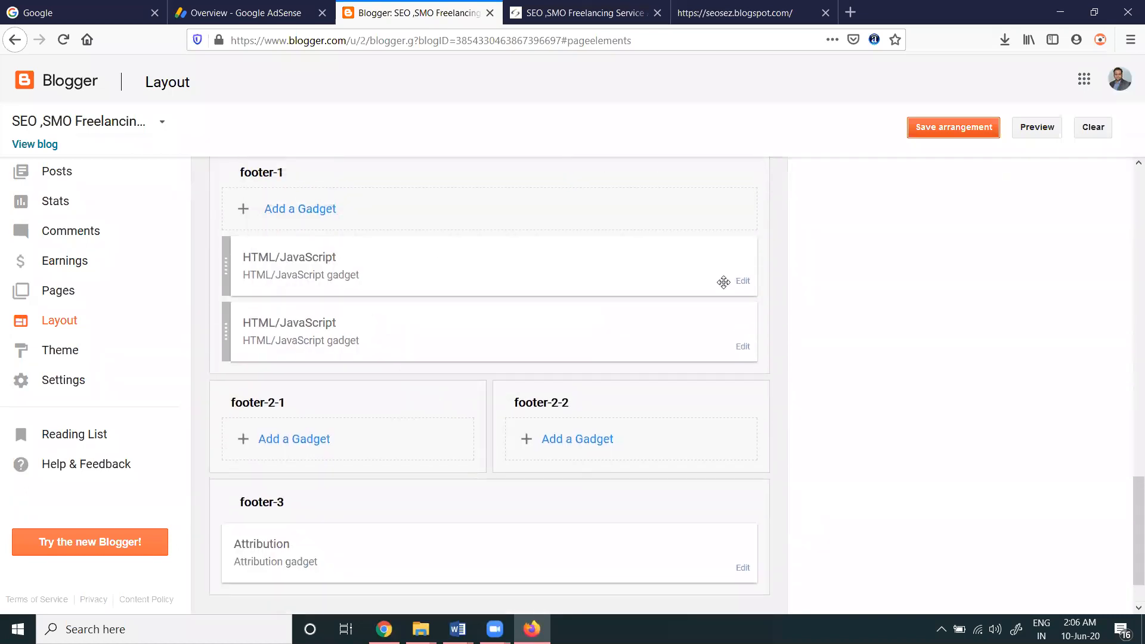
- Inspect the code in footer-1's two existing HTML/JavaScript gadgets without changing them
click(742, 281)
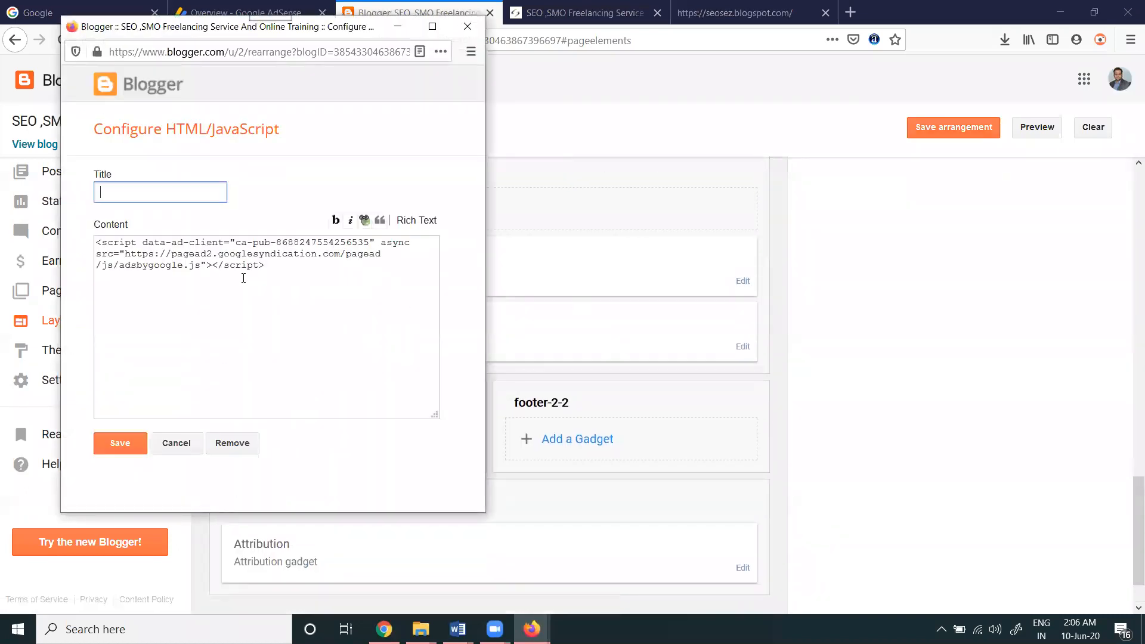
click(176, 443)
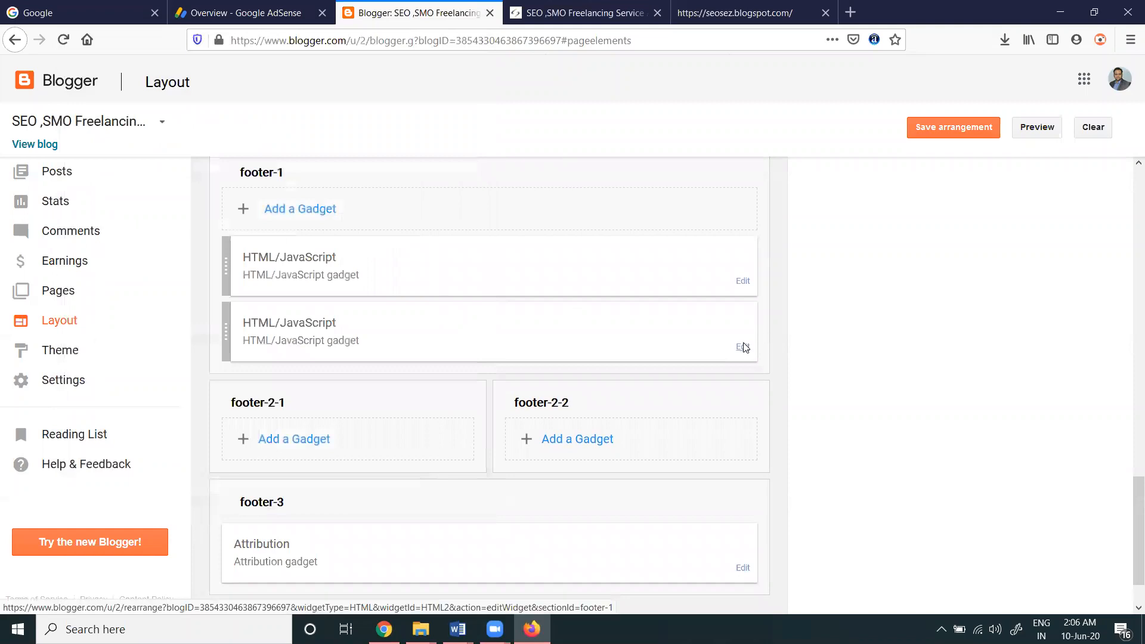
click(742, 347)
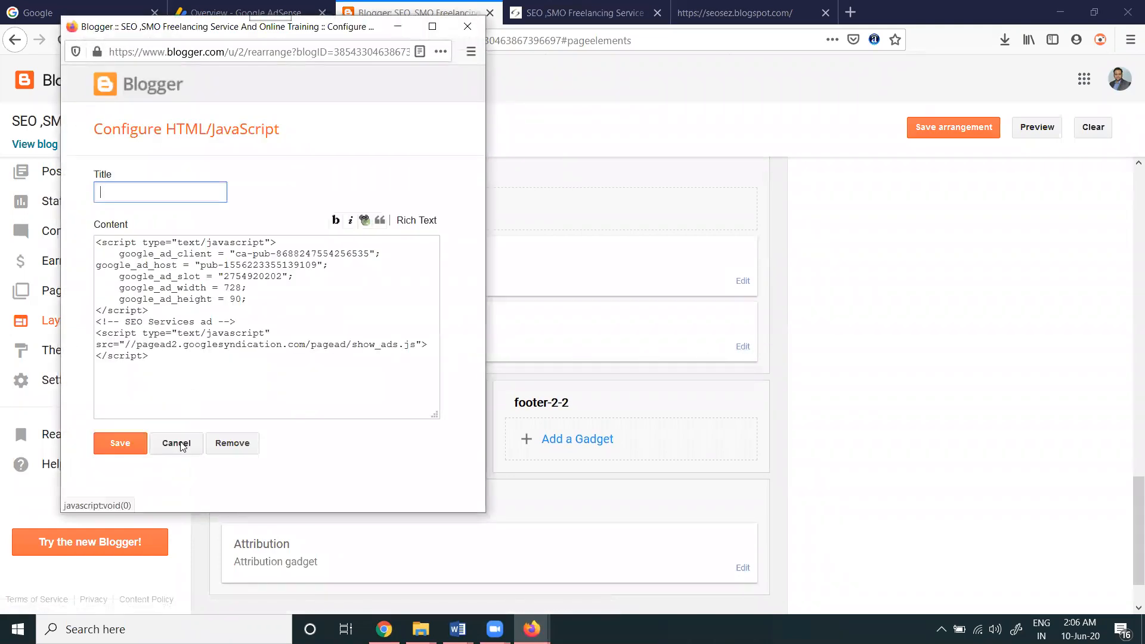
click(176, 443)
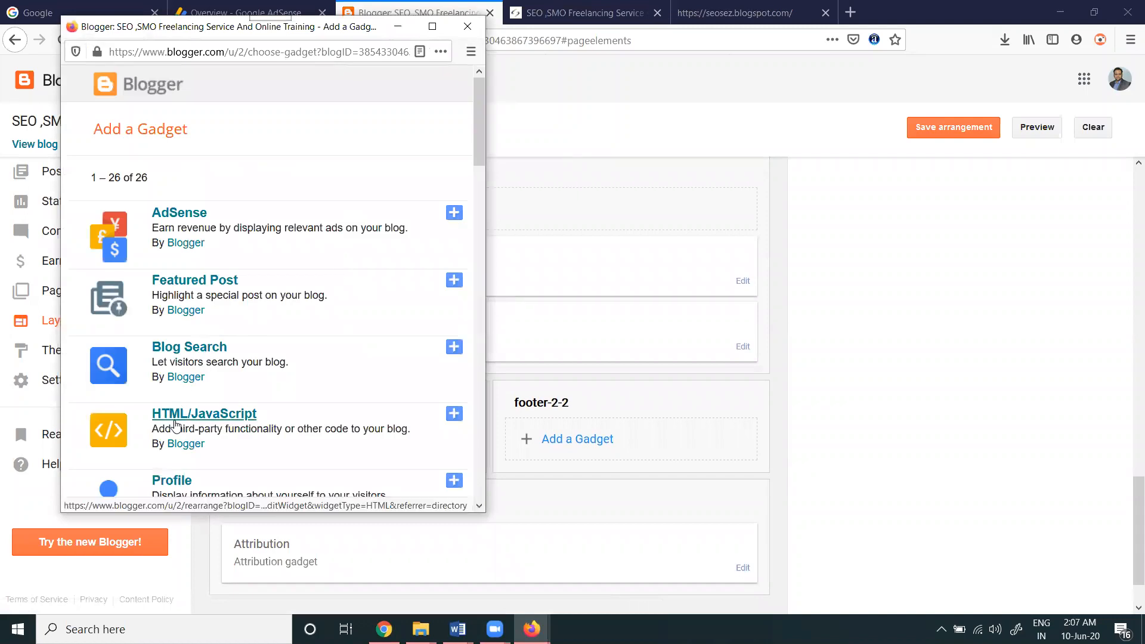
- Add a 'special offer' HTML/JavaScript gadget holding the display ad code and save the layout
click(205, 413)
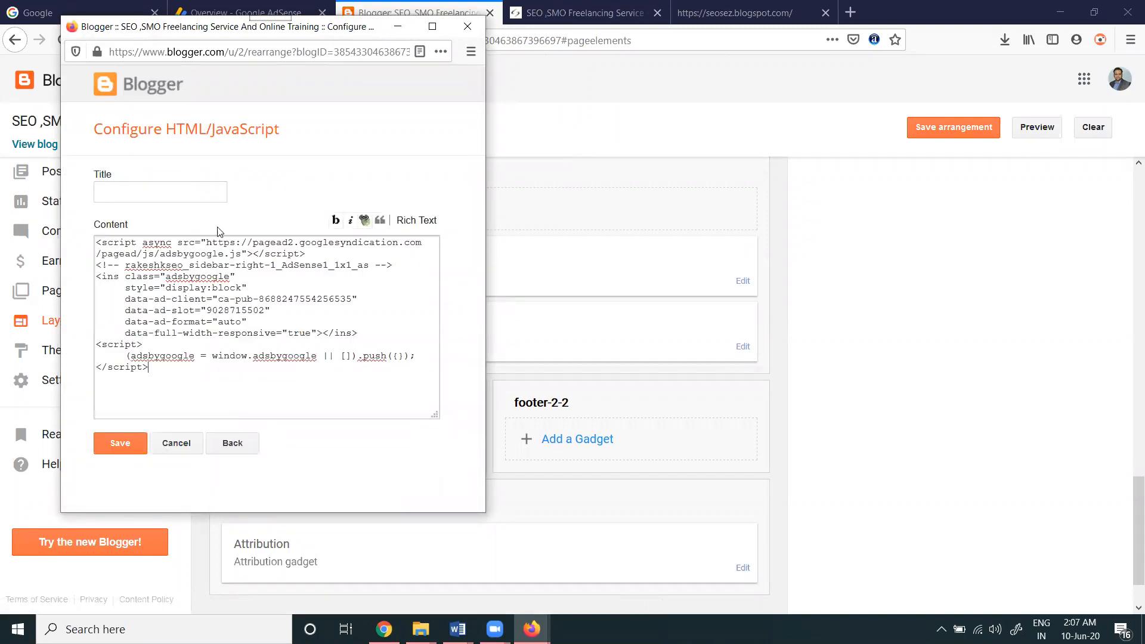
text(special offer)
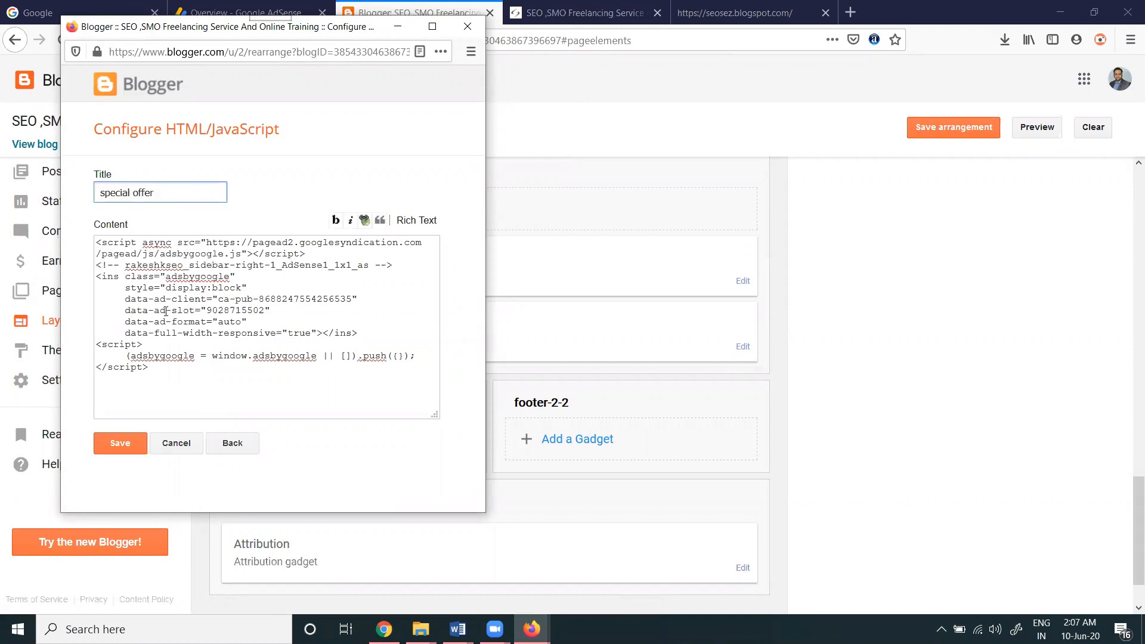
click(120, 443)
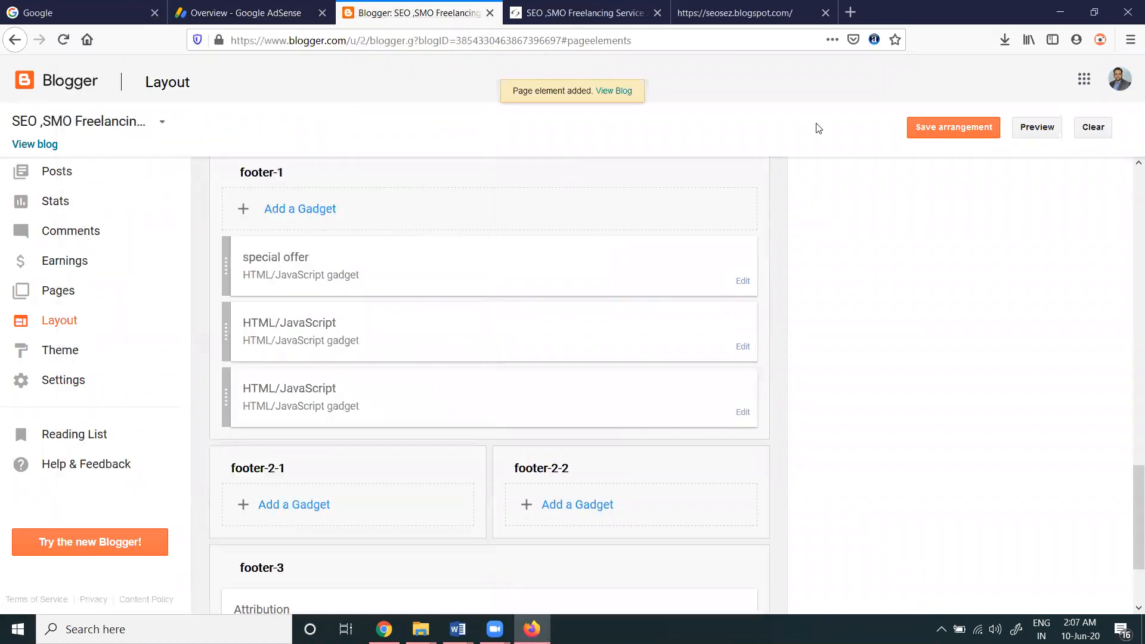
click(952, 127)
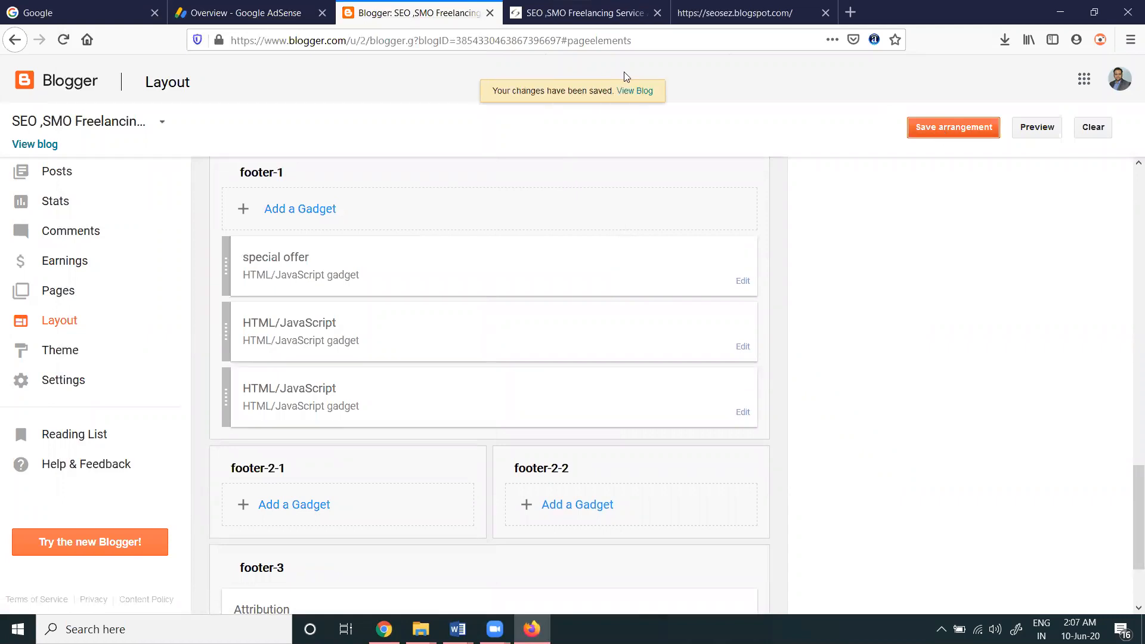
- Reload the live blog and scroll down to find the special offer footer heading
click(584, 13)
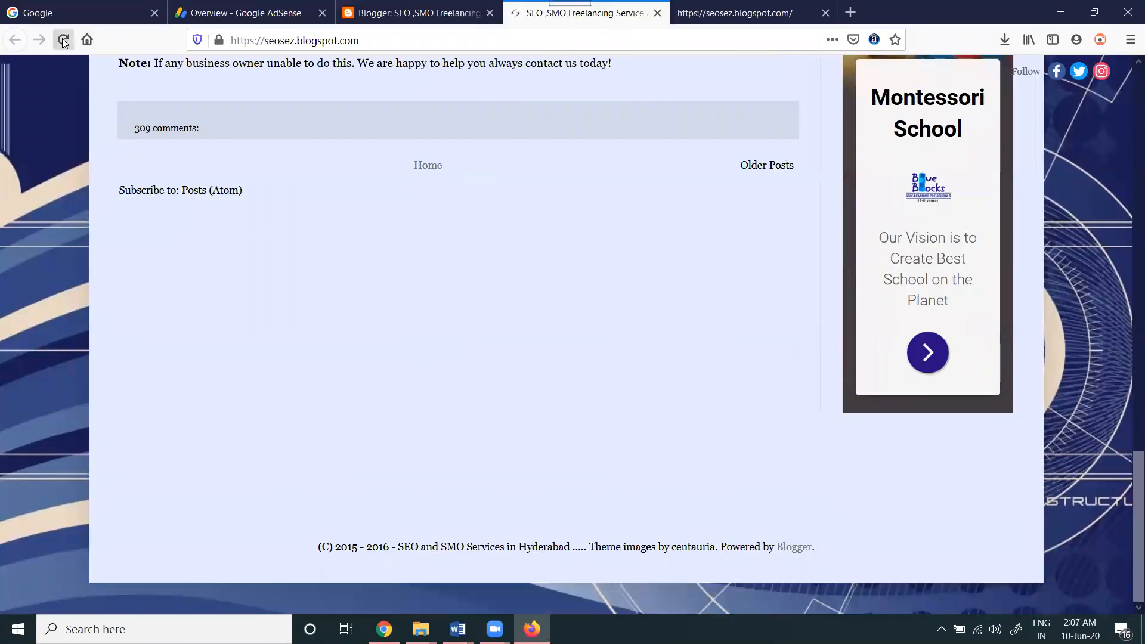
click(63, 39)
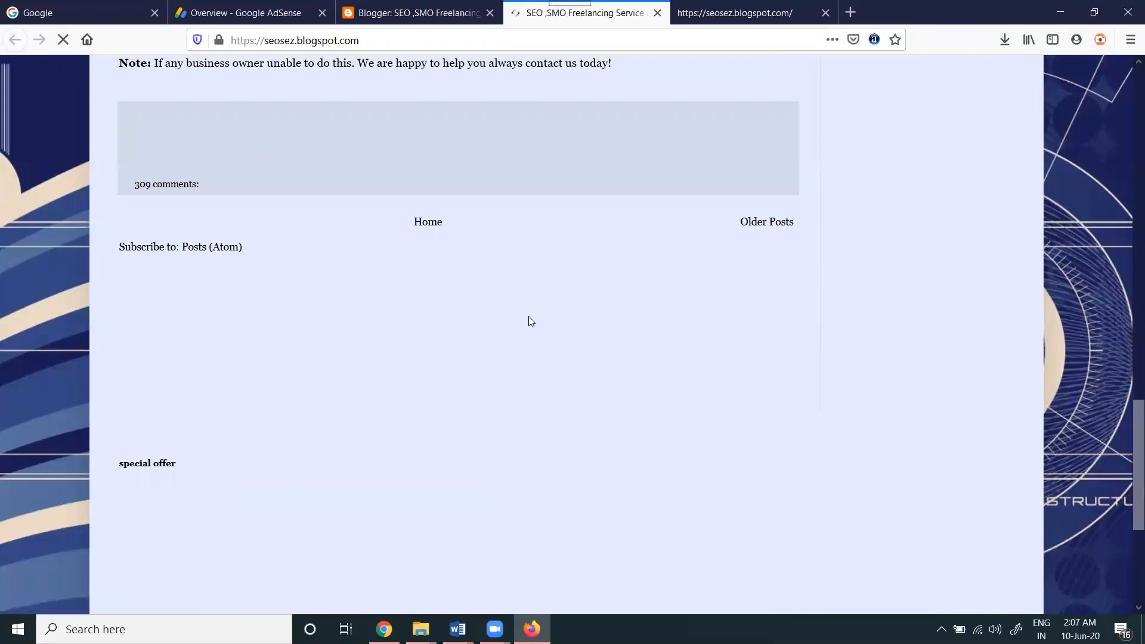
scroll(down, 3)
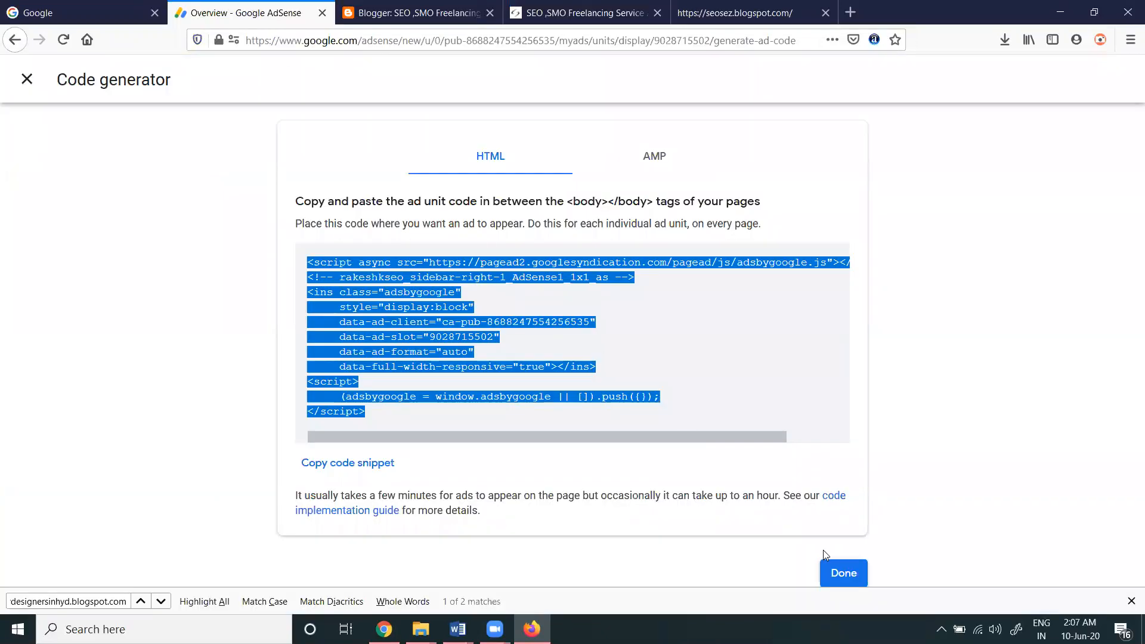
- Close the display ad code, filter existing units to In-feed, and open 'rts ads 2019 cric' code
click(843, 572)
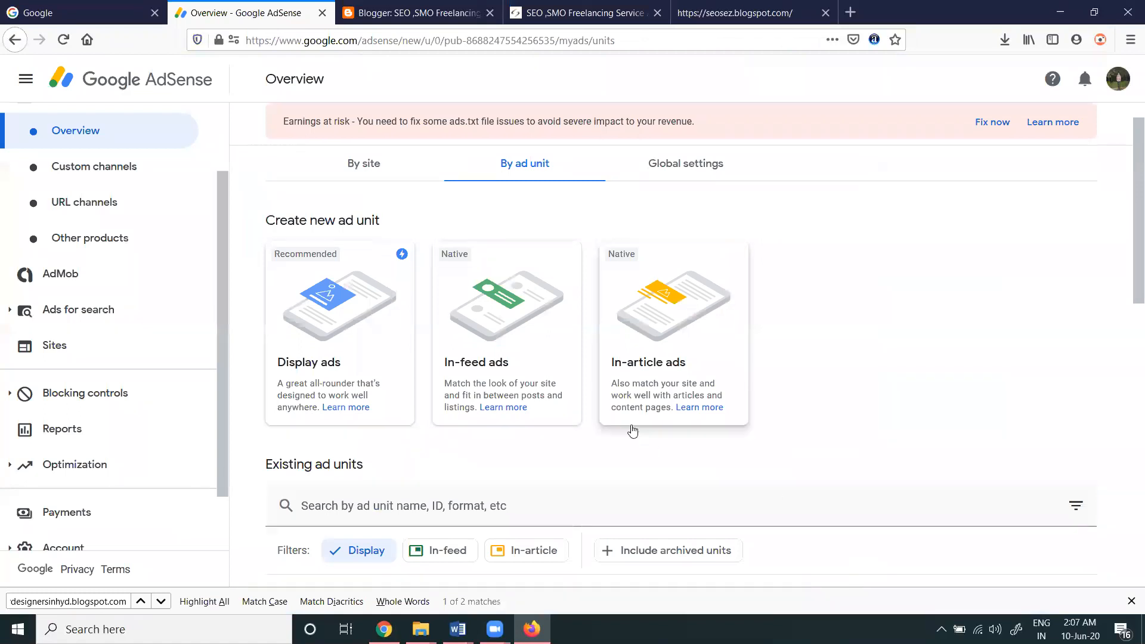
scroll(down, 3)
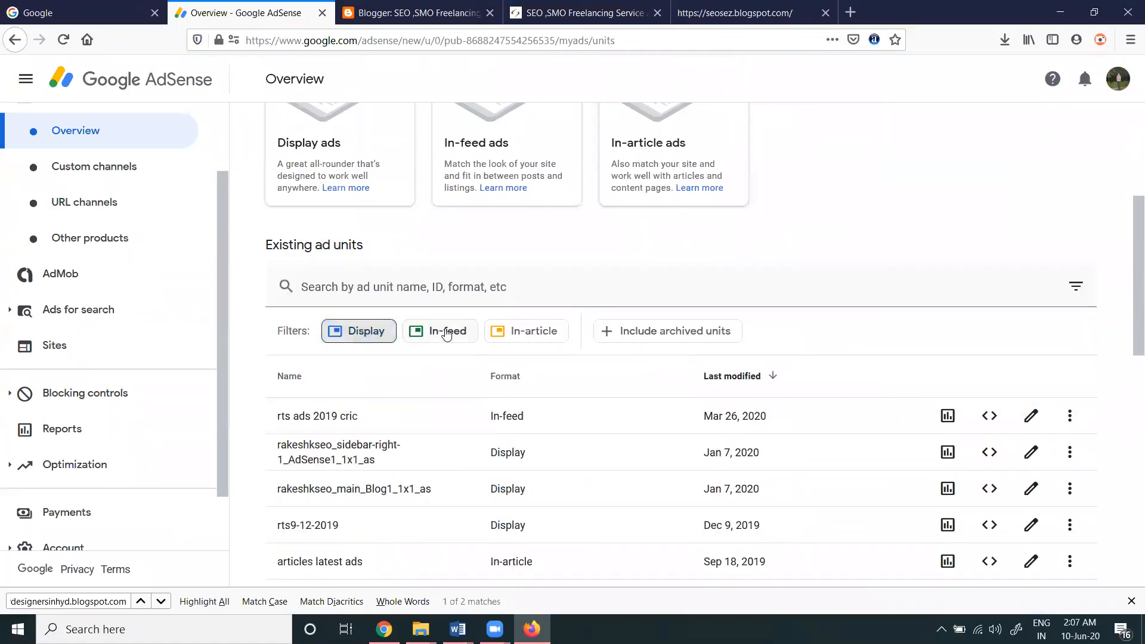
click(439, 330)
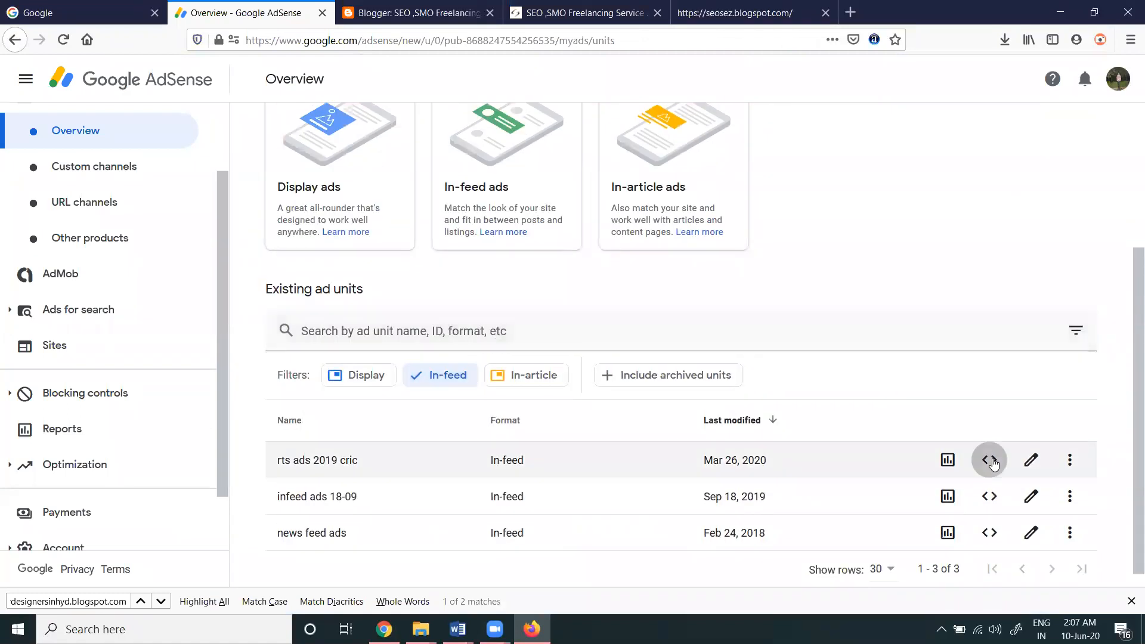
click(989, 459)
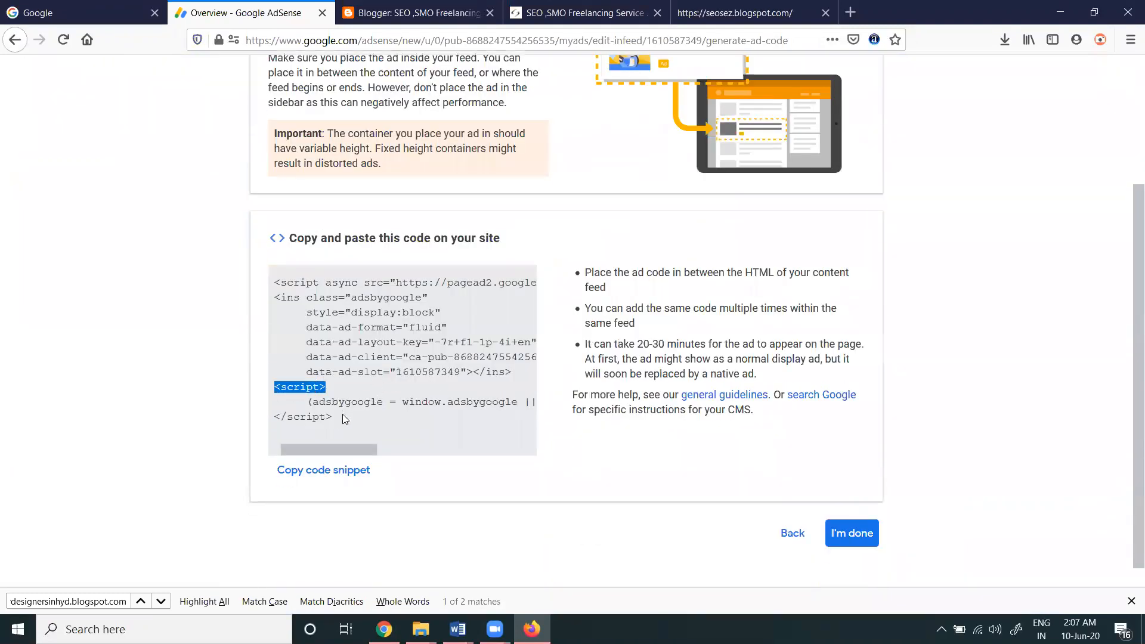
click(323, 469)
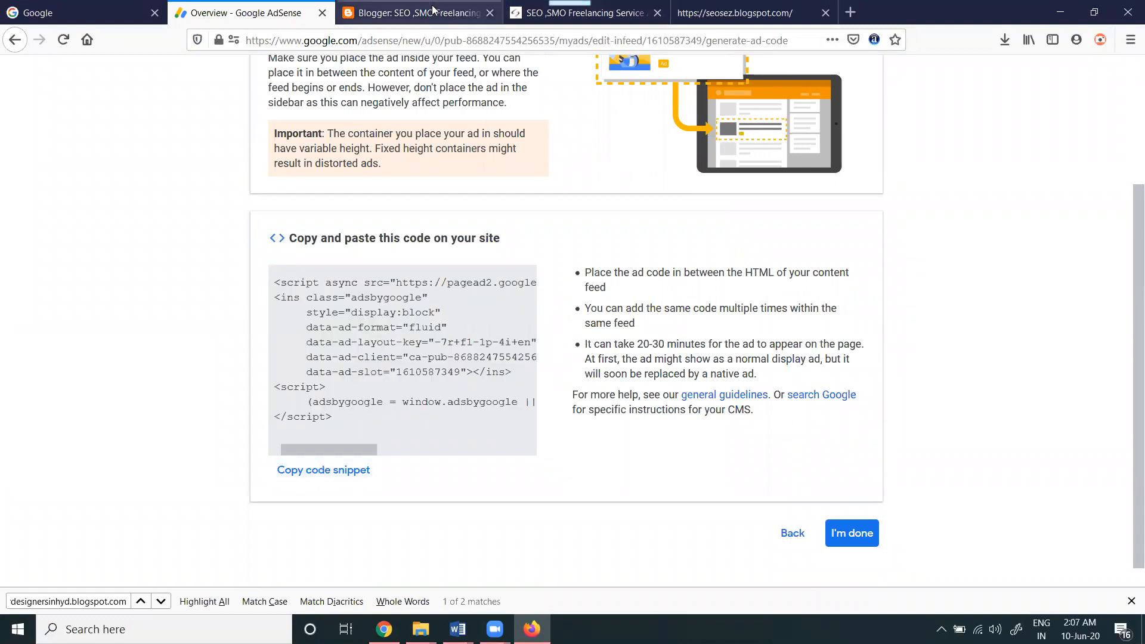
- Resave the special offer gadget, drag it into footer-3 above Attribution, and save the arrangement
click(416, 13)
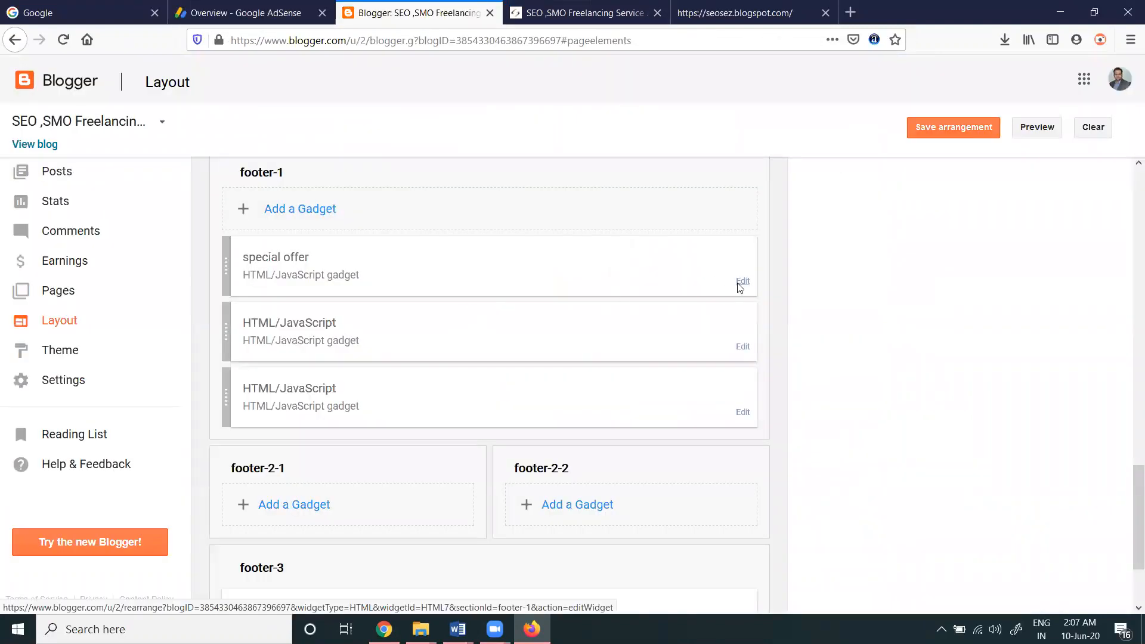
click(742, 281)
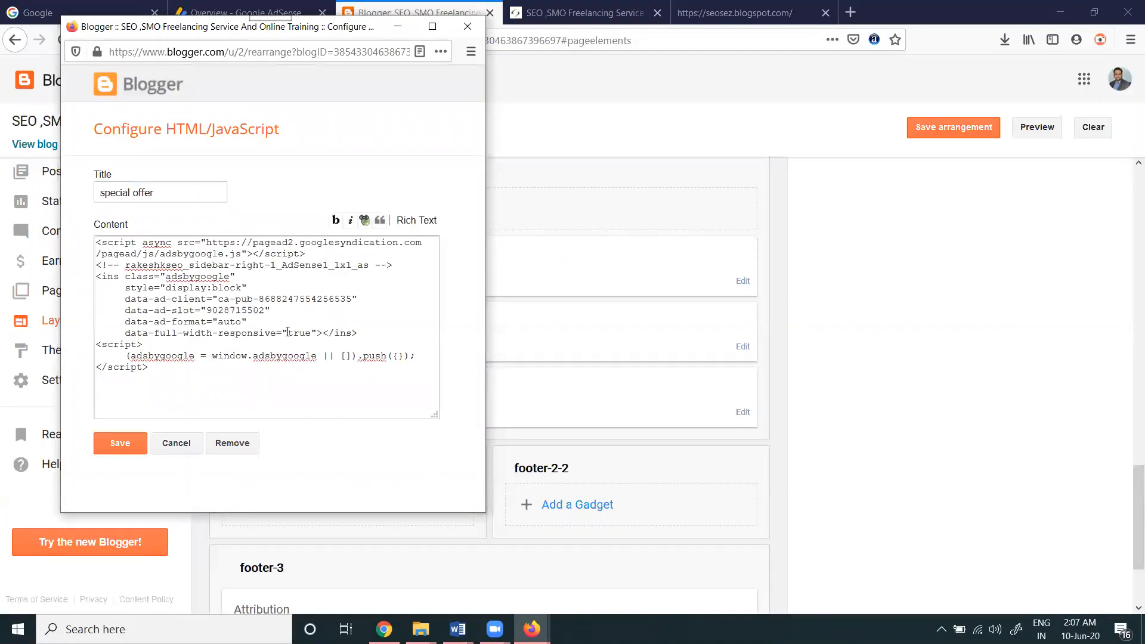
click(119, 443)
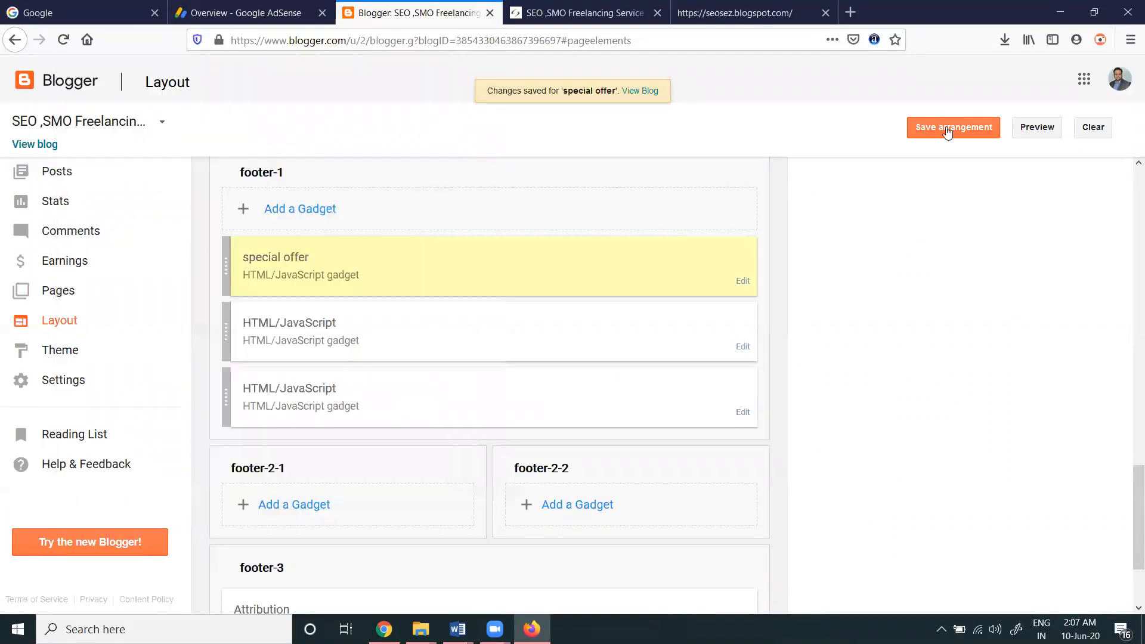
click(584, 13)
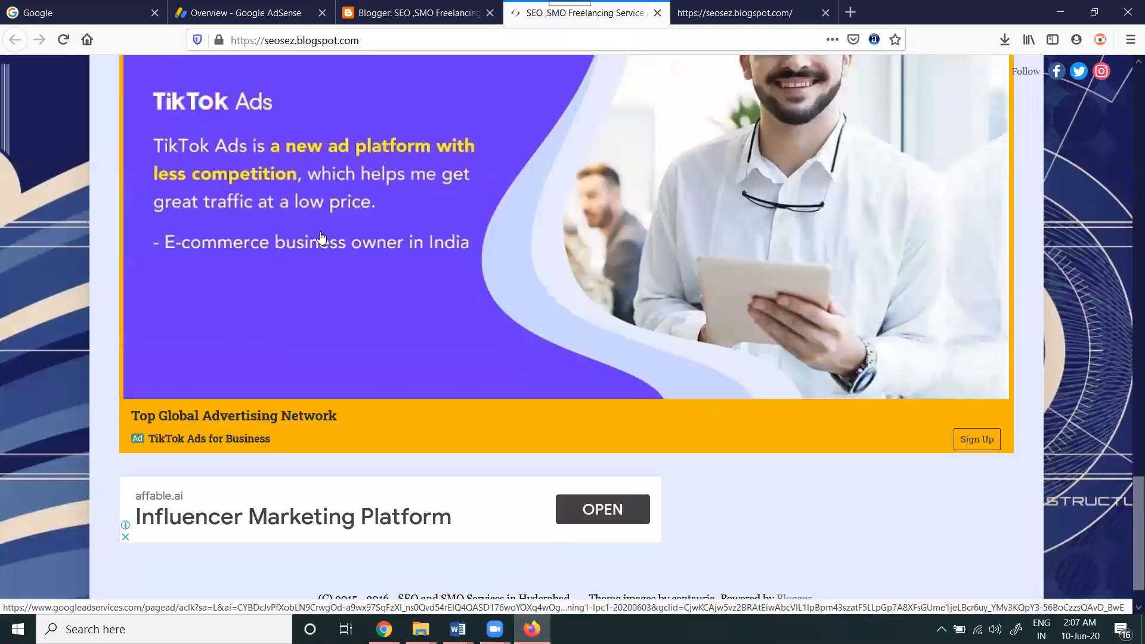
mouse_move(584, 300)
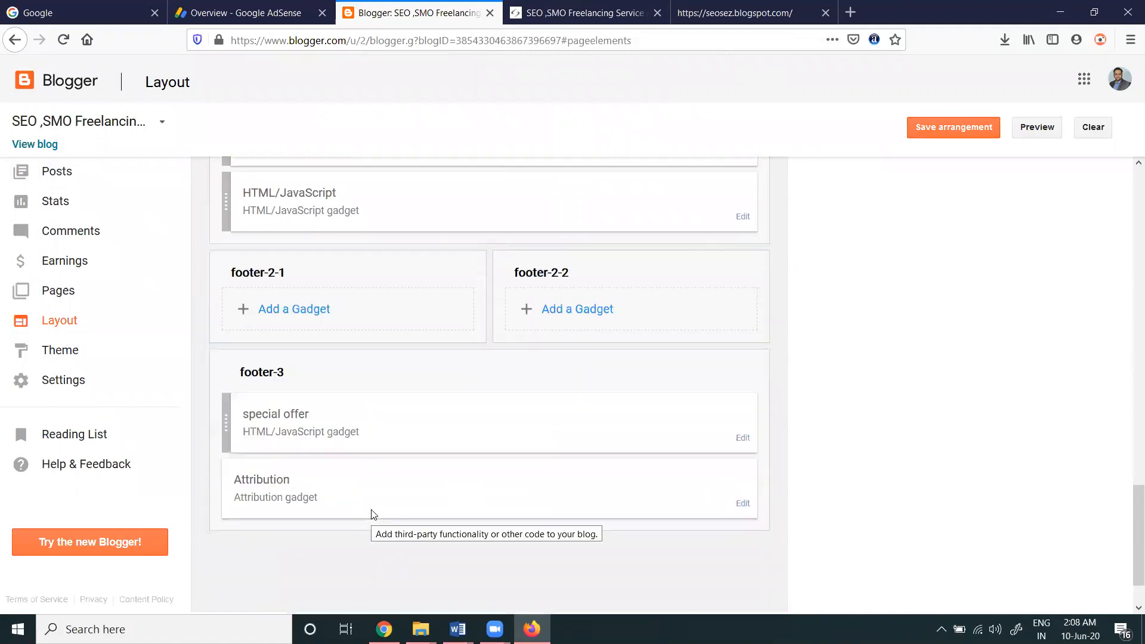
click(953, 127)
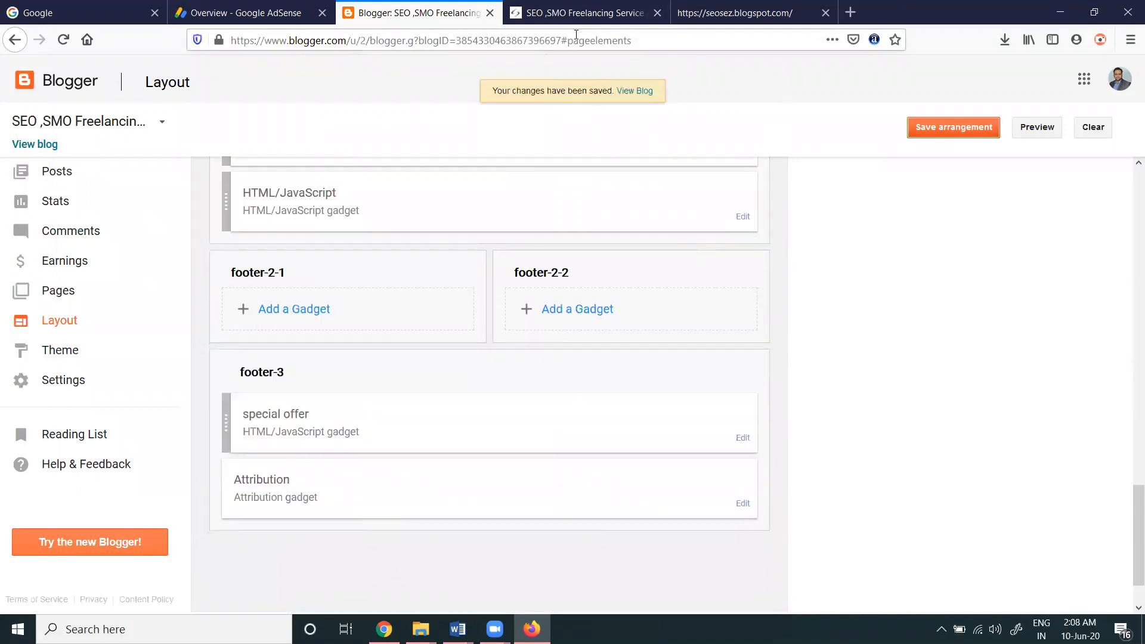
click(585, 13)
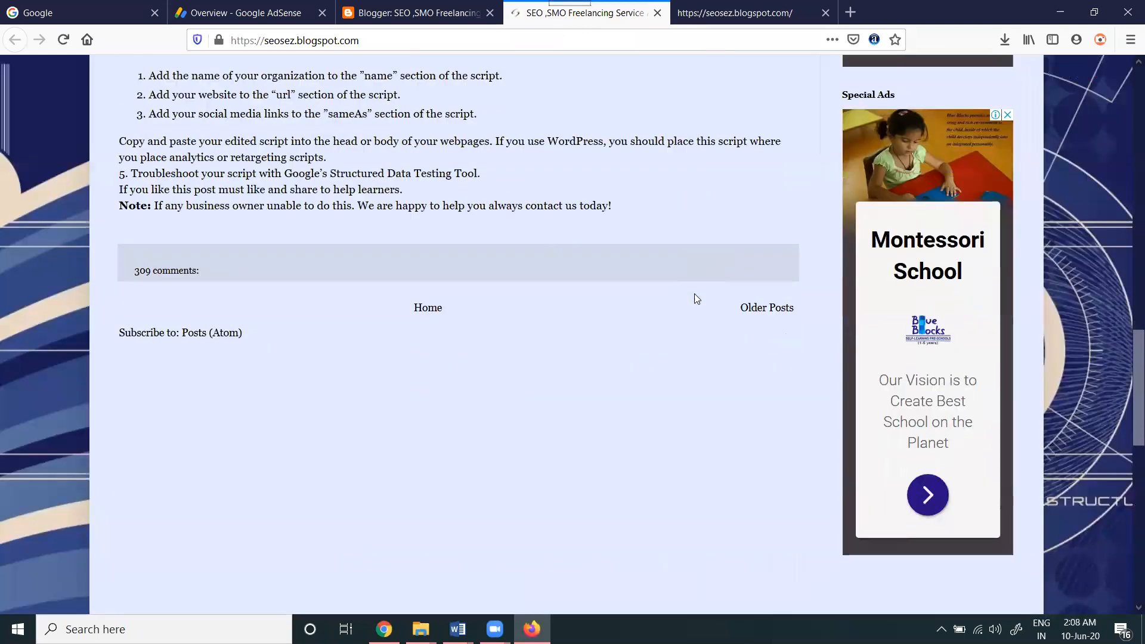
- Scroll the live blog to the TikTok footer ad, then go back to the AdSense in-feed code
scroll(down, 3)
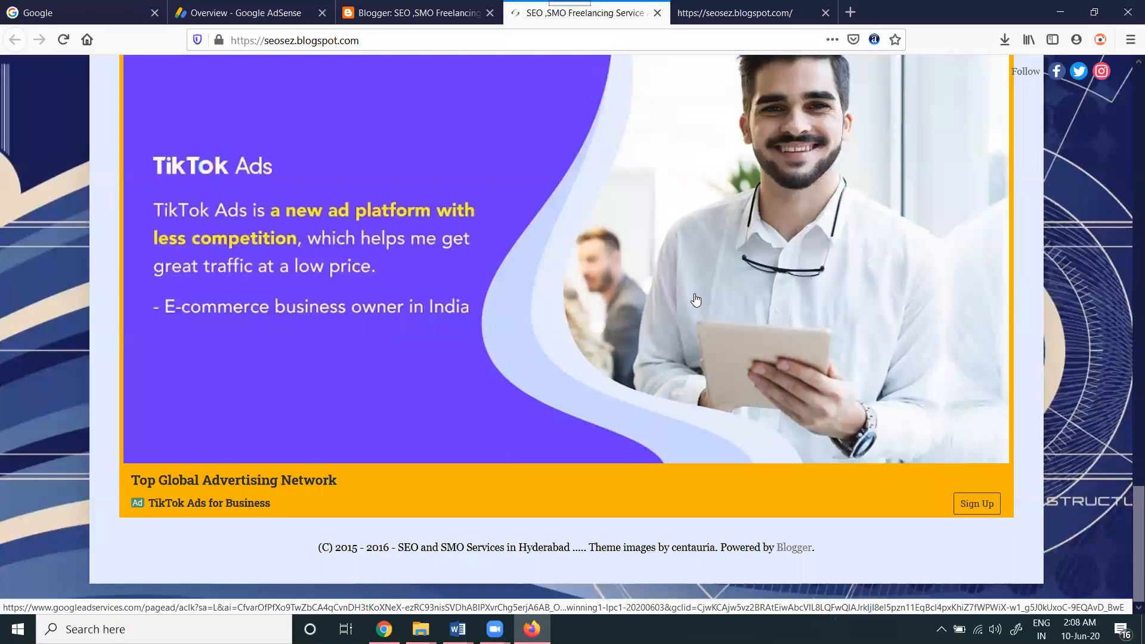
mouse_move(371, 29)
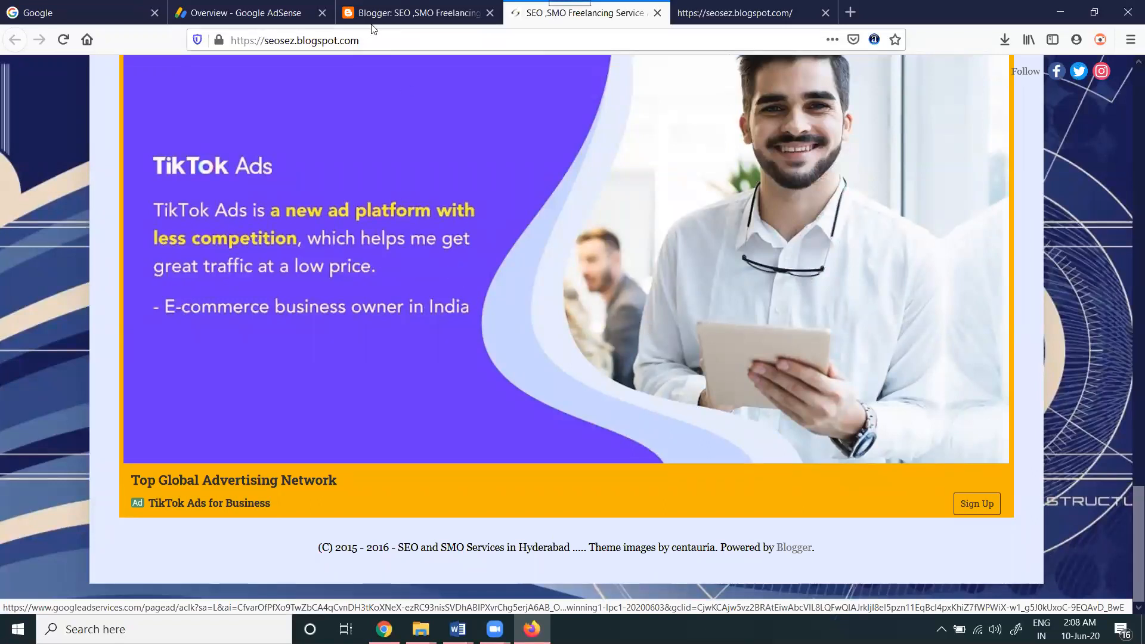
click(248, 13)
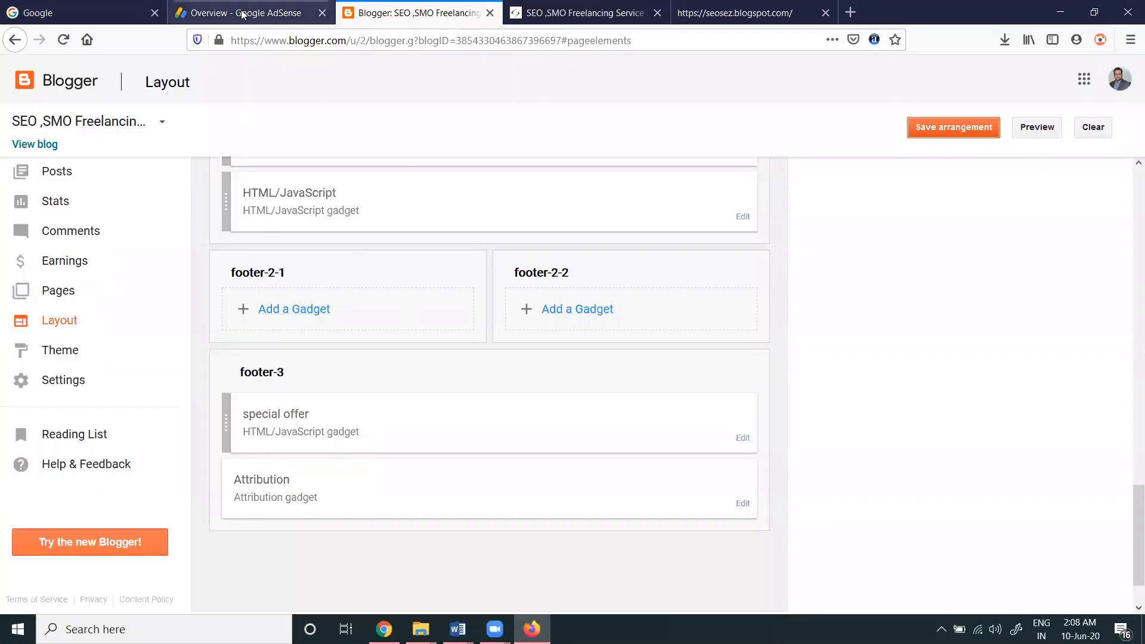
click(248, 12)
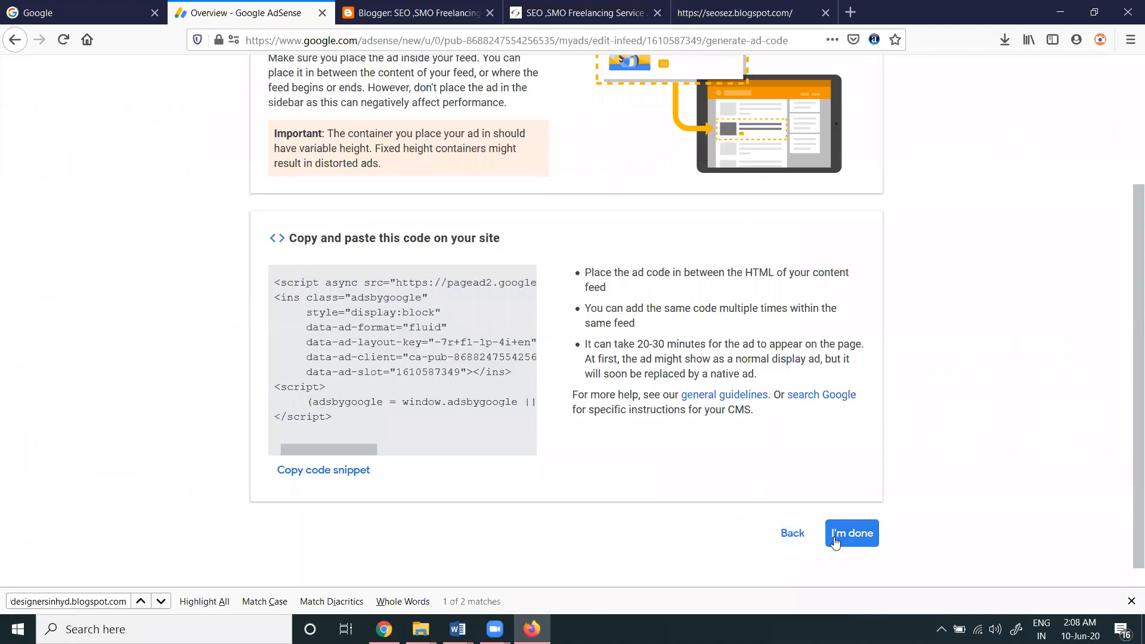
- Filter existing ad units to In-article, copy that unit's code, and return to the Blogger layout
click(851, 533)
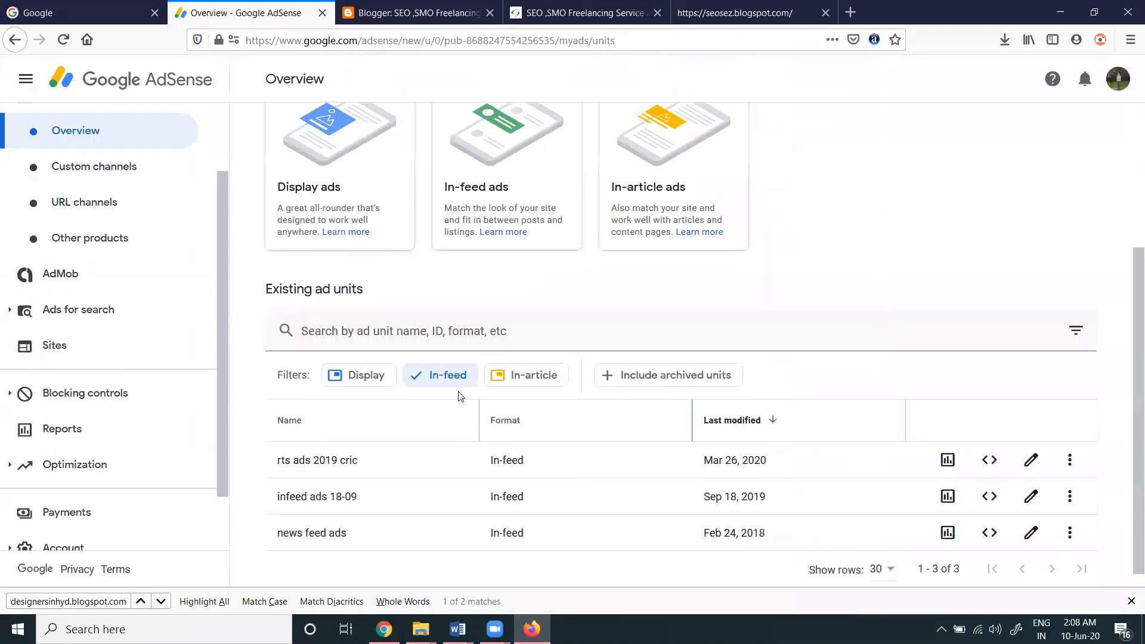
click(533, 374)
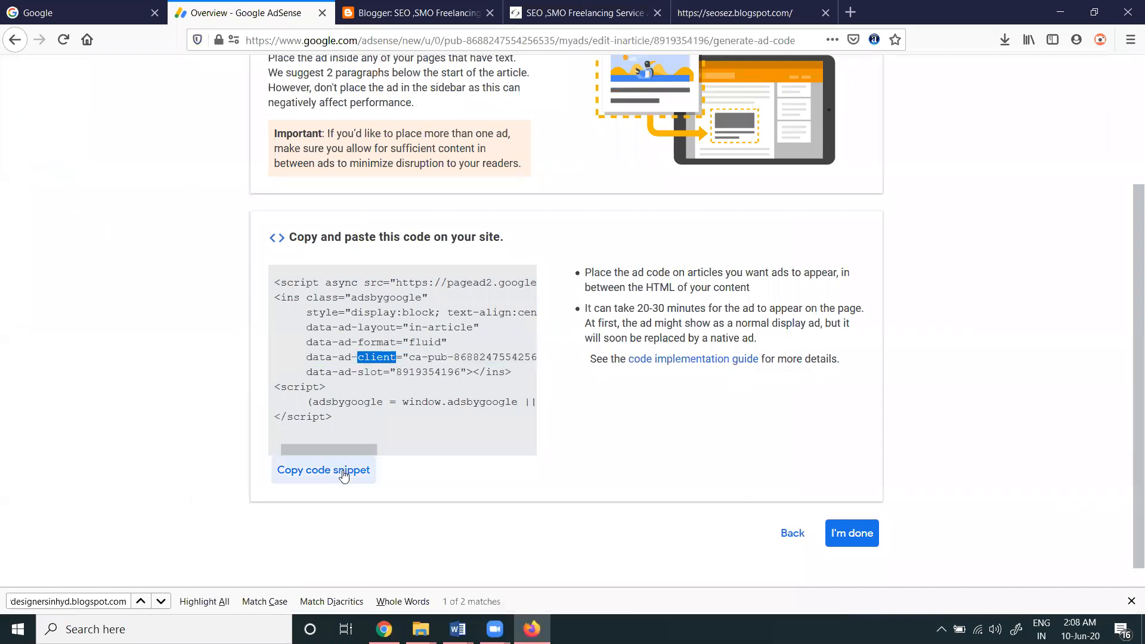
click(584, 12)
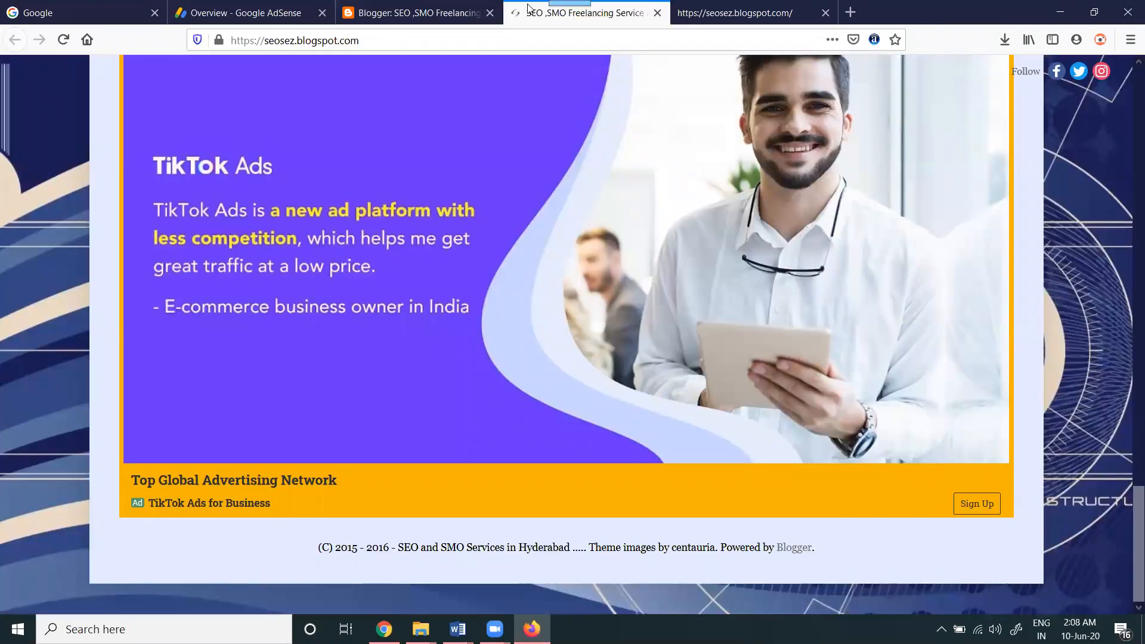
click(416, 12)
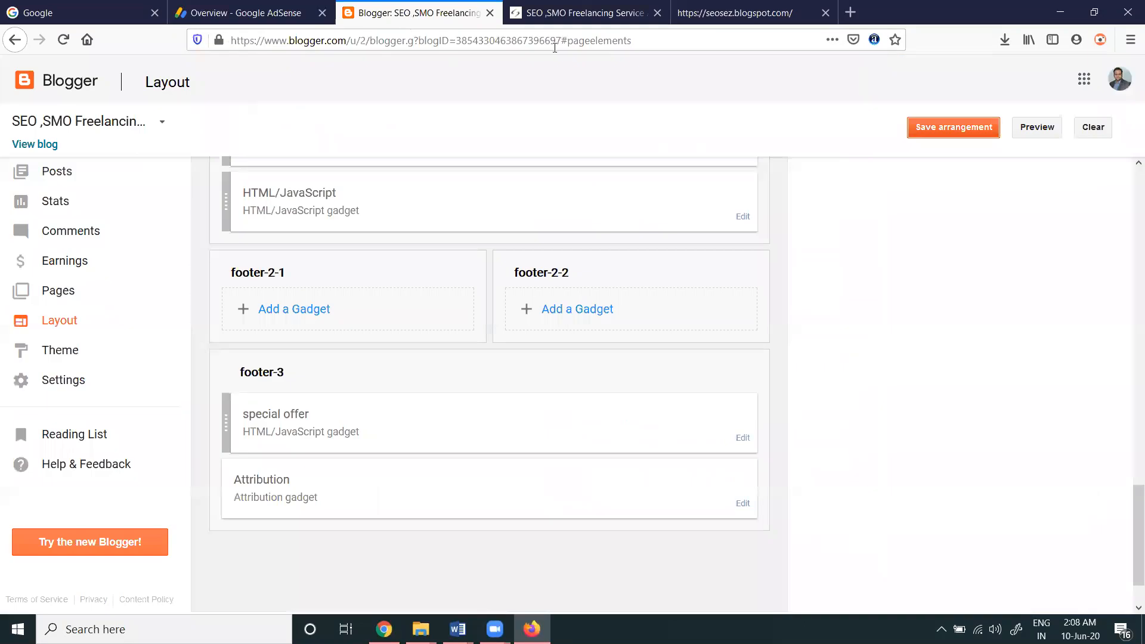
- Glance at the live blog, then open the 'Tips for adding social media links' post for editing
click(580, 13)
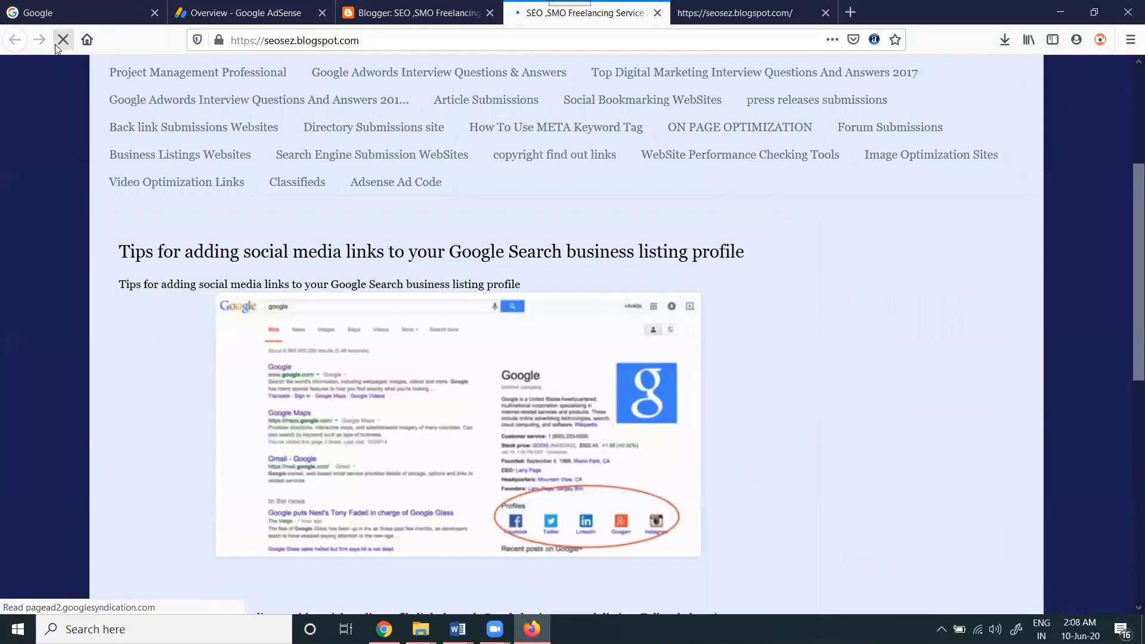
scroll(down, 3)
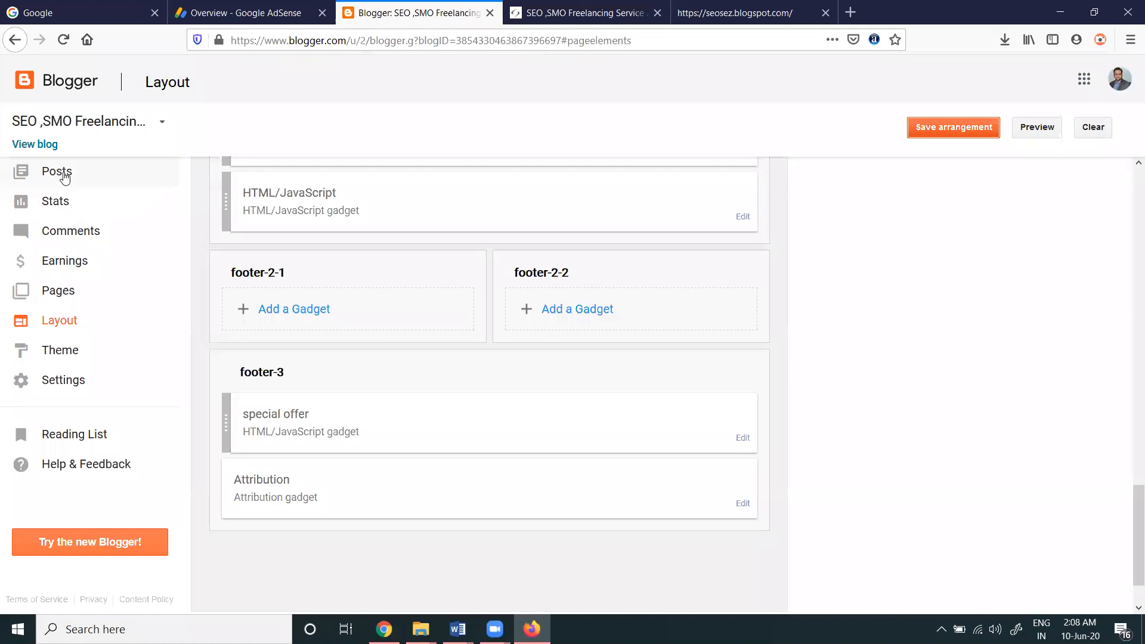
click(56, 171)
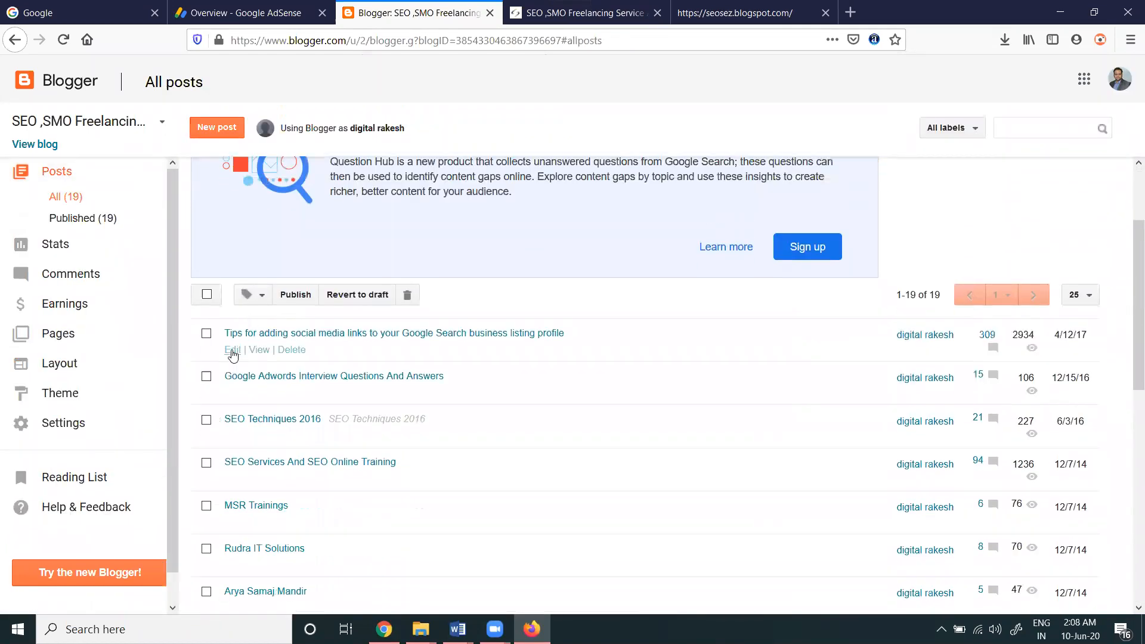
click(232, 350)
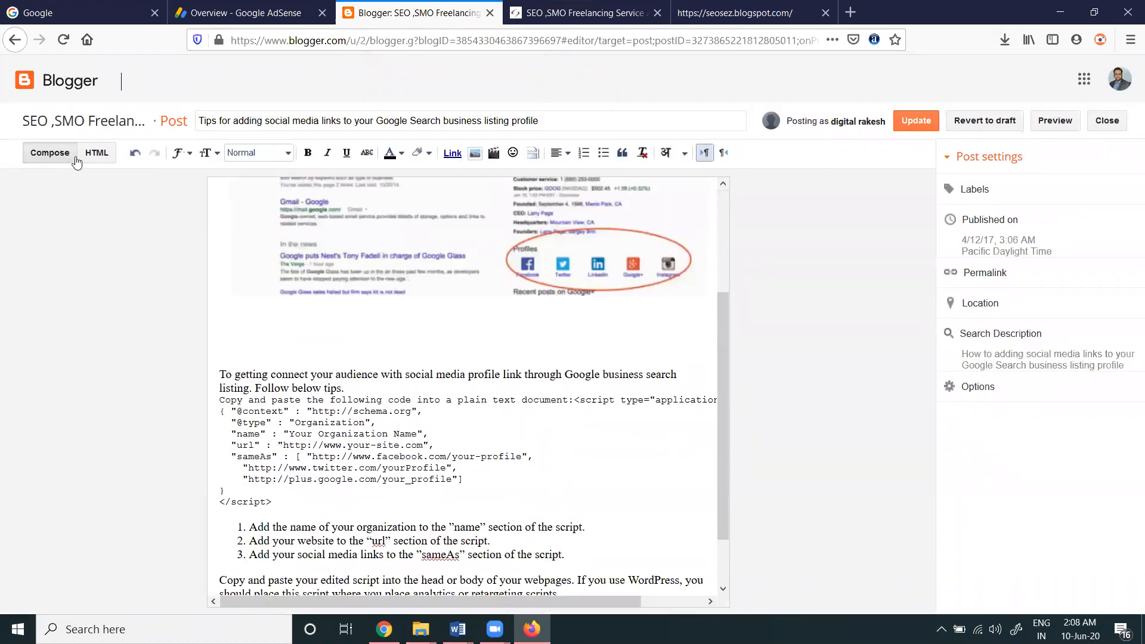
- Paste the in-article ad code below the screenshot in HTML view, update the post, and view it
click(96, 152)
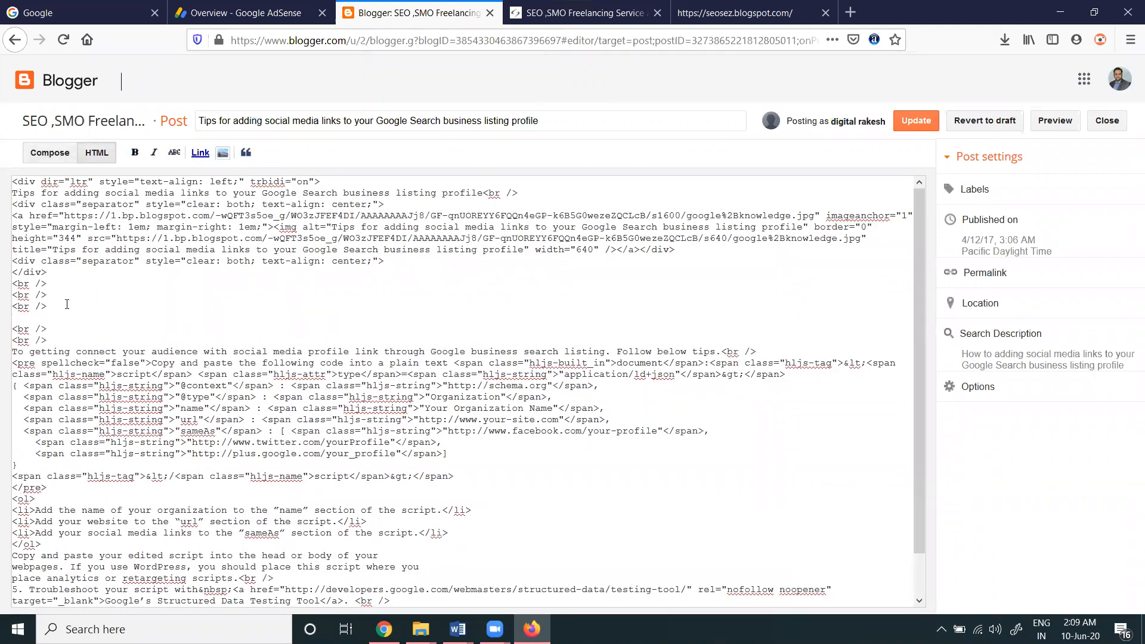
click(50, 153)
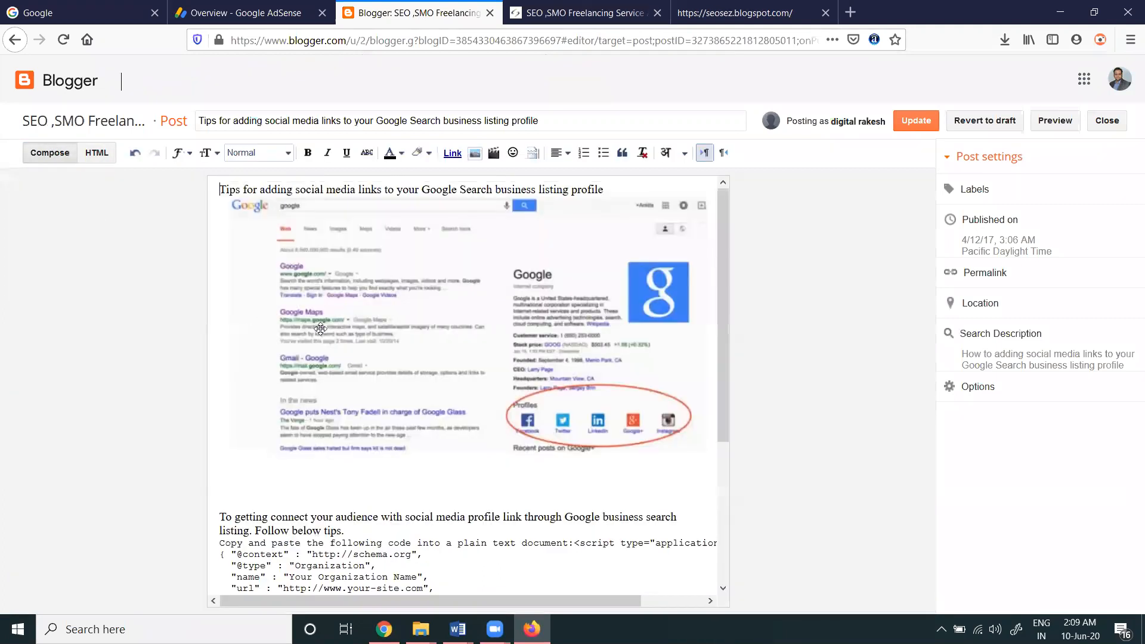
click(916, 120)
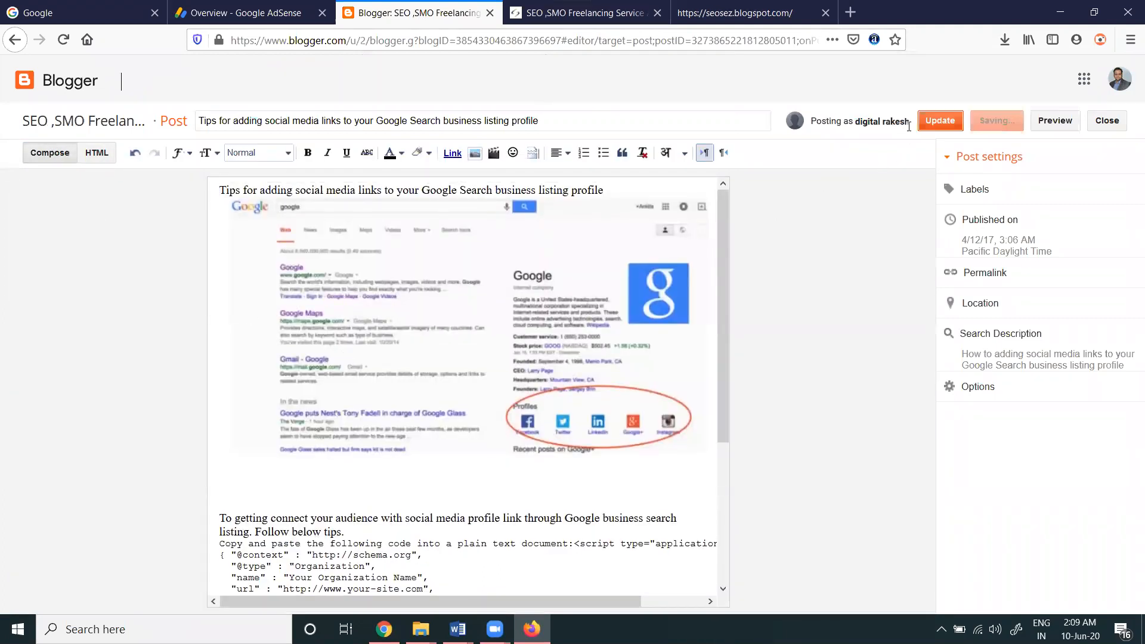
click(584, 13)
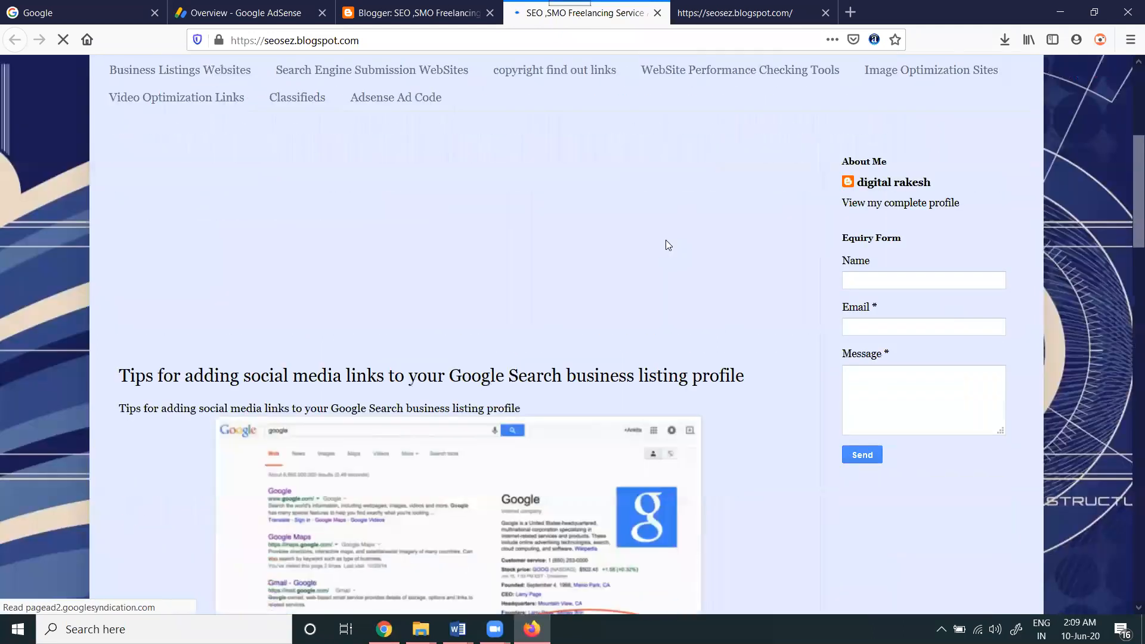
- Scroll the live post to see the filled in-article ad and footer special offer ad
scroll(down, 3)
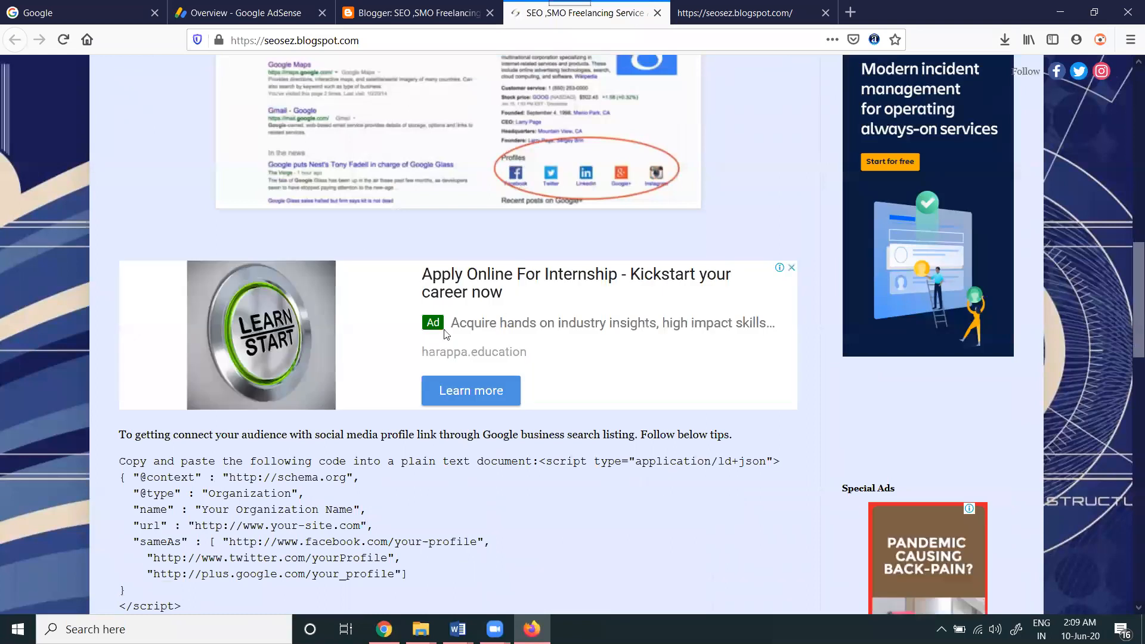
mouse_move(499, 328)
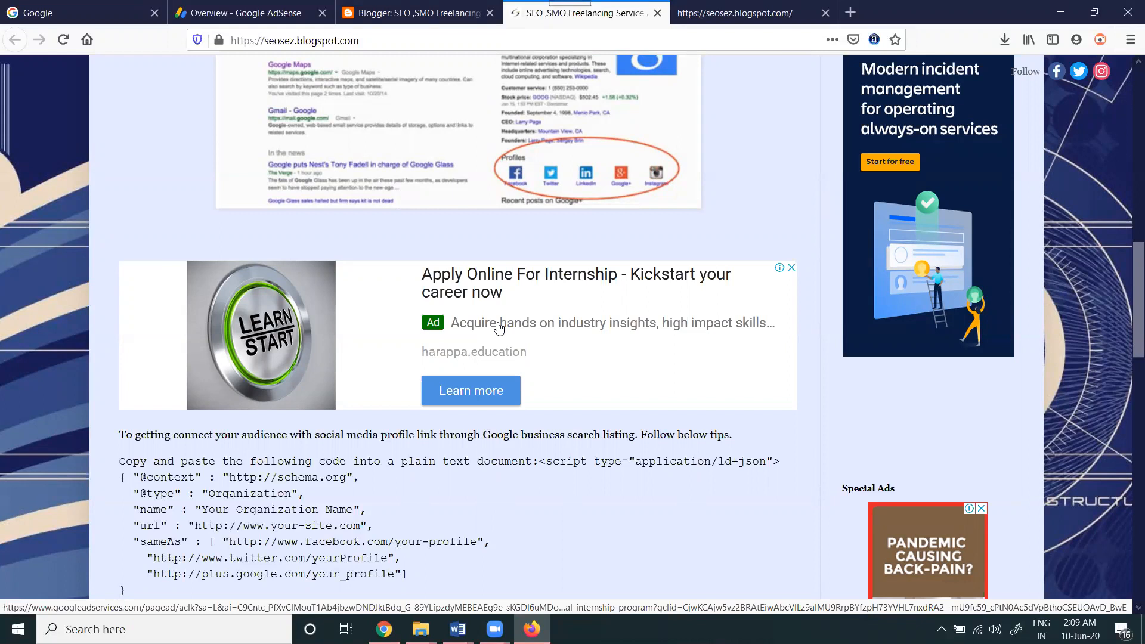
scroll(down, 3)
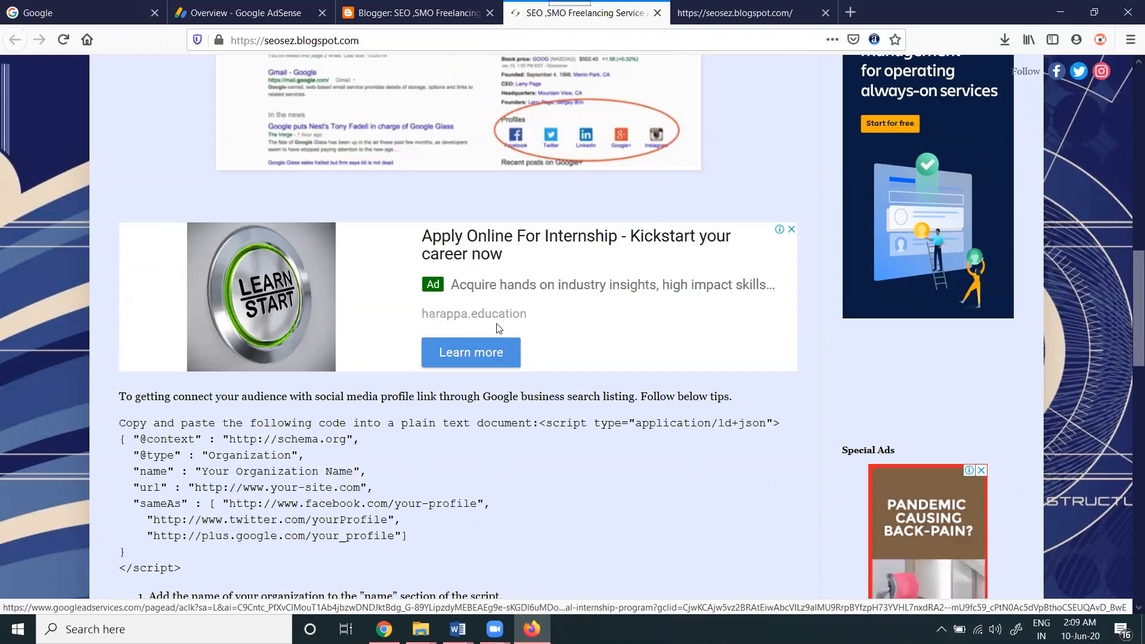
scroll(down, 3)
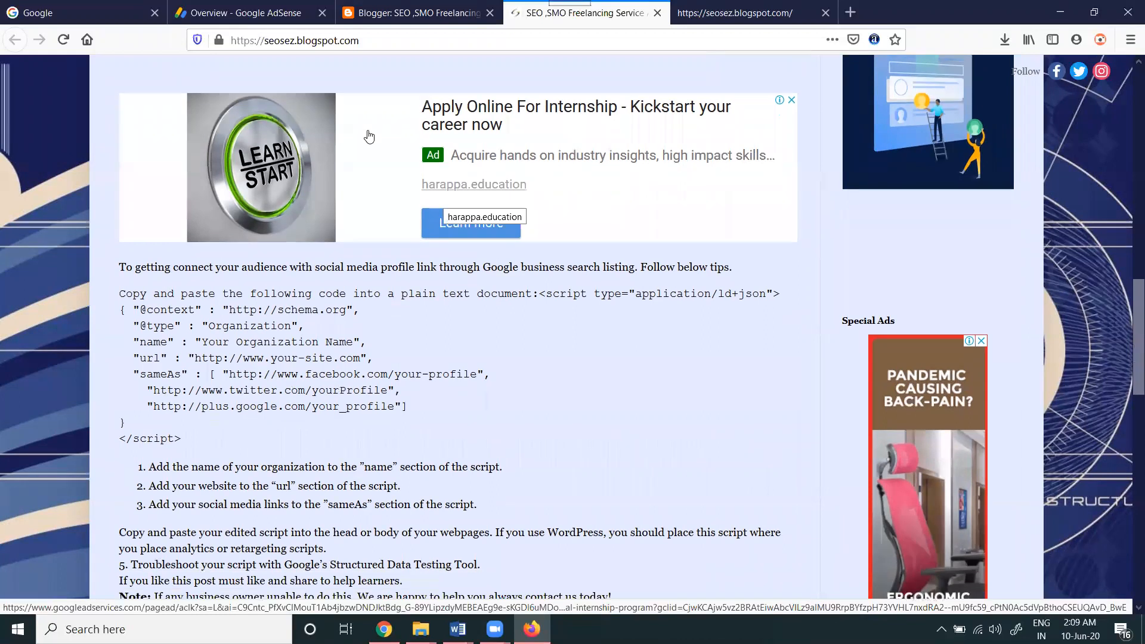
scroll(down, 3)
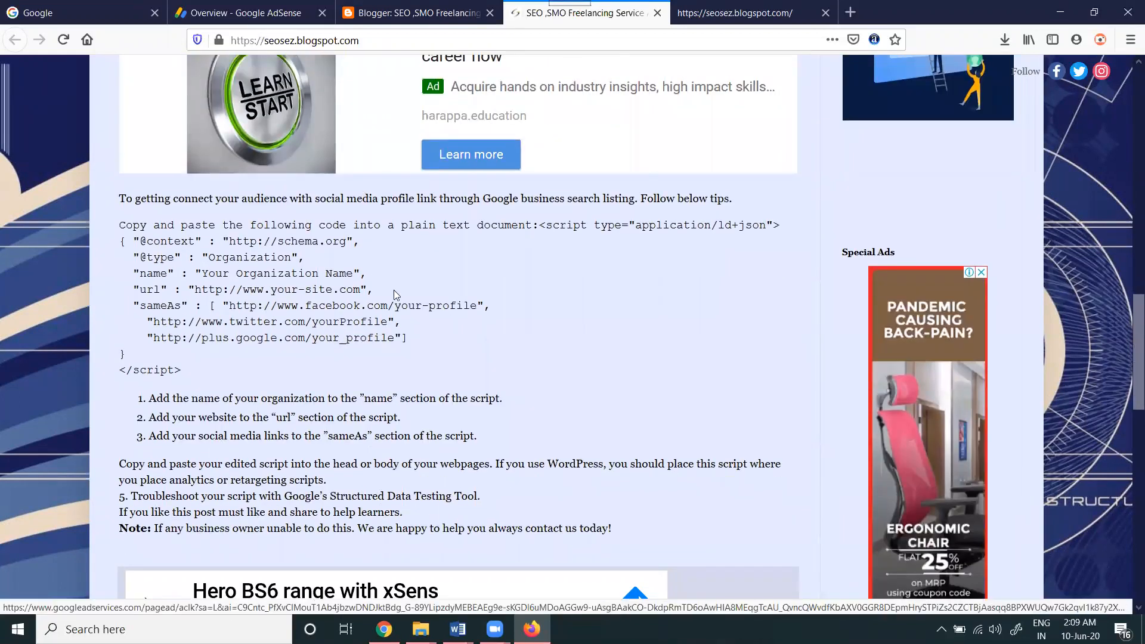
scroll(down, 3)
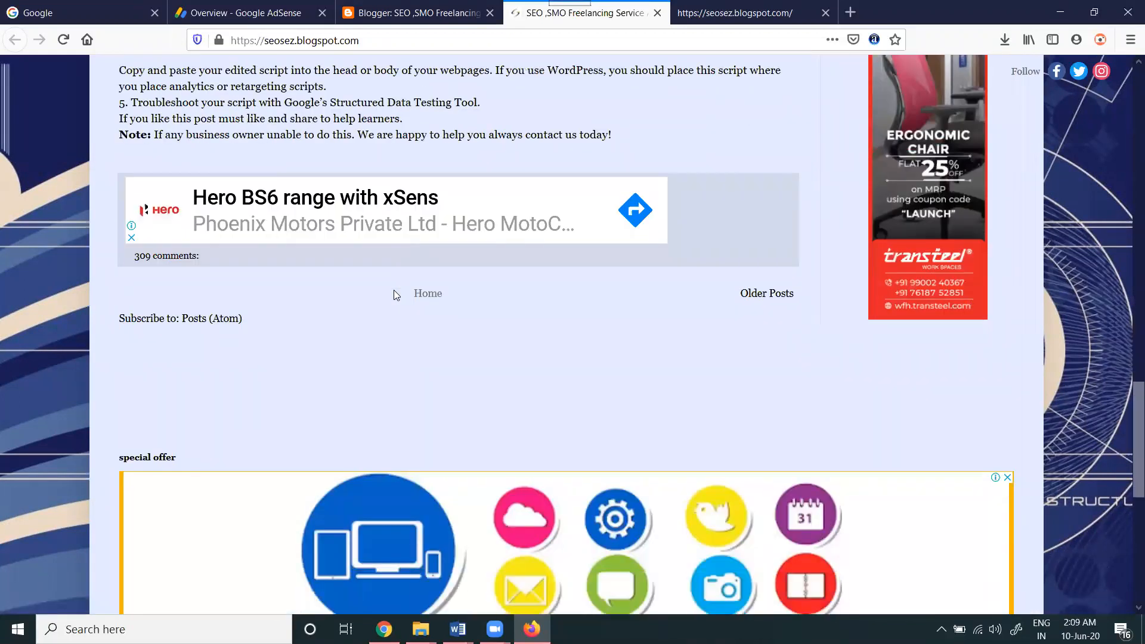
scroll(down, 3)
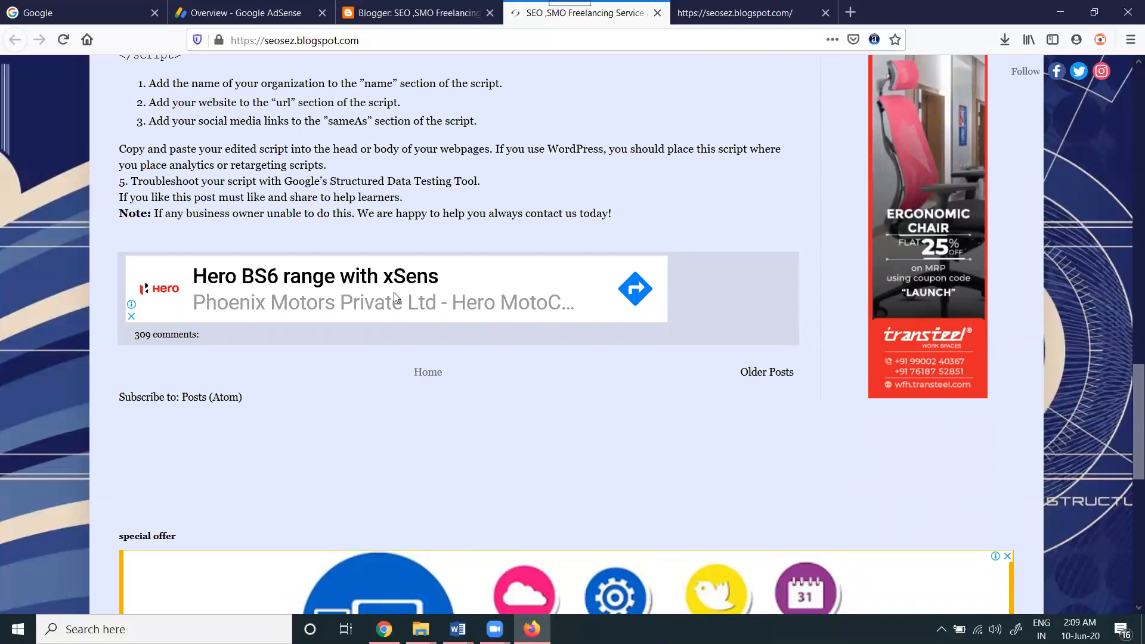
mouse_move(459, 410)
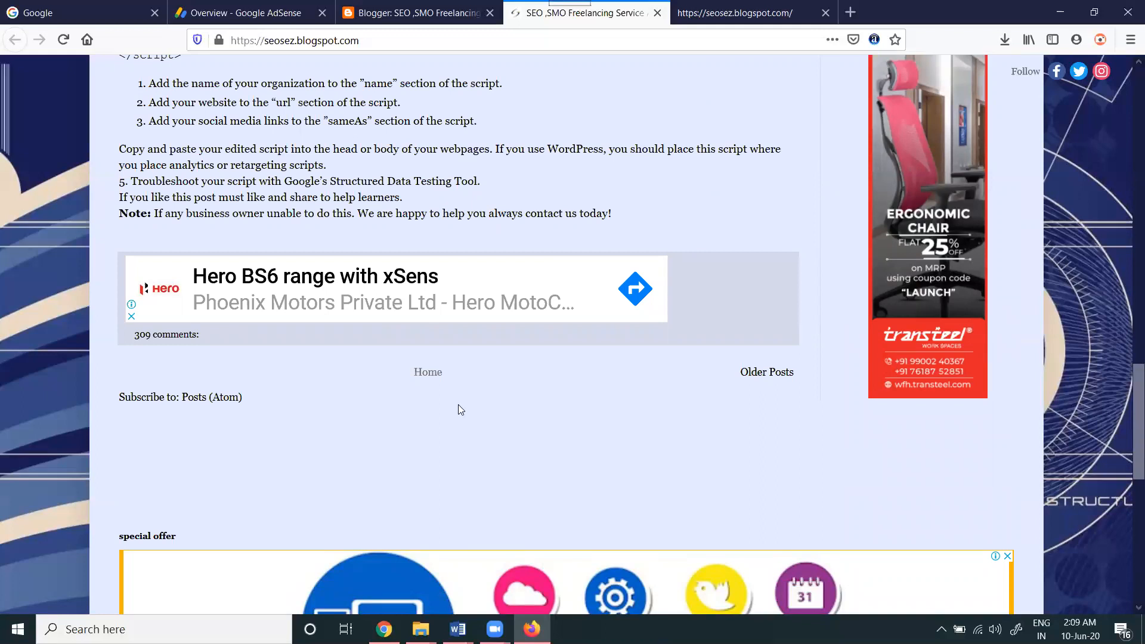
mouse_move(564, 589)
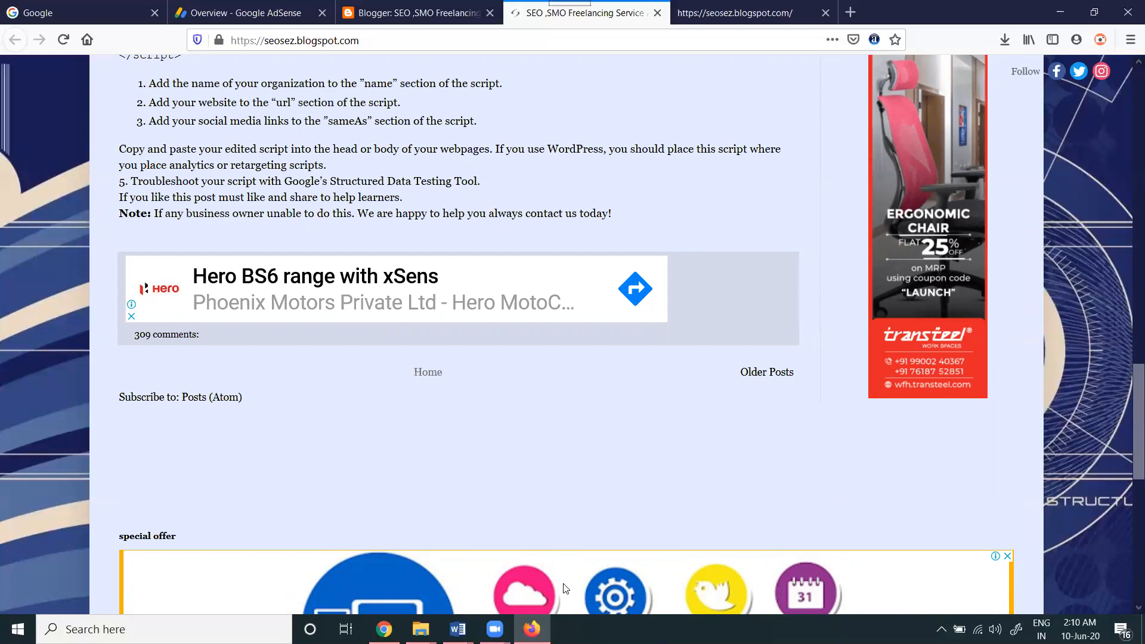
click(409, 13)
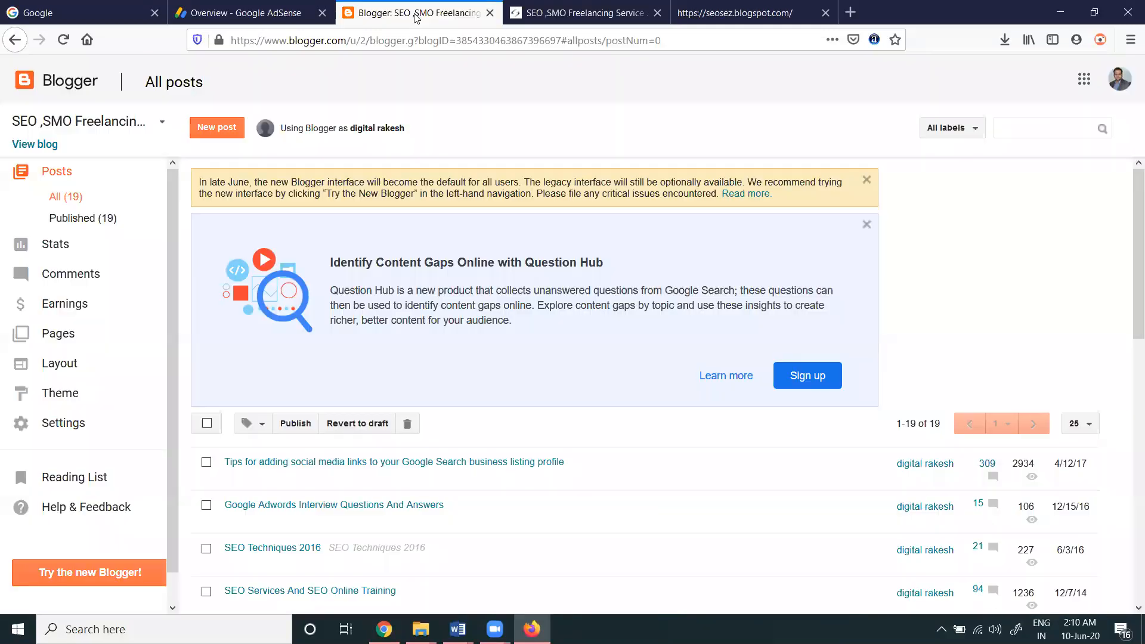
- Check the blog's Earnings page in Blogger, then return to the AdSense in-article ad code
click(66, 303)
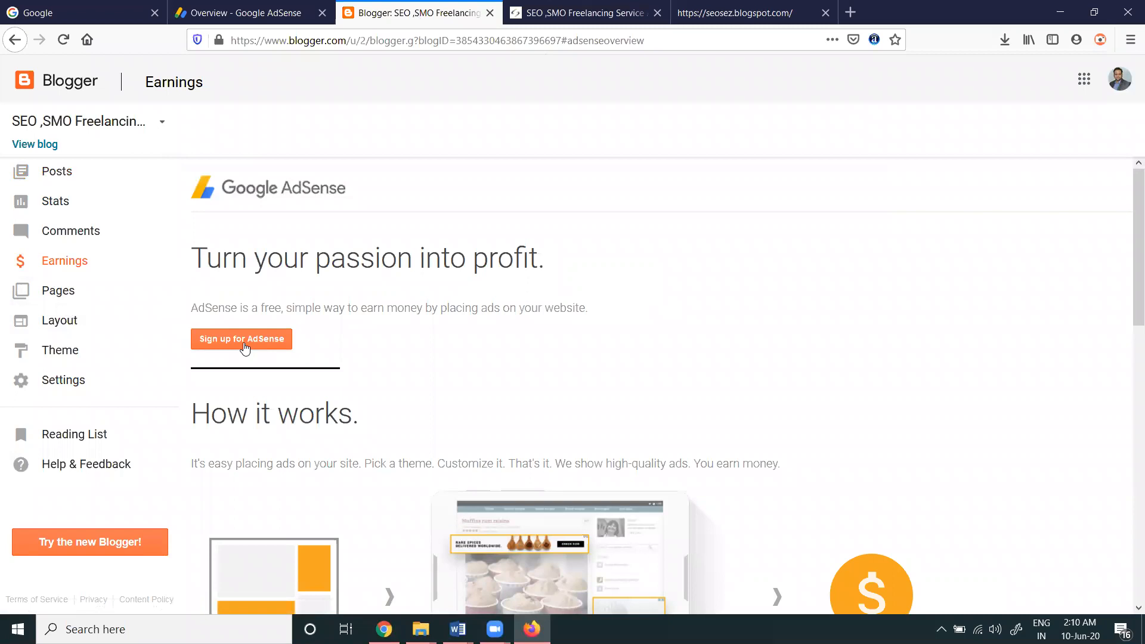
click(240, 13)
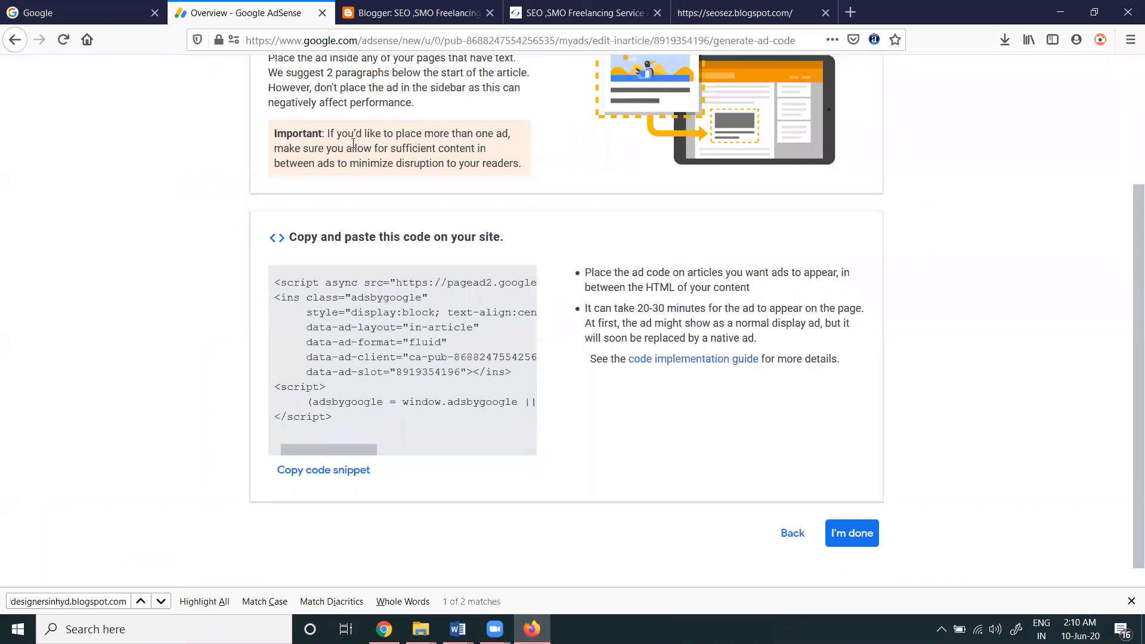
- Finish with the in-article ad code and return to the In-article ad units overview
click(850, 533)
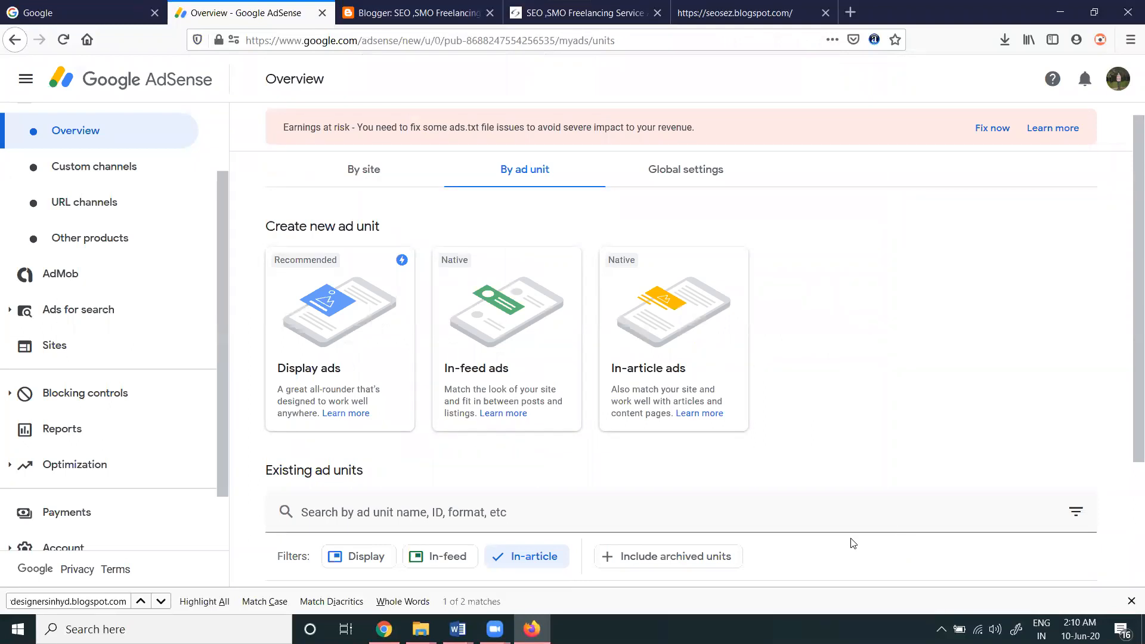
mouse_move(826, 543)
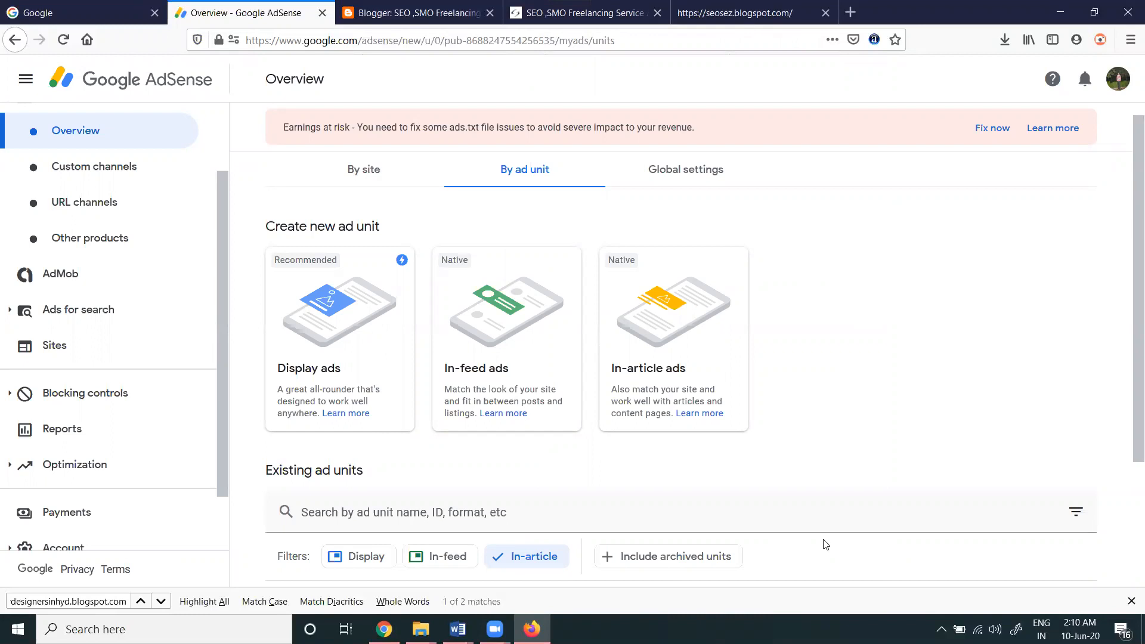